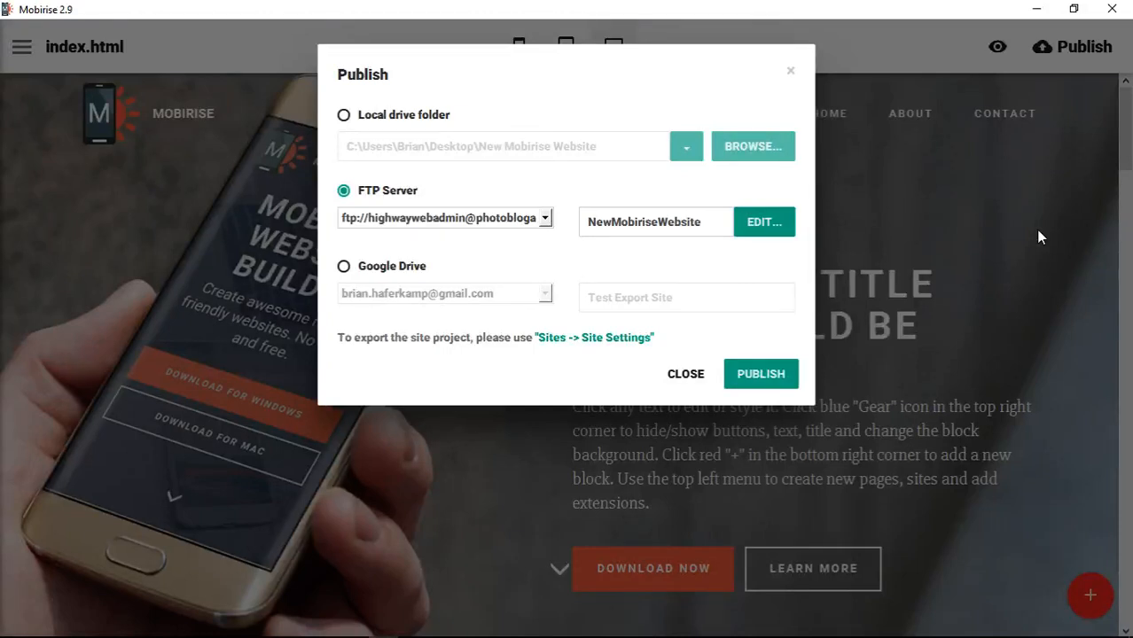
{"action": "mouse_move", "coordinate": [964, 283]}
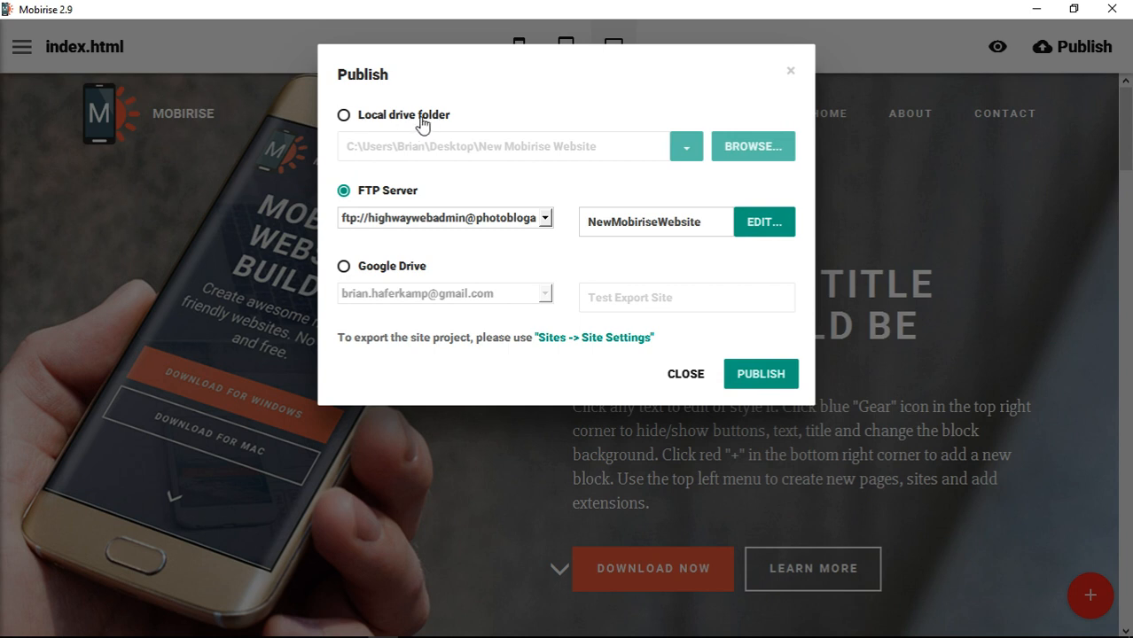
{"action": "mouse_move", "coordinate": [370, 274]}
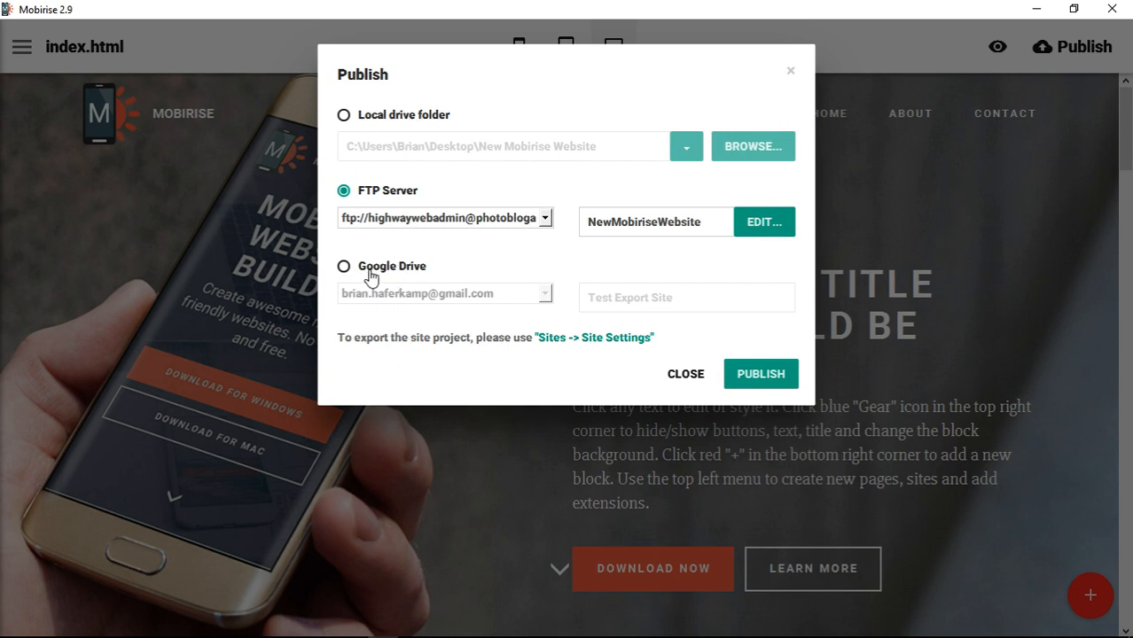
{"action": "mouse_move", "coordinate": [422, 275]}
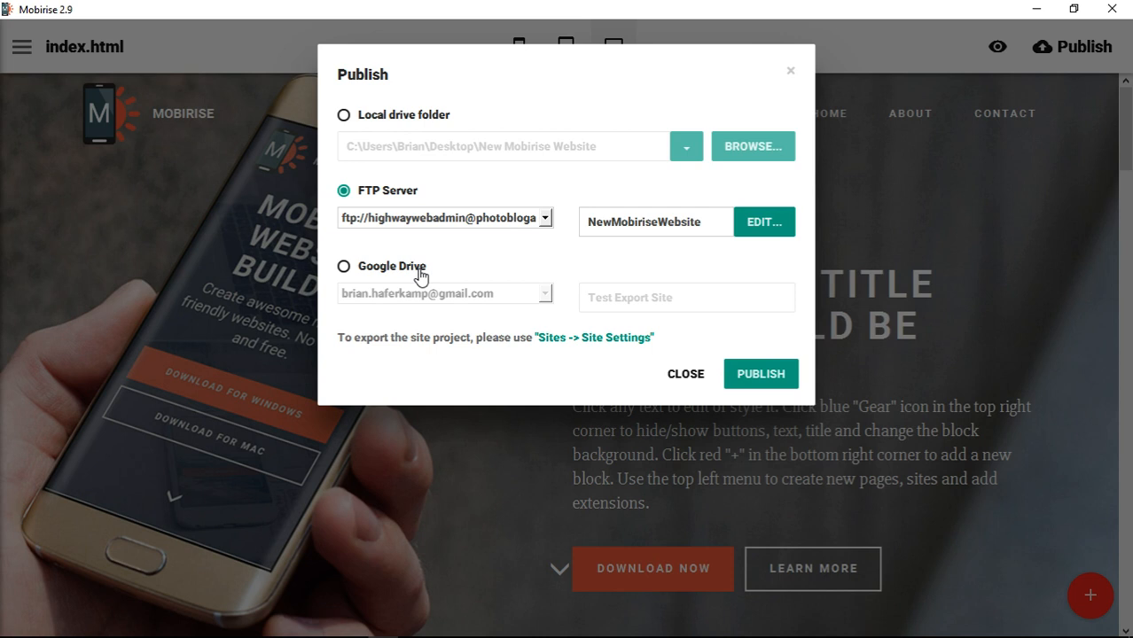
{"action": "mouse_move", "coordinate": [443, 262]}
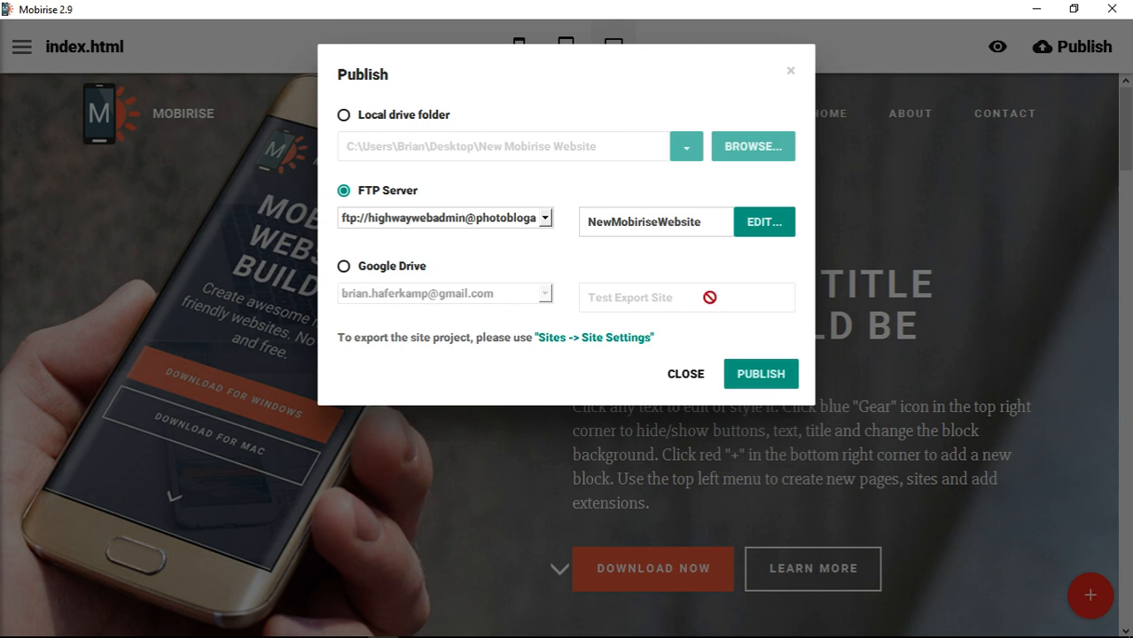
{"action": "mouse_move", "coordinate": [518, 259]}
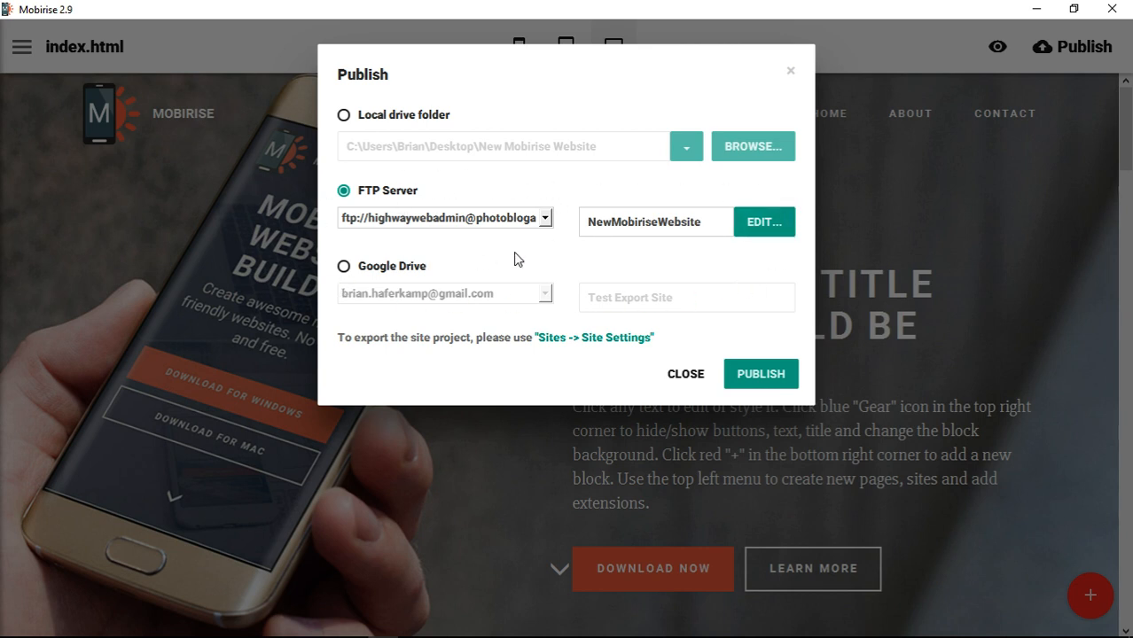
{"action": "mouse_move", "coordinate": [629, 268]}
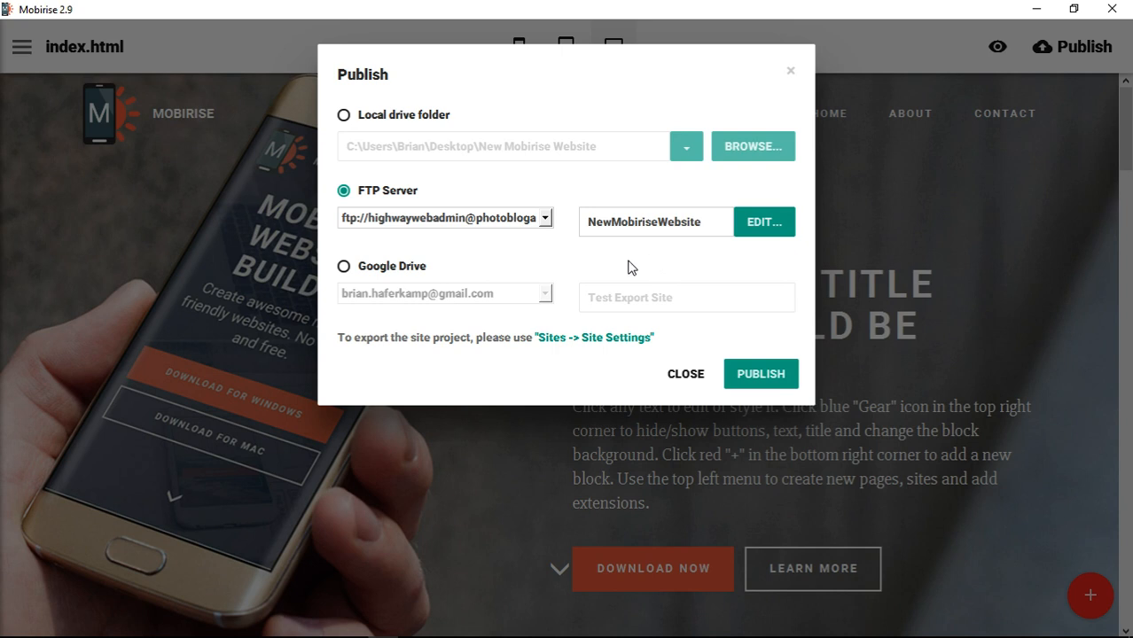
{"action": "mouse_move", "coordinate": [566, 266]}
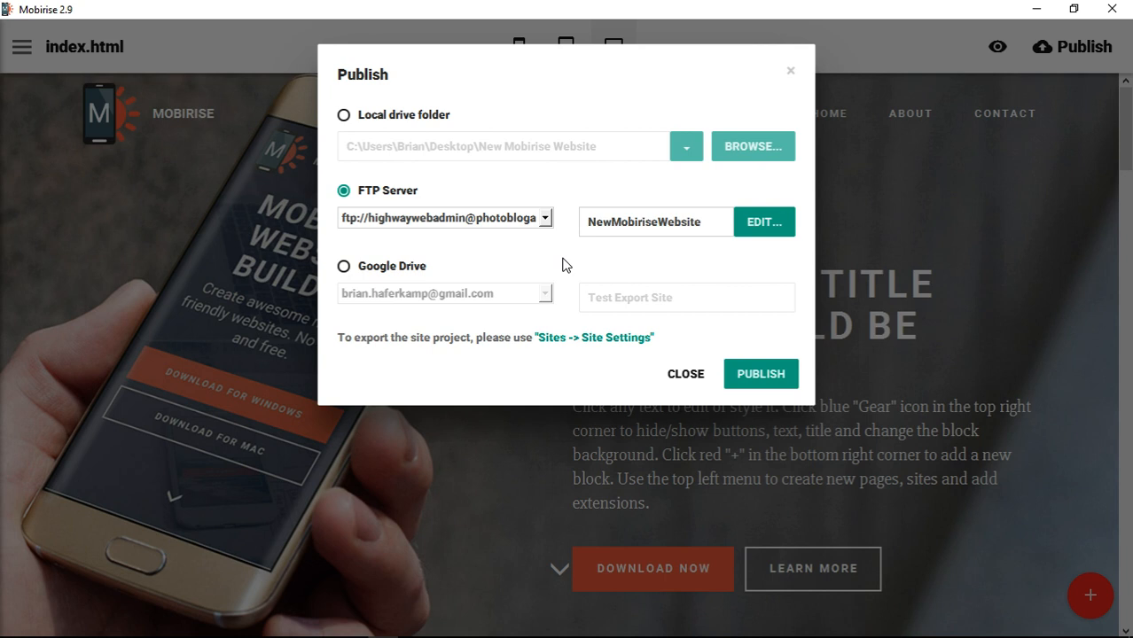
{"action": "mouse_move", "coordinate": [535, 280]}
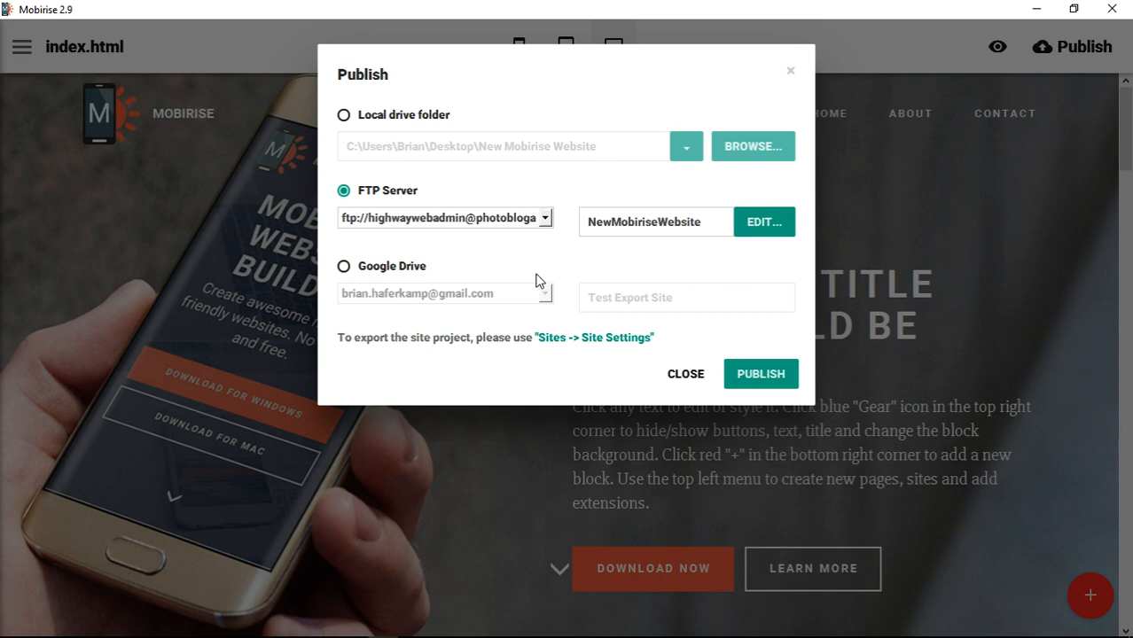
{"action": "mouse_move", "coordinate": [522, 250]}
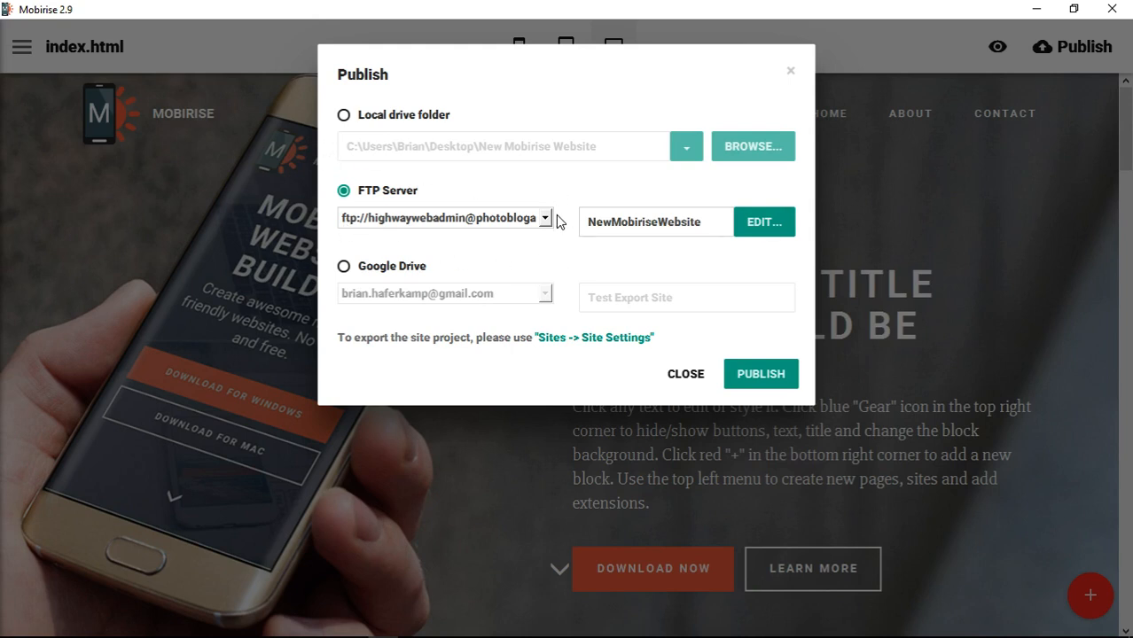
{"action": "mouse_move", "coordinate": [957, 191]}
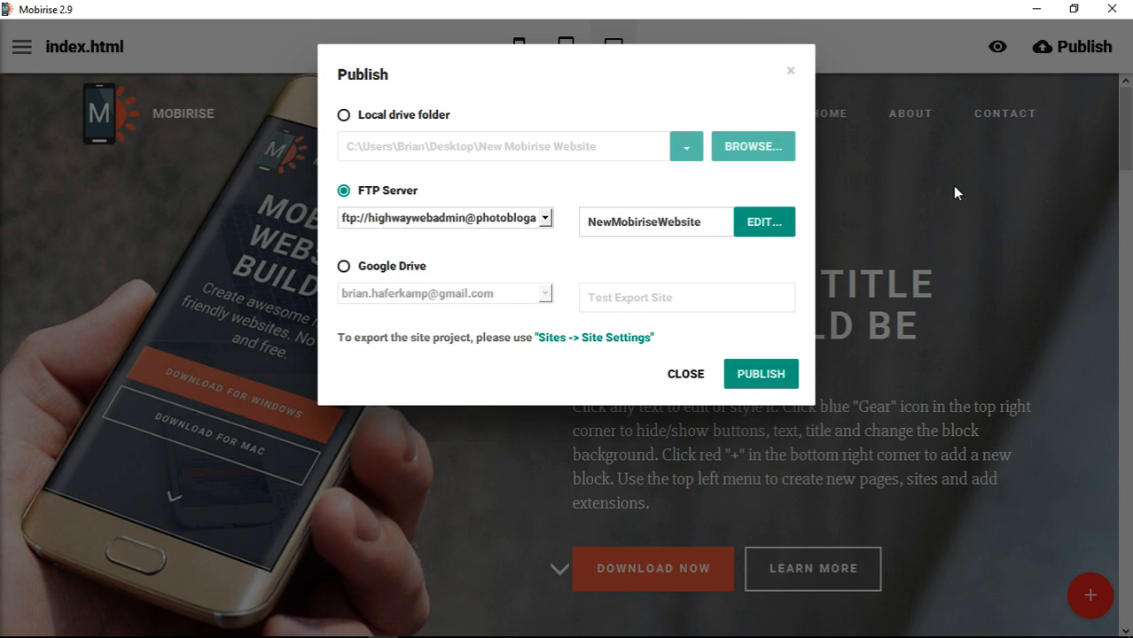
{"action": "mouse_move", "coordinate": [655, 45]}
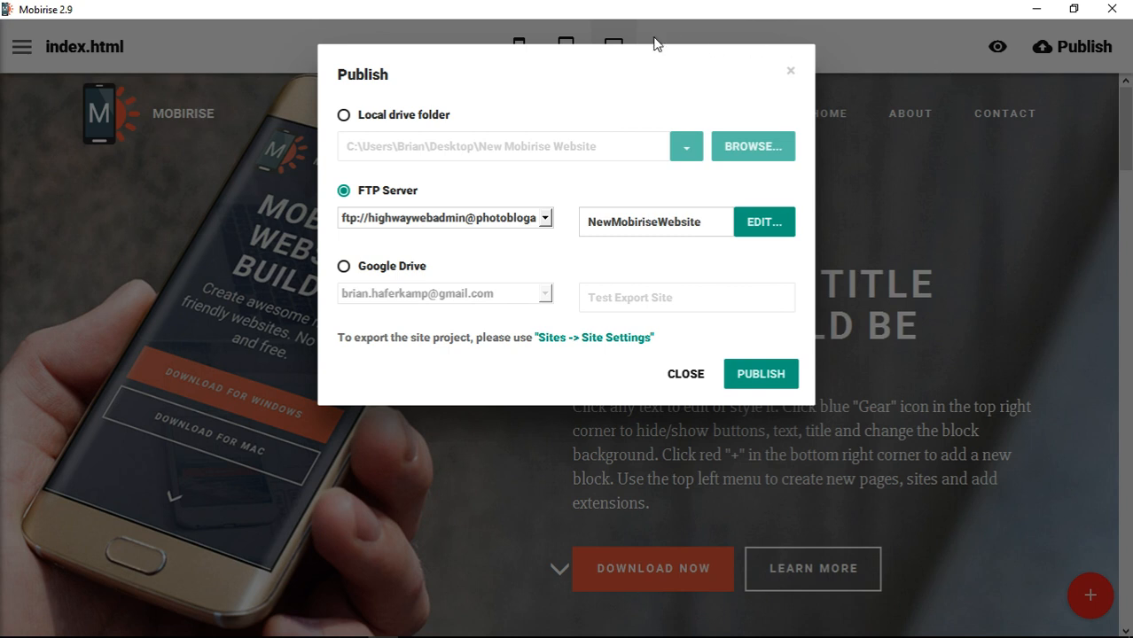
{"action": "mouse_move", "coordinate": [948, 280]}
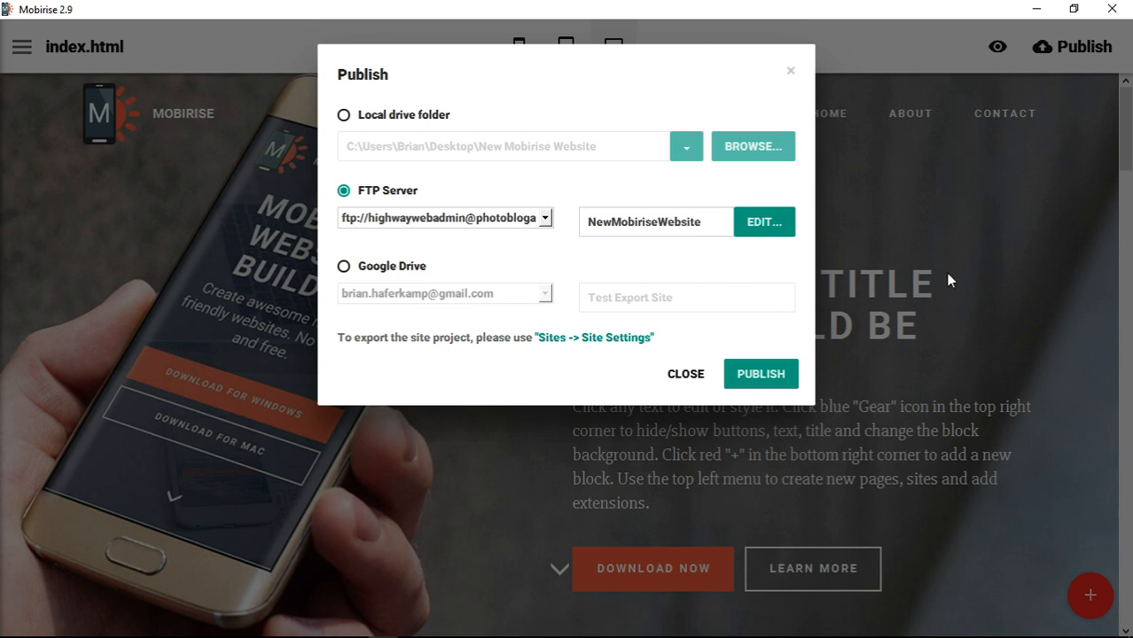
{"action": "mouse_move", "coordinate": [257, 322]}
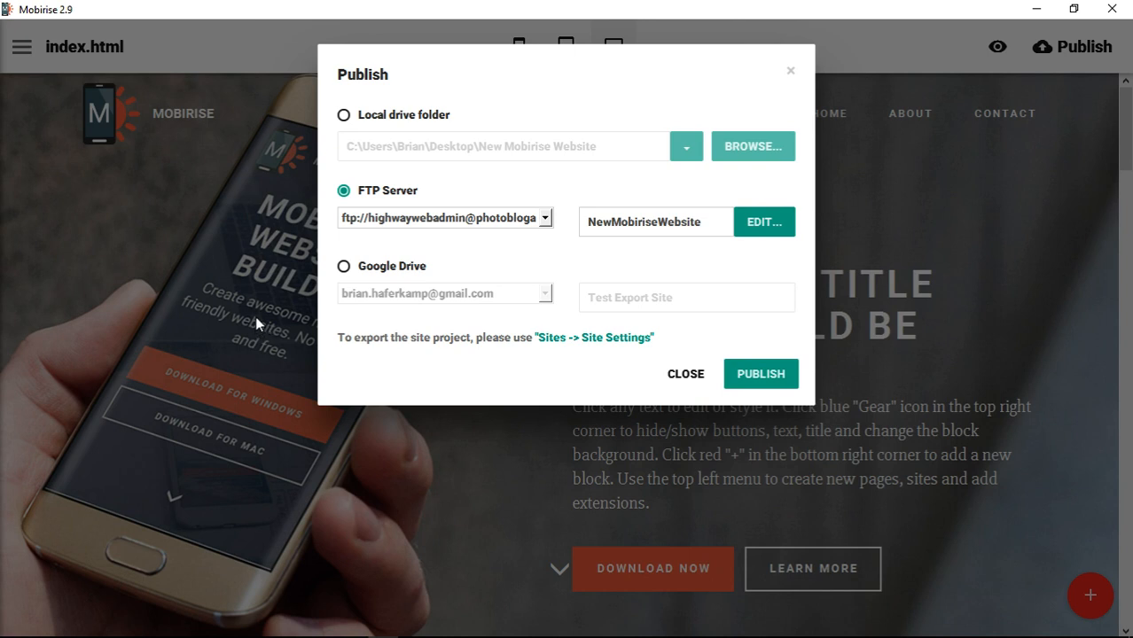
{"action": "mouse_move", "coordinate": [895, 454]}
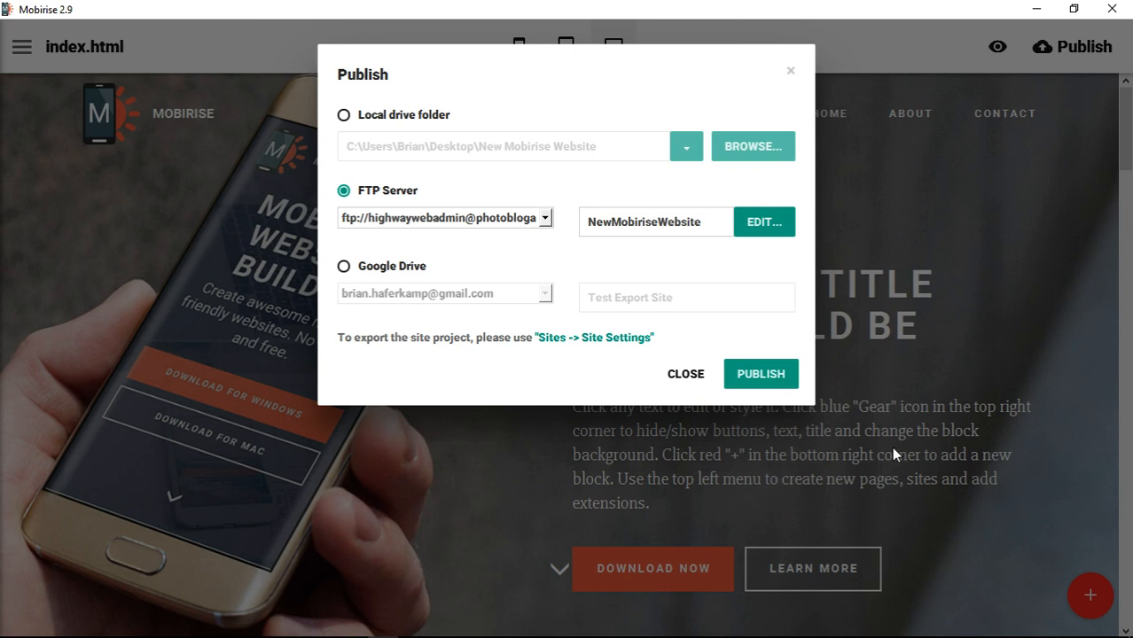
{"action": "mouse_move", "coordinate": [879, 451]}
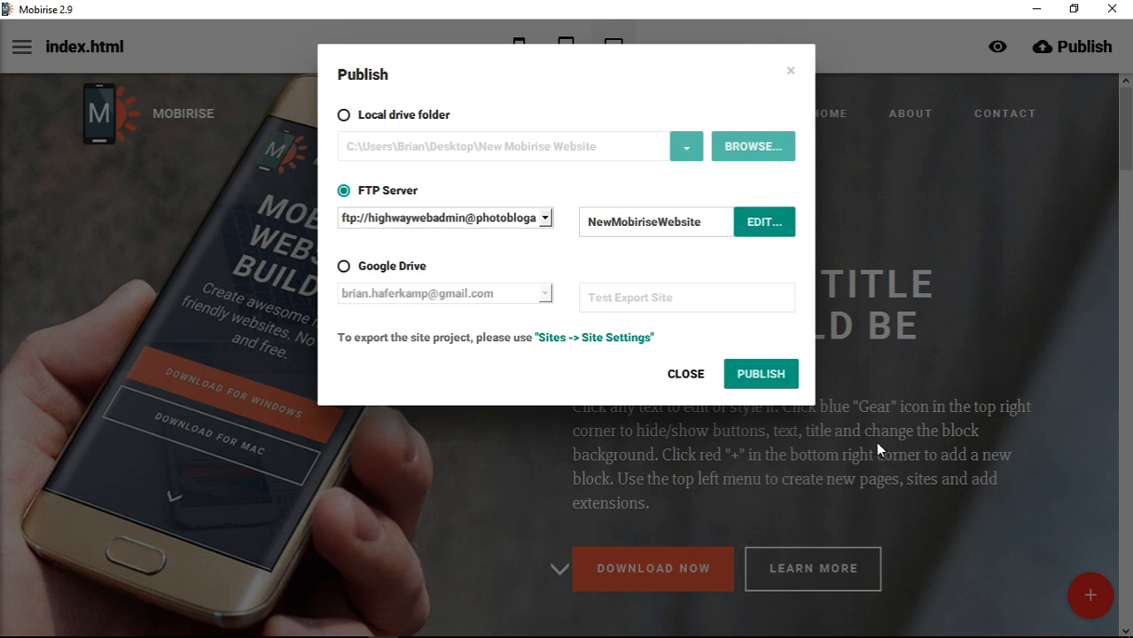
{"action": "mouse_move", "coordinate": [926, 78]}
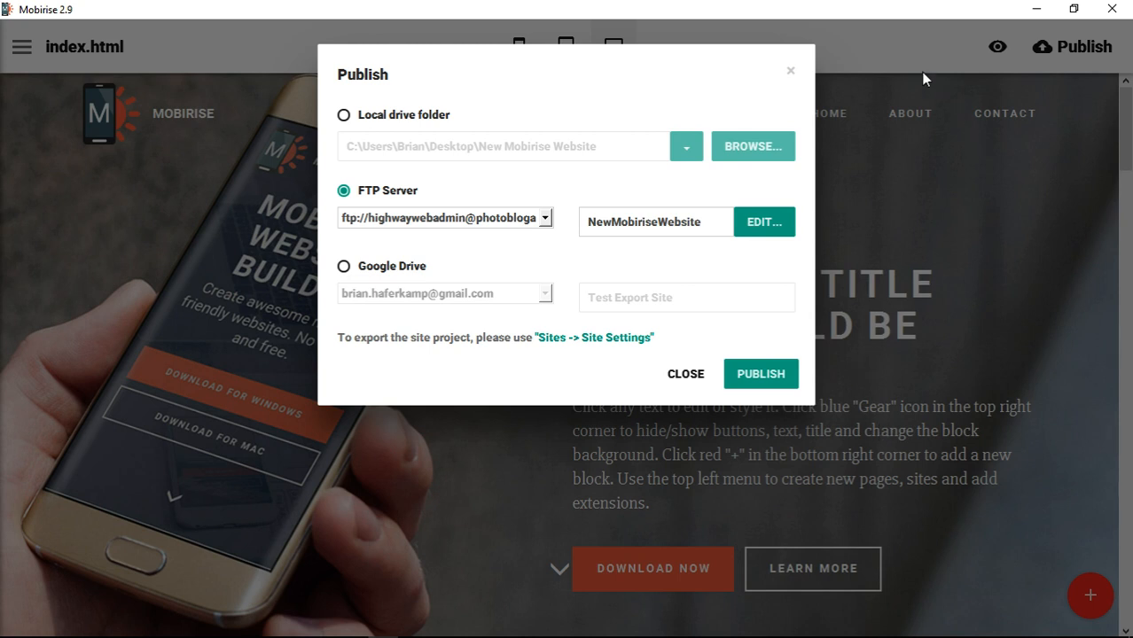
{"action": "mouse_move", "coordinate": [774, 493]}
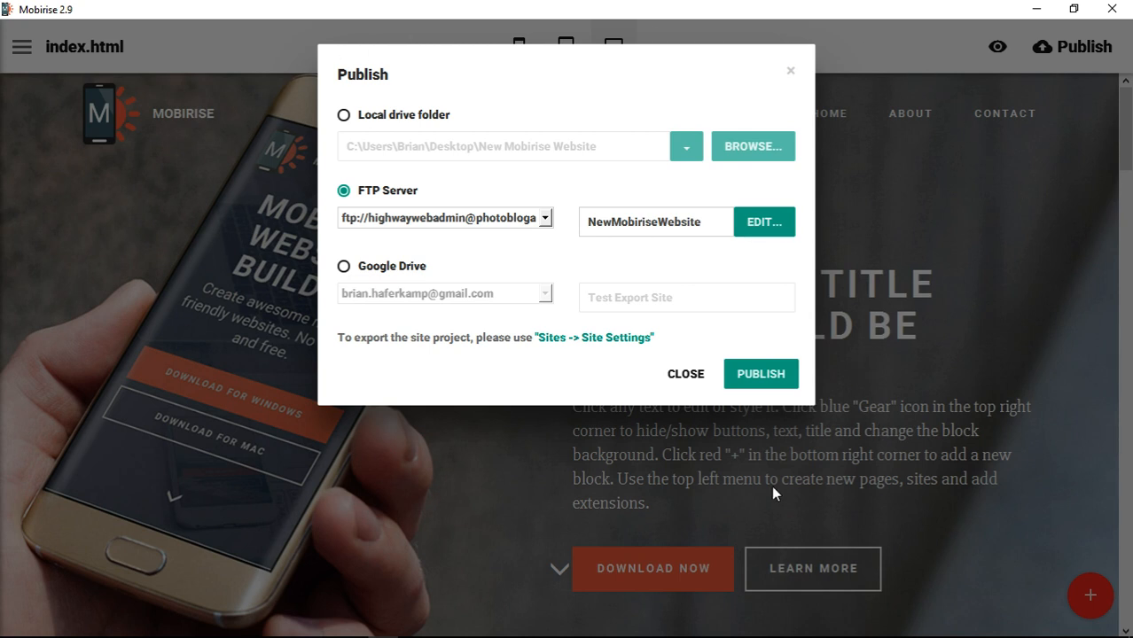
{"action": "mouse_move", "coordinate": [657, 57]}
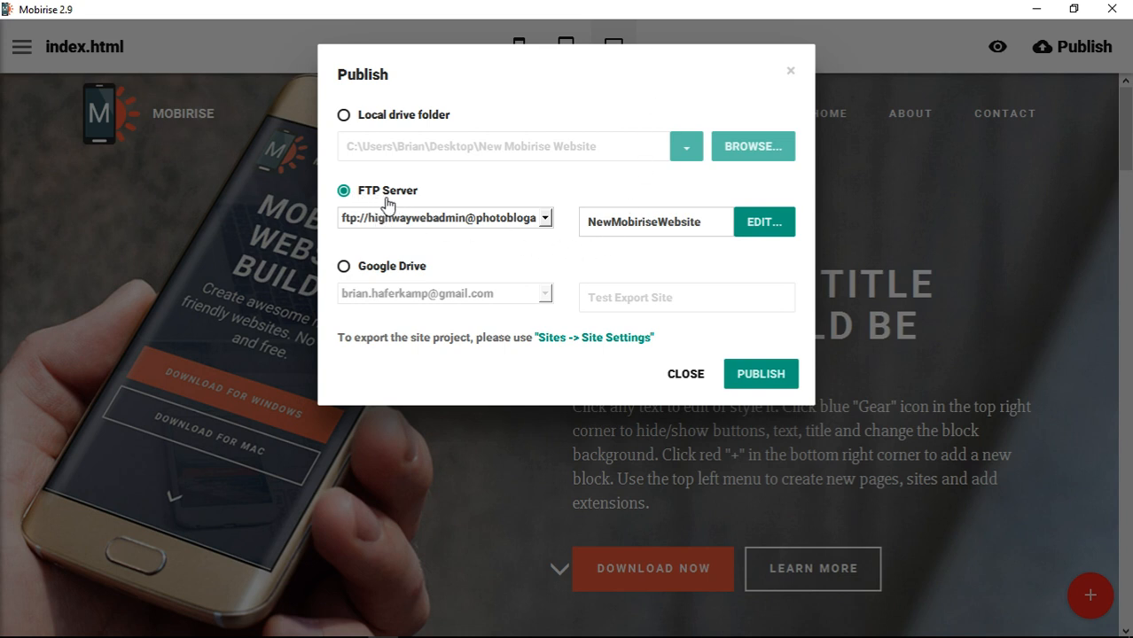
{"action": "mouse_move", "coordinate": [583, 241]}
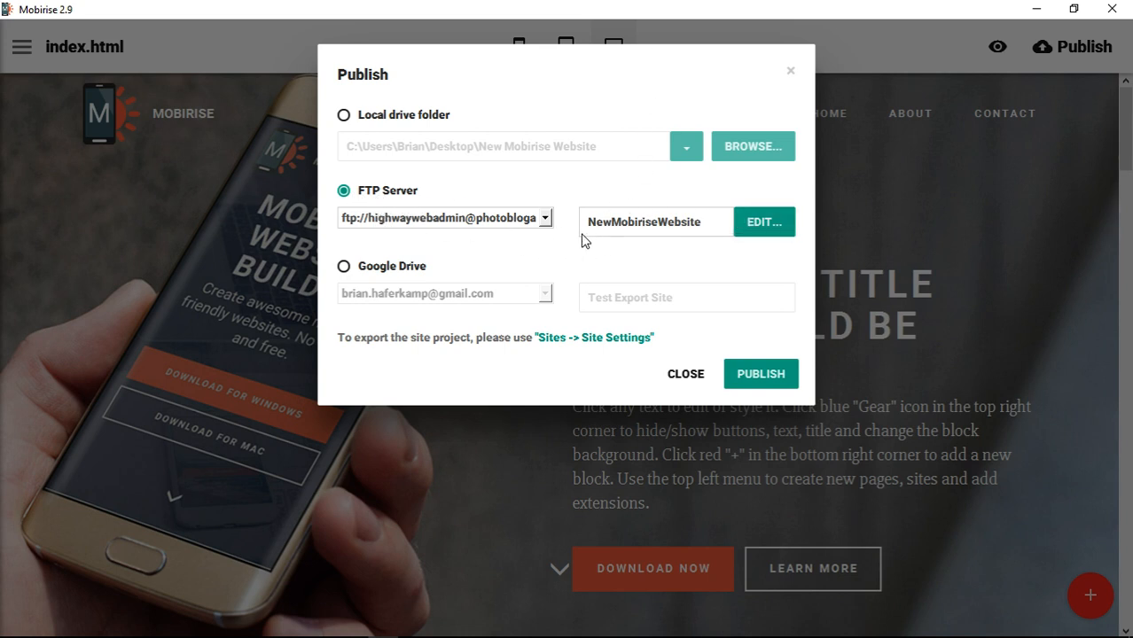
{"action": "mouse_move", "coordinate": [1064, 249]}
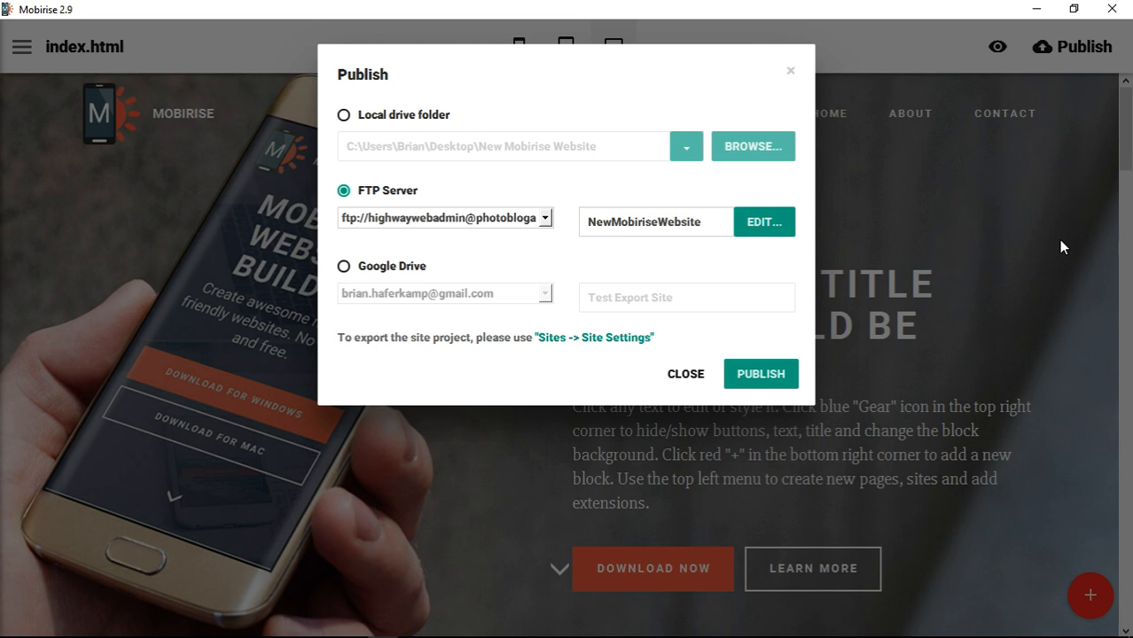
{"action": "mouse_move", "coordinate": [943, 349]}
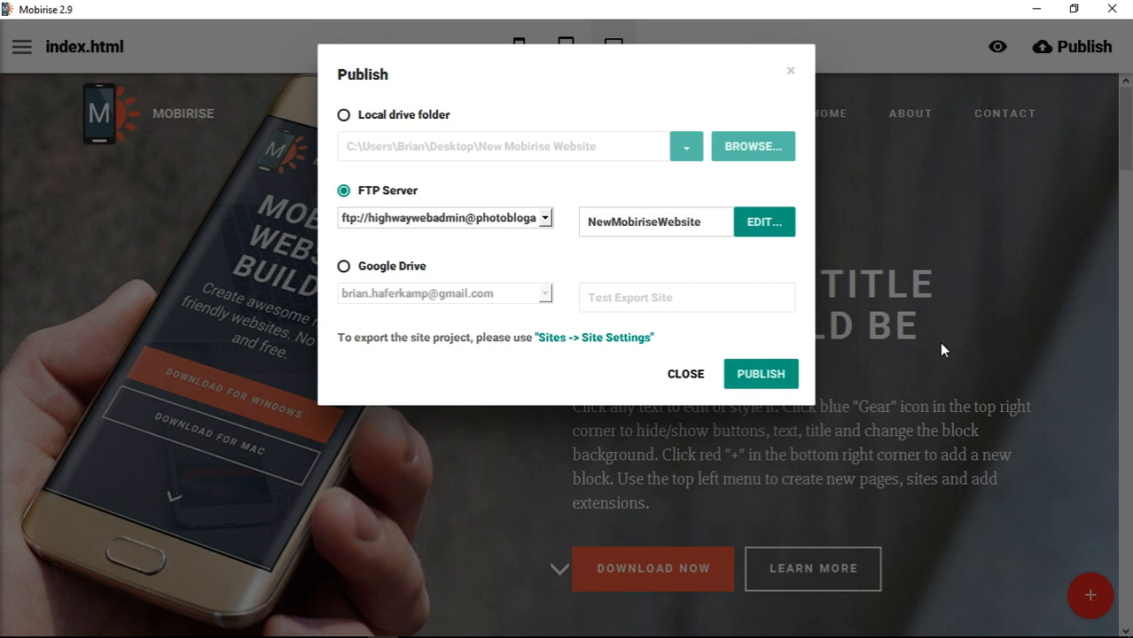
{"action": "mouse_move", "coordinate": [964, 344]}
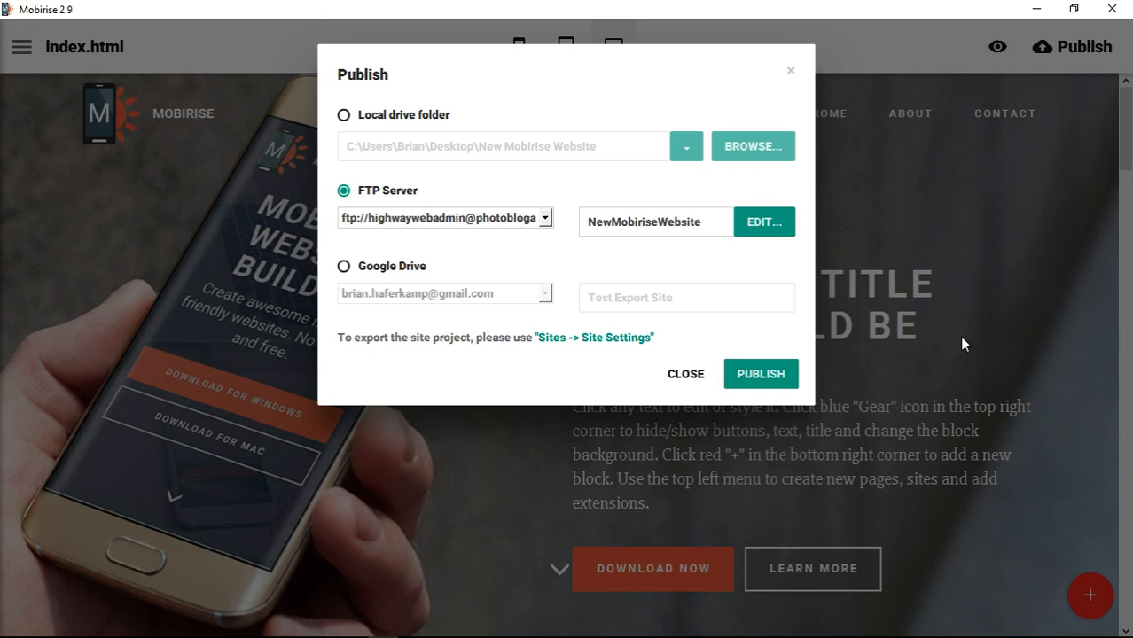
{"action": "mouse_move", "coordinate": [950, 328]}
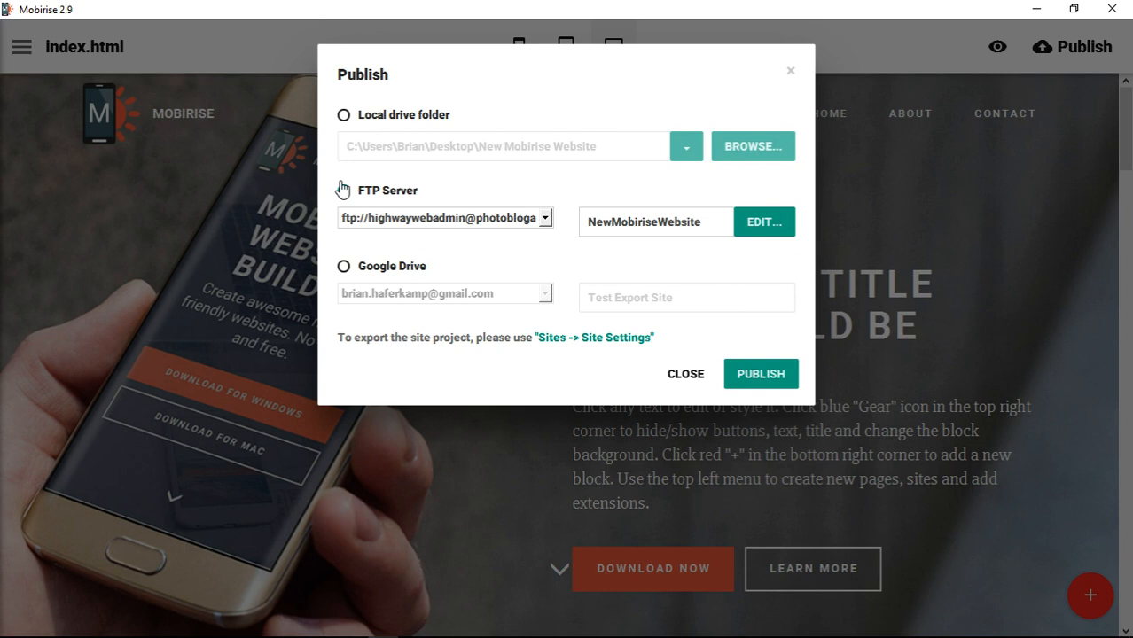
- Choose FTP Server as destination and retype the remote folder name as NewMobiriseWebsite
{"action": "left_click", "coordinate": [344, 190]}
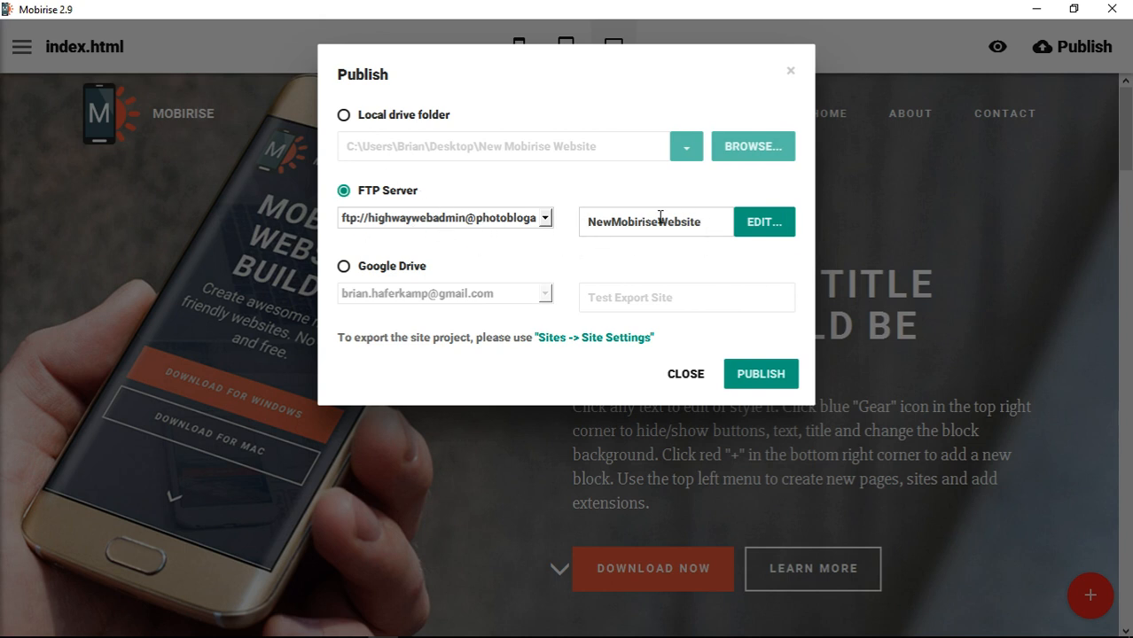
{"action": "double_click", "coordinate": [643, 221]}
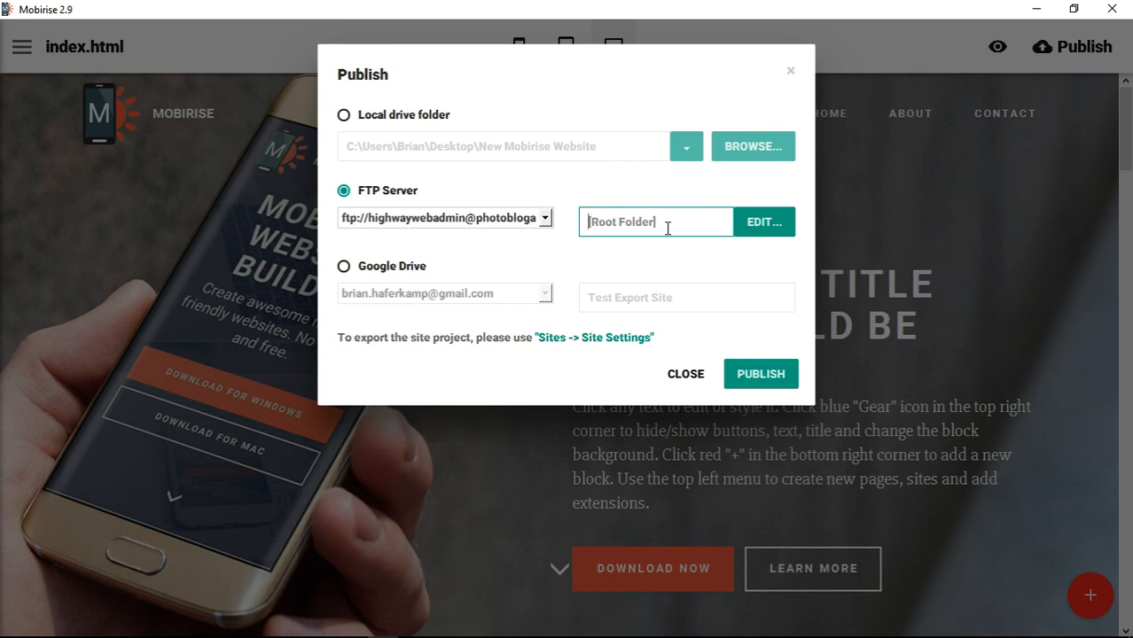
{"action": "mouse_move", "coordinate": [986, 92]}
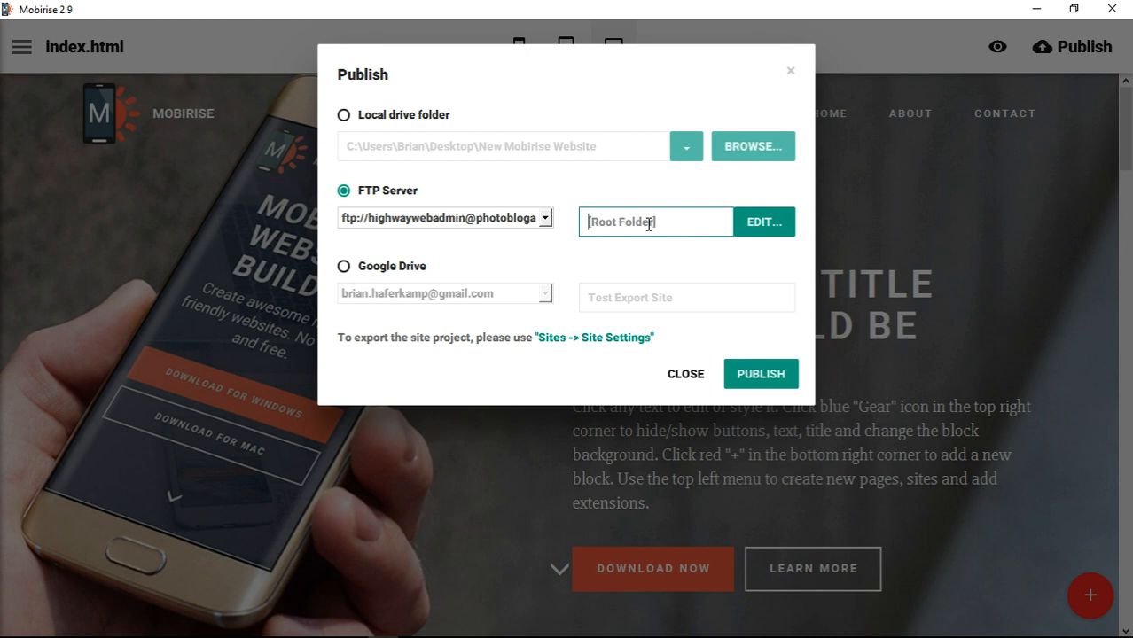
{"action": "type", "text": "N"}
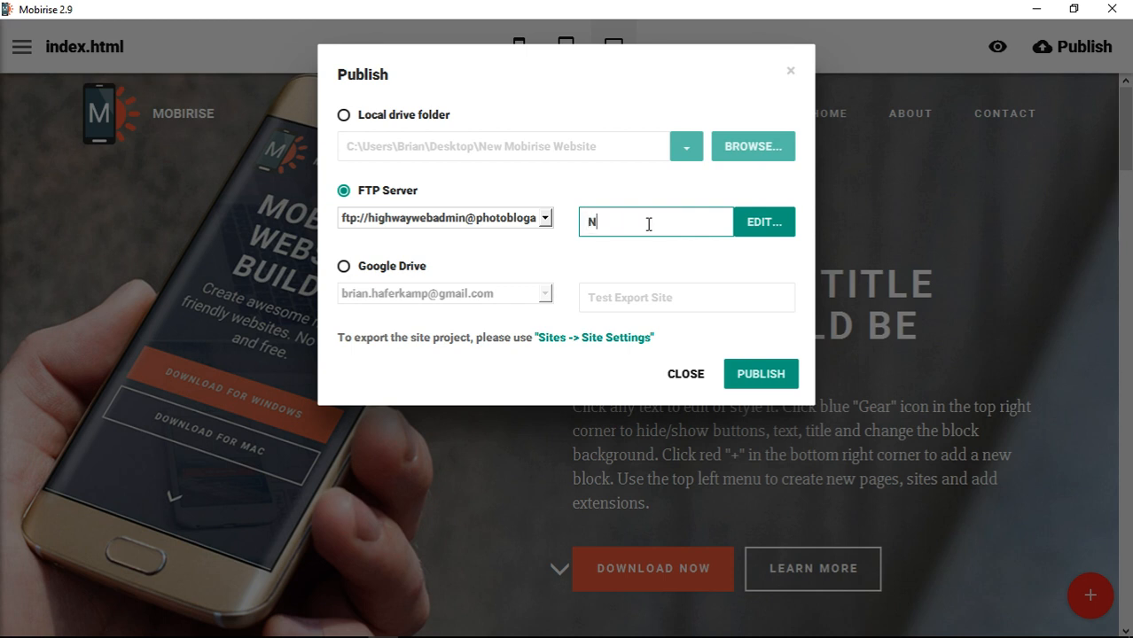
{"action": "type", "text": "ewMobiriseWebsite"}
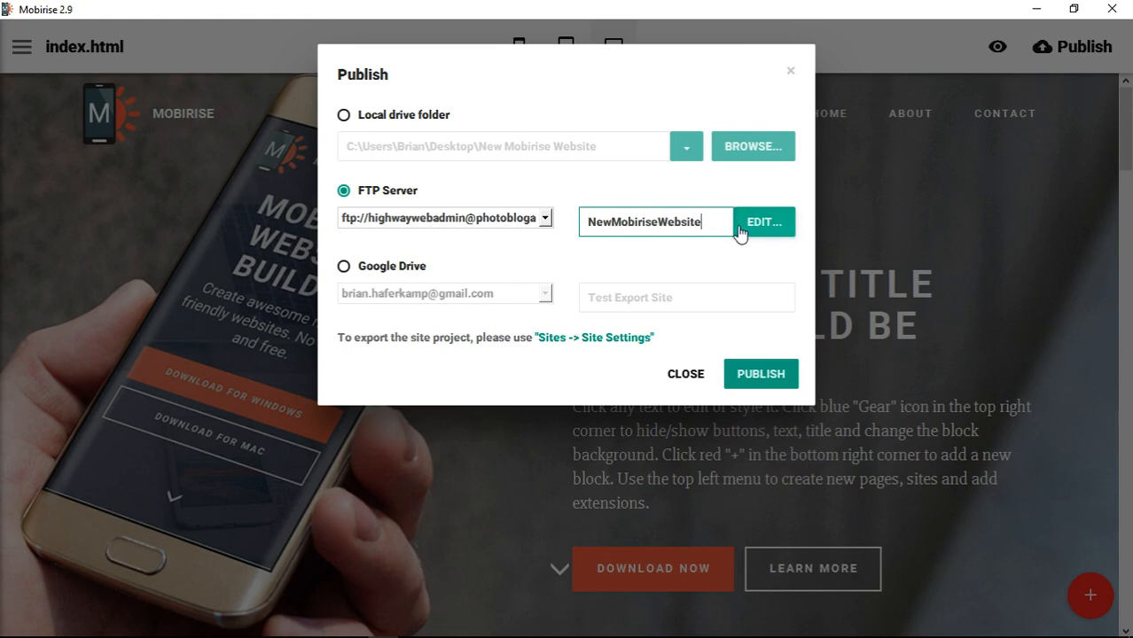
- Bring up the FTP Location Manager listing the saved servers at 174.120.146.122 port 21
{"action": "left_click", "coordinate": [762, 221]}
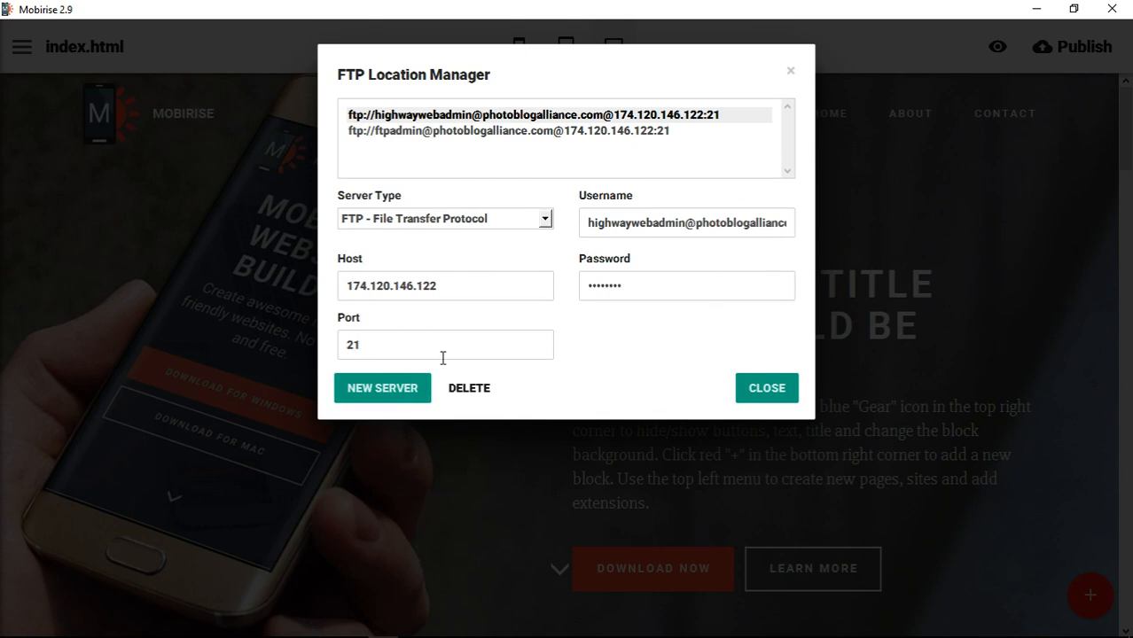
{"action": "mouse_move", "coordinate": [585, 263]}
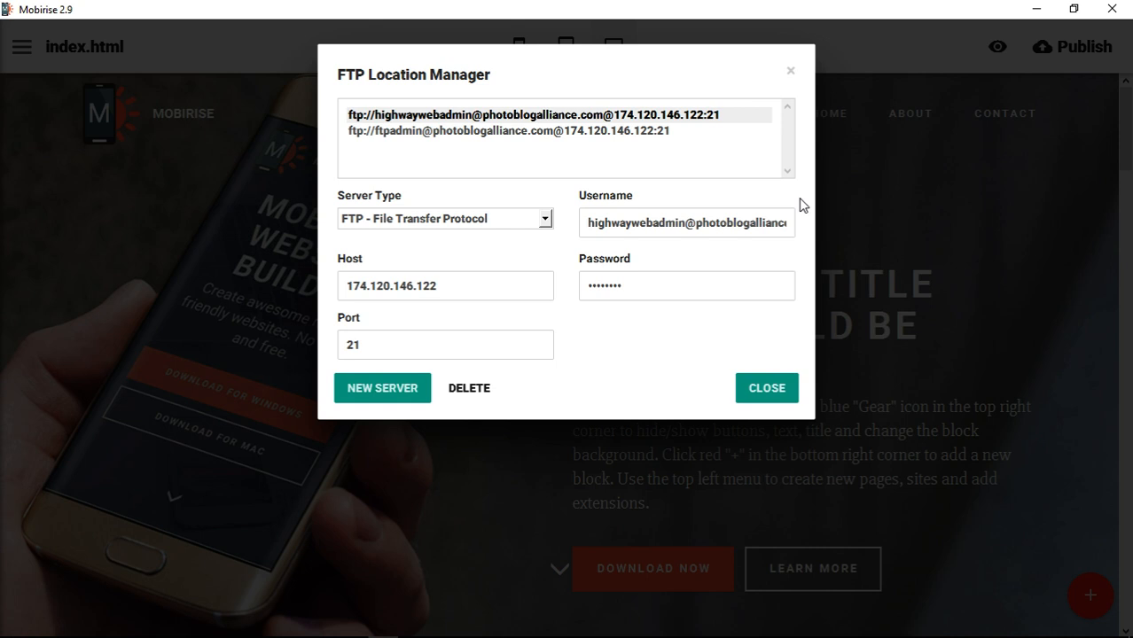
{"action": "mouse_move", "coordinate": [609, 202]}
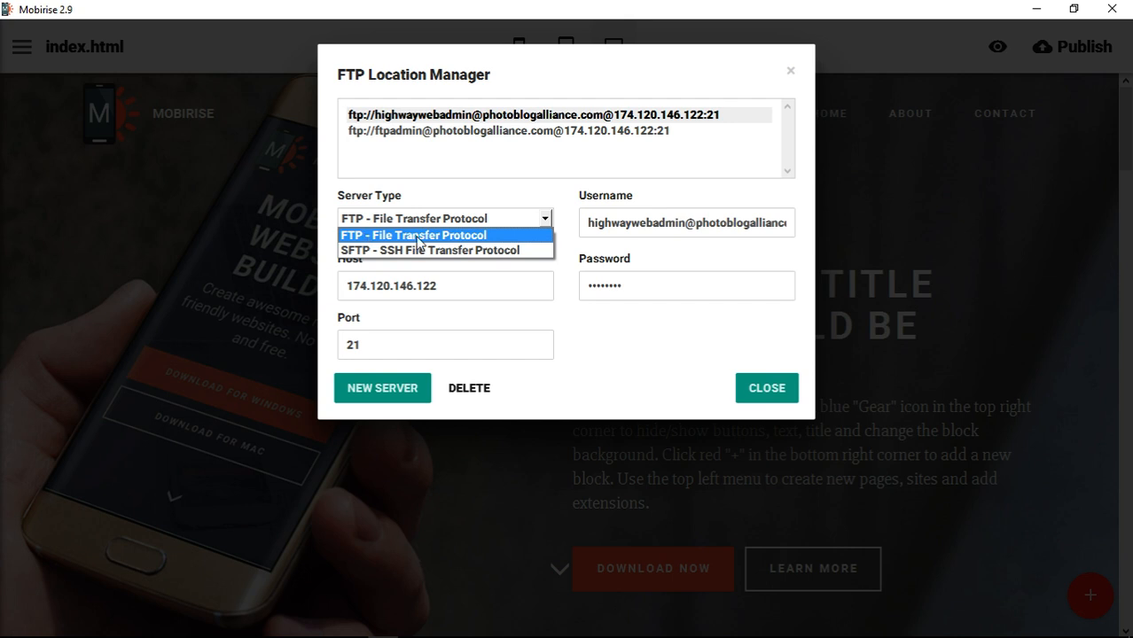
{"action": "mouse_move", "coordinate": [434, 250]}
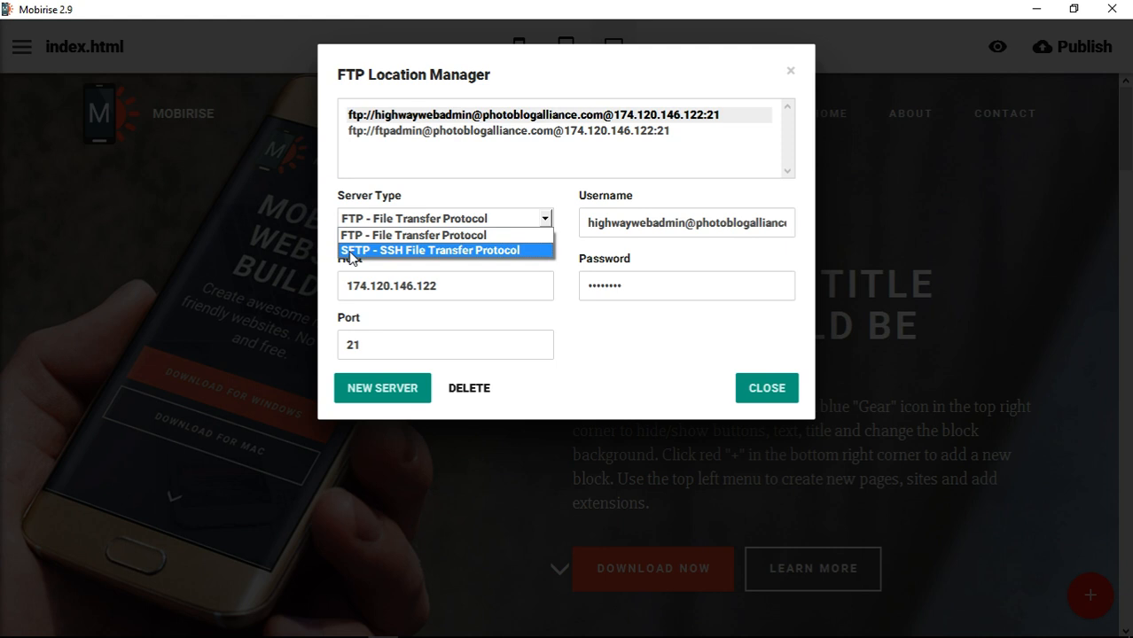
{"action": "mouse_move", "coordinate": [363, 259]}
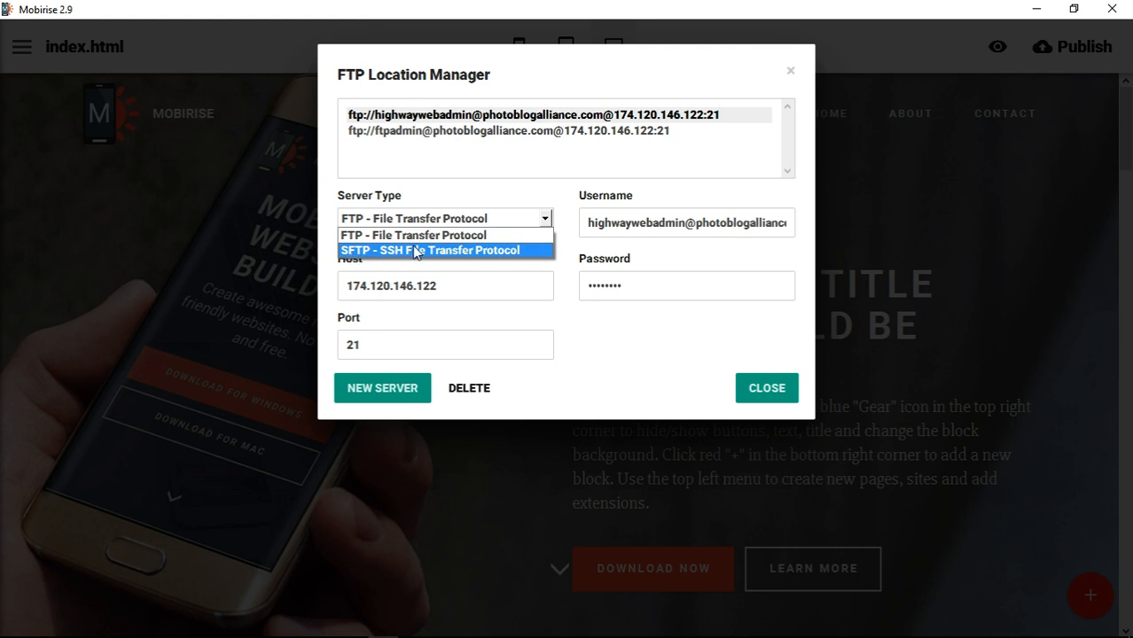
{"action": "mouse_move", "coordinate": [411, 233]}
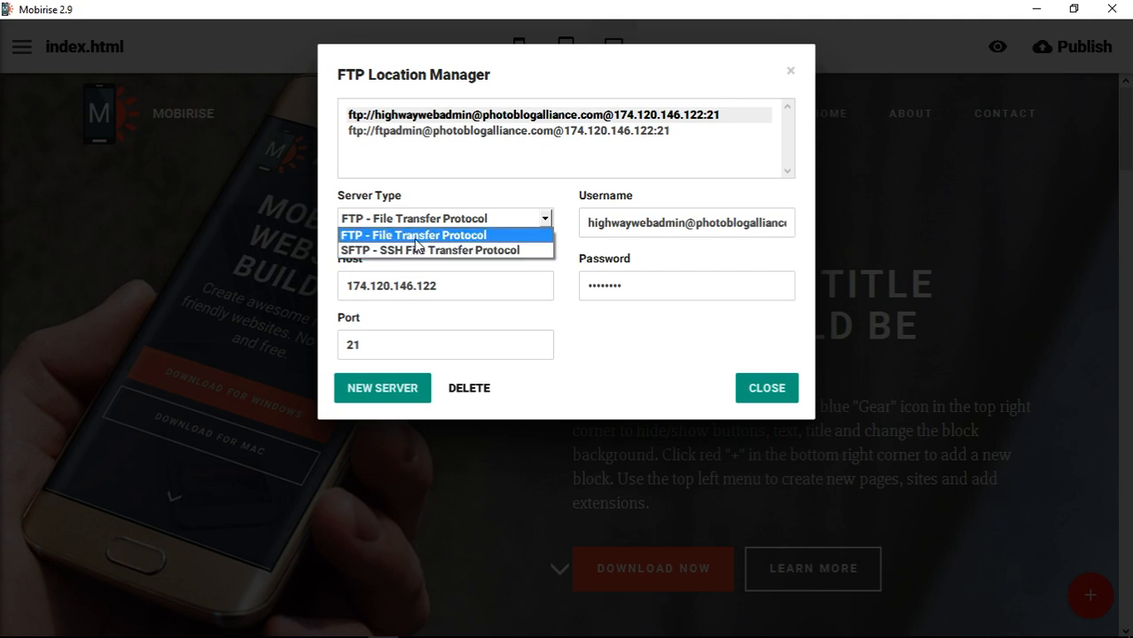
{"action": "mouse_move", "coordinate": [444, 250]}
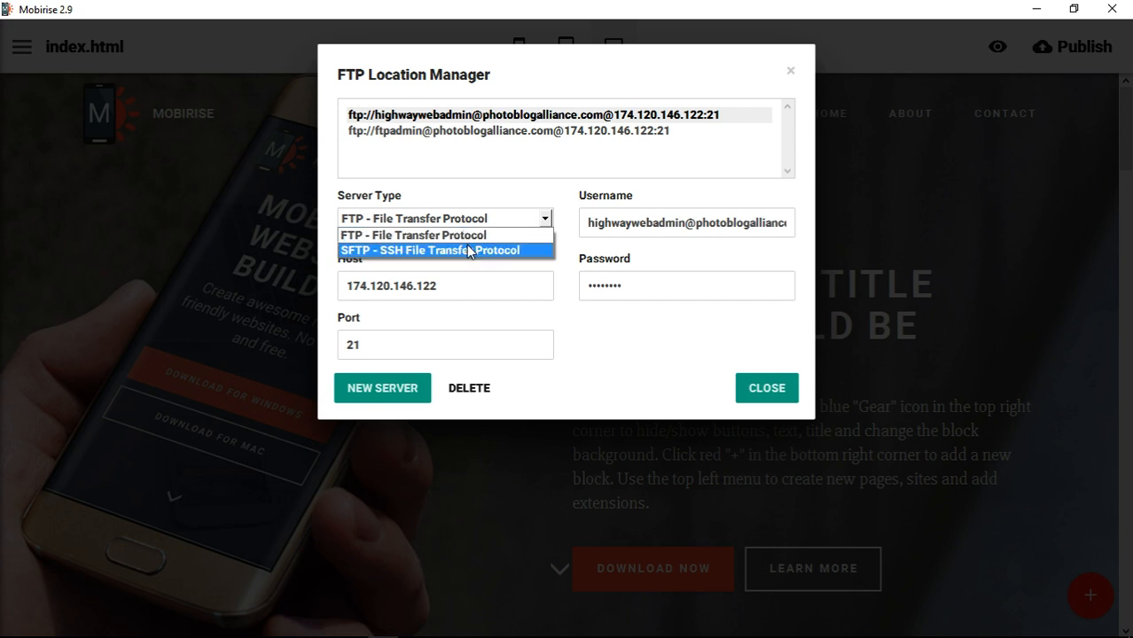
{"action": "mouse_move", "coordinate": [440, 234]}
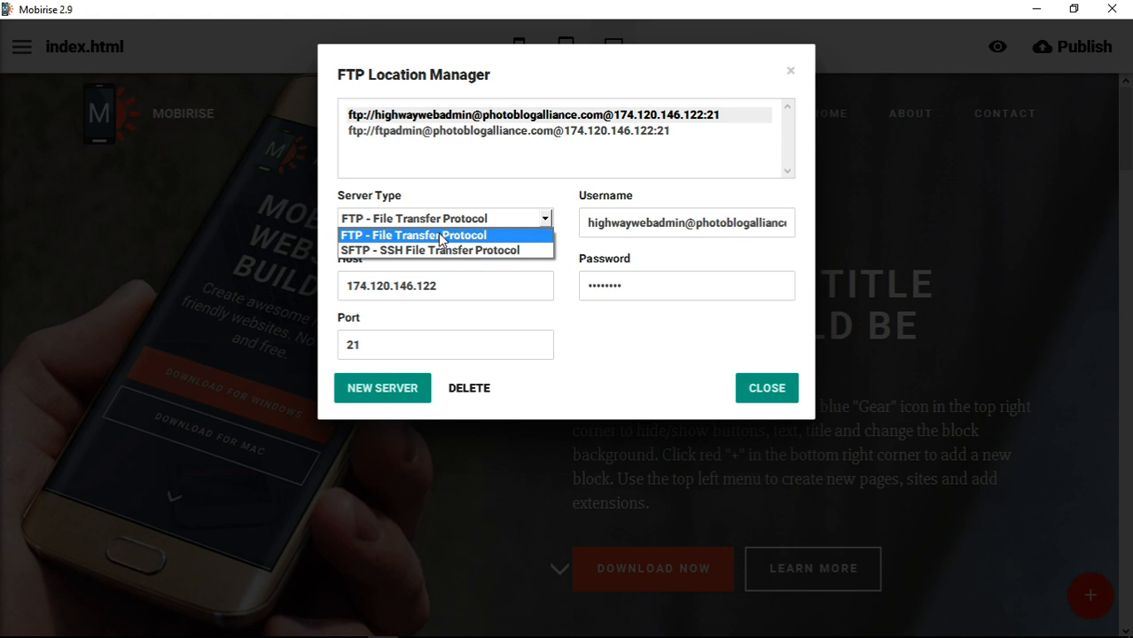
{"action": "left_click", "coordinate": [411, 234]}
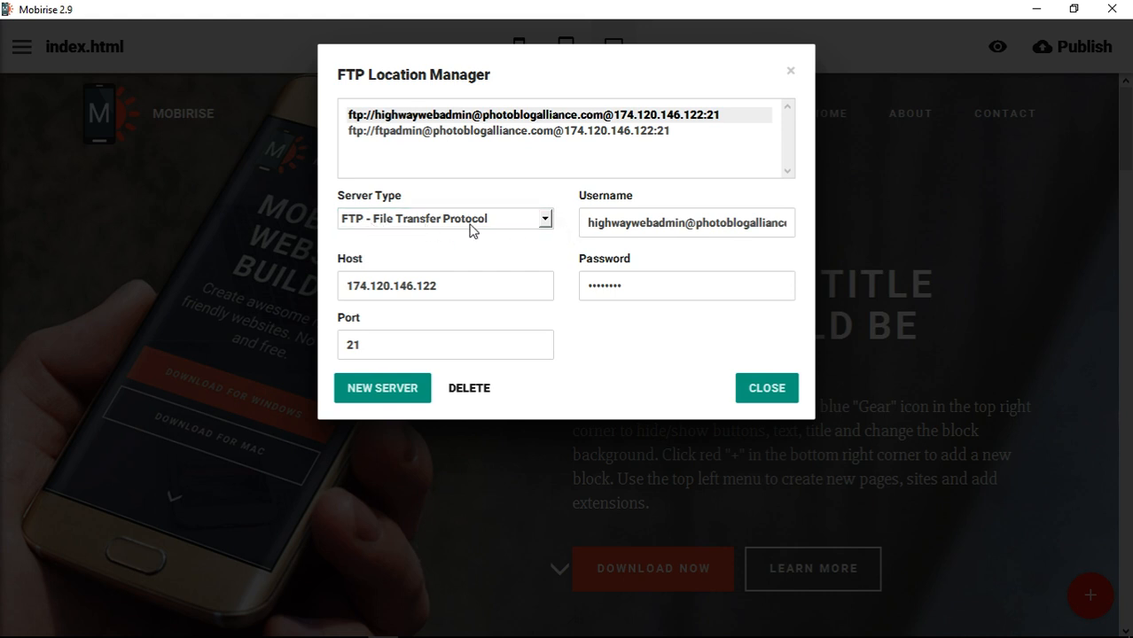
{"action": "left_click", "coordinate": [445, 285]}
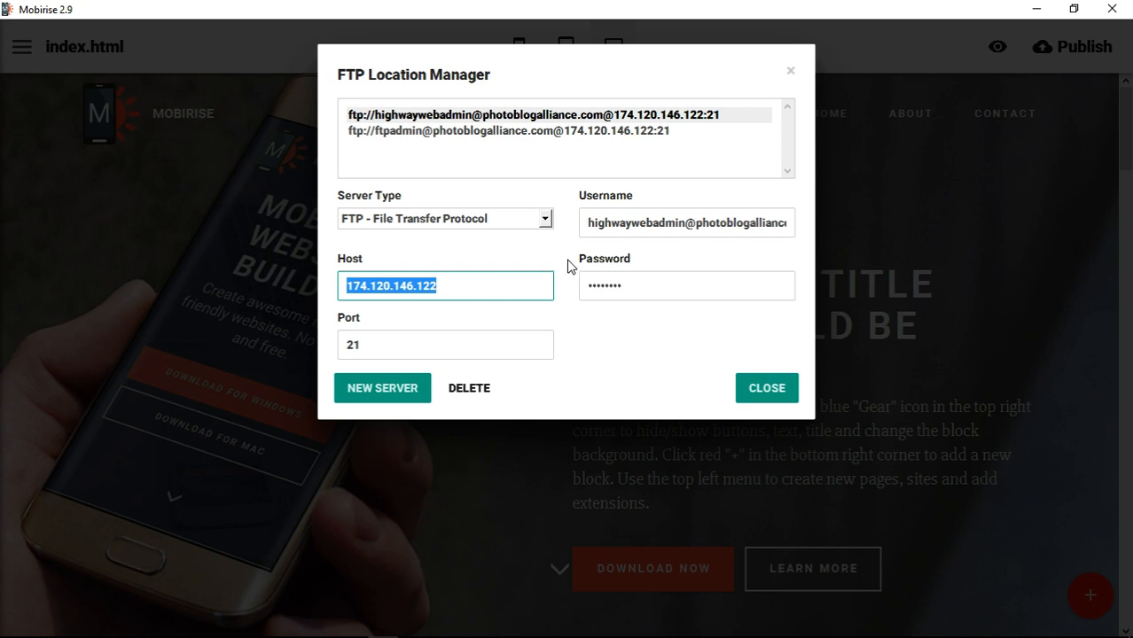
{"action": "left_click", "coordinate": [471, 285]}
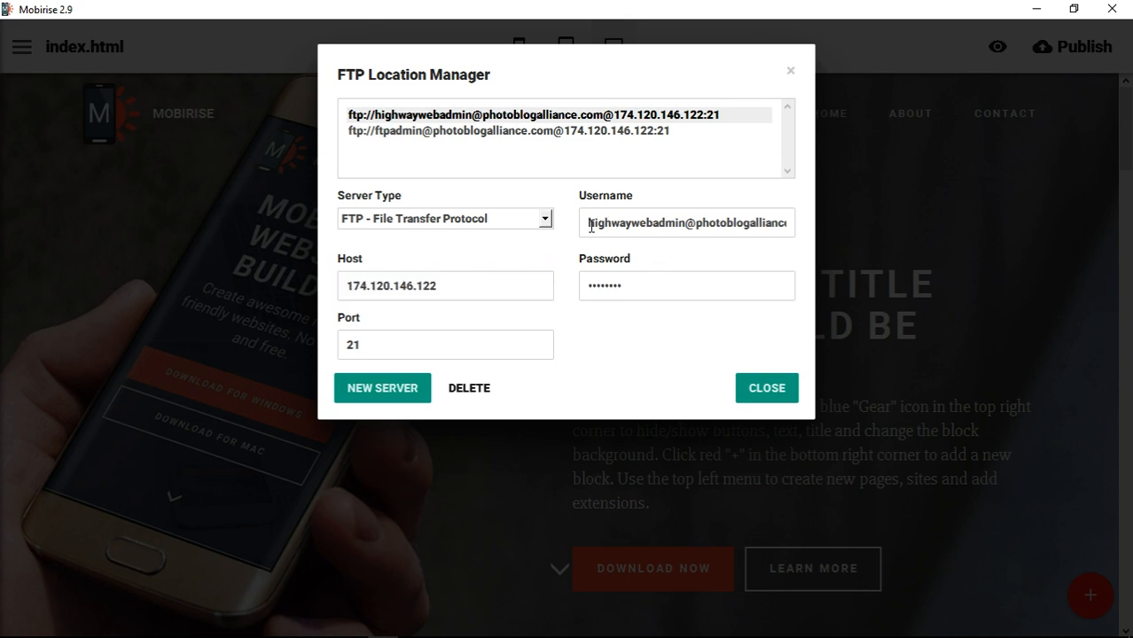
{"action": "triple_click", "coordinate": [688, 223]}
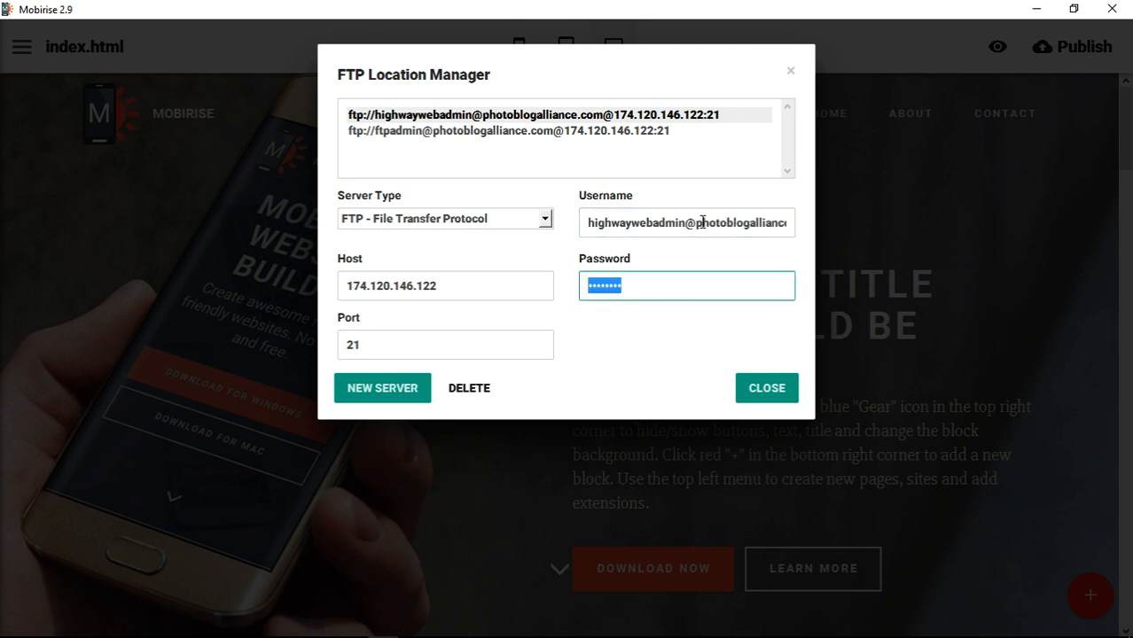
{"action": "double_click", "coordinate": [637, 223]}
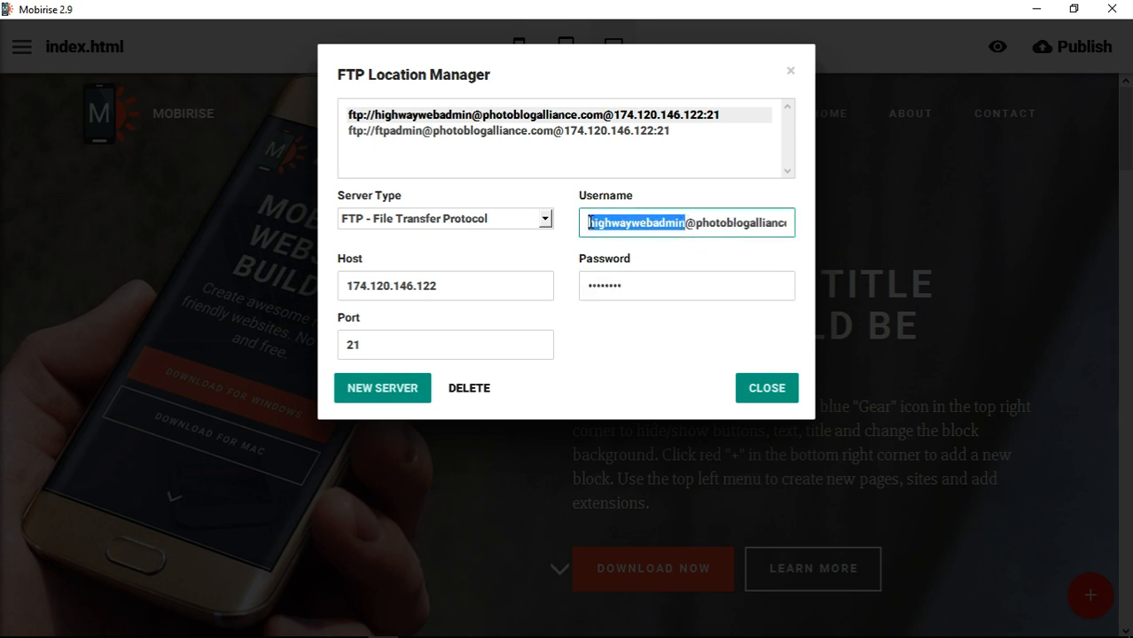
{"action": "left_click", "coordinate": [699, 224]}
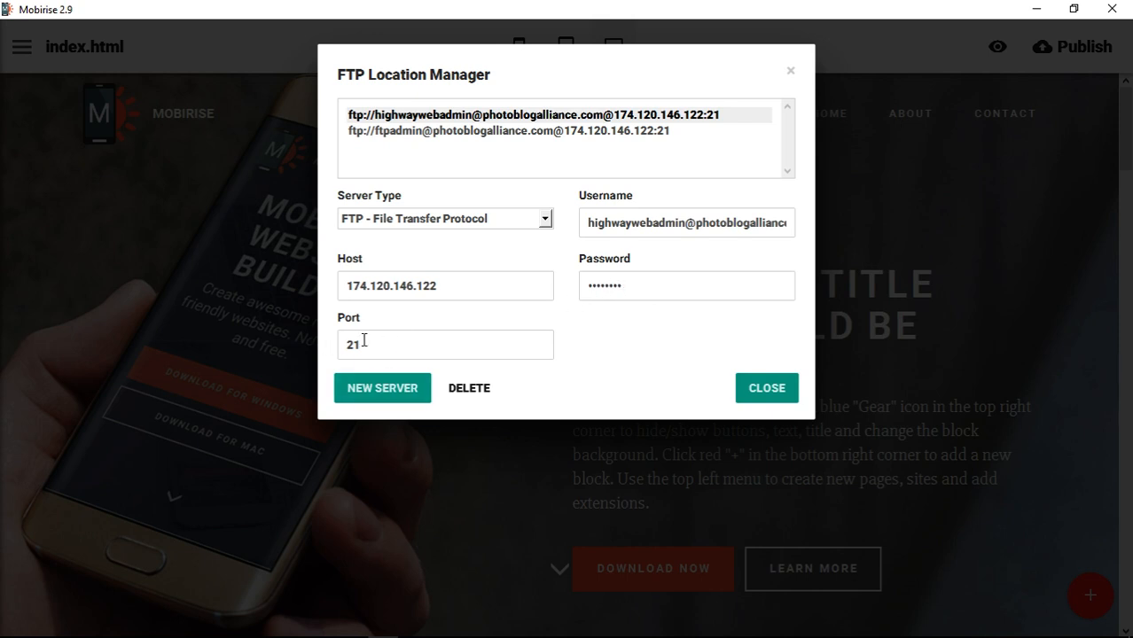
{"action": "left_click", "coordinate": [445, 344]}
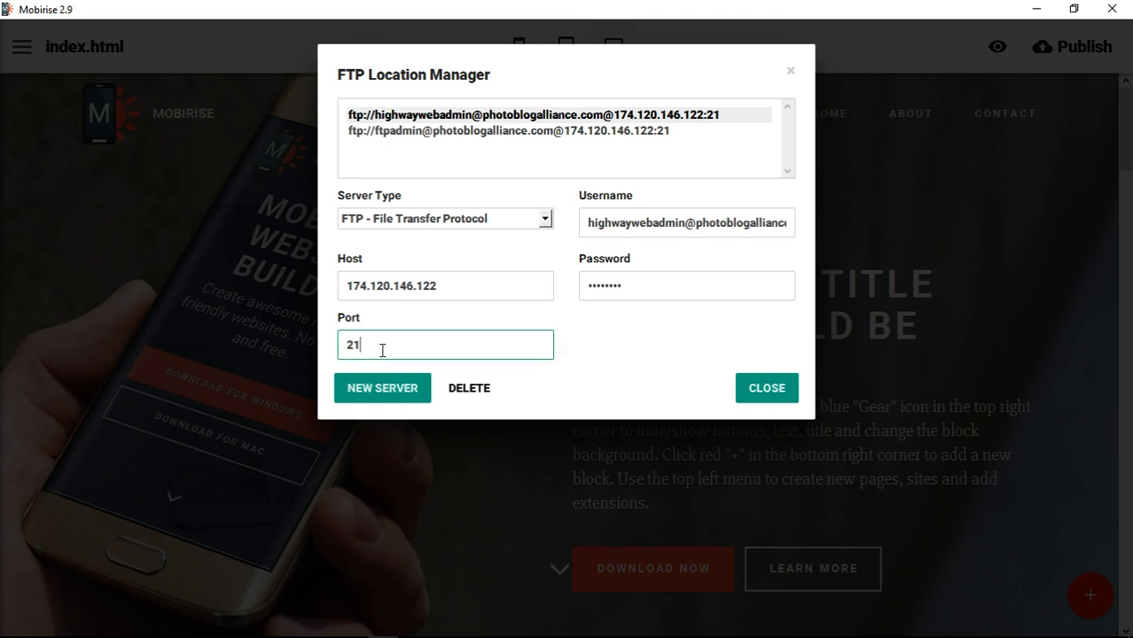
{"action": "mouse_move", "coordinate": [620, 345]}
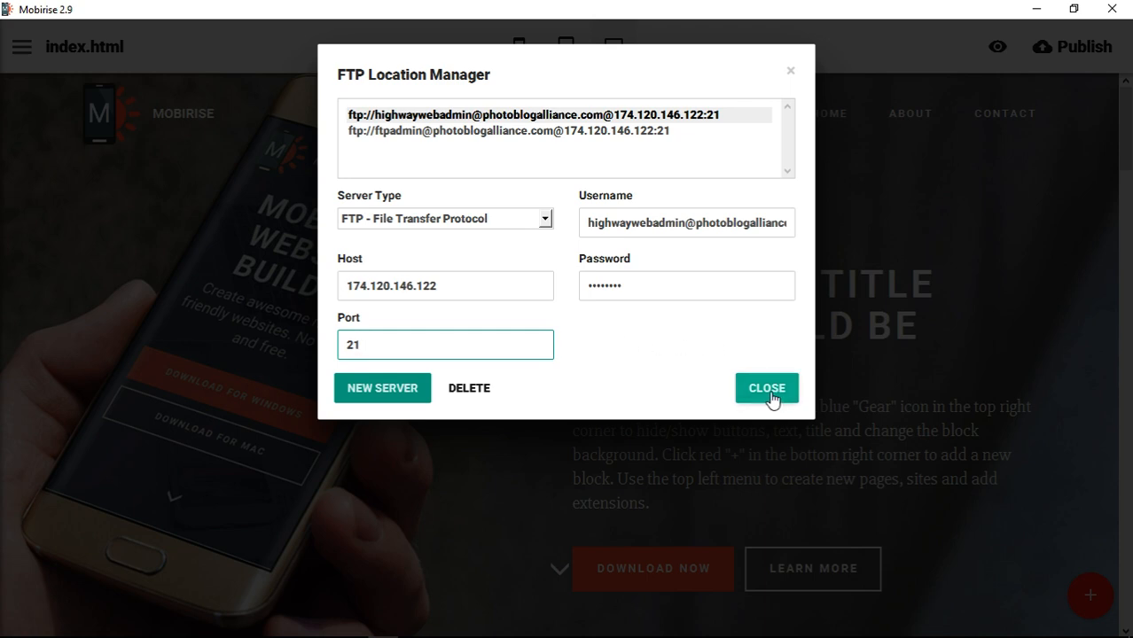
- Leave the location manager, publish NewMobiriseWebsite to the FTP server and dismiss the success message
{"action": "left_click", "coordinate": [766, 386]}
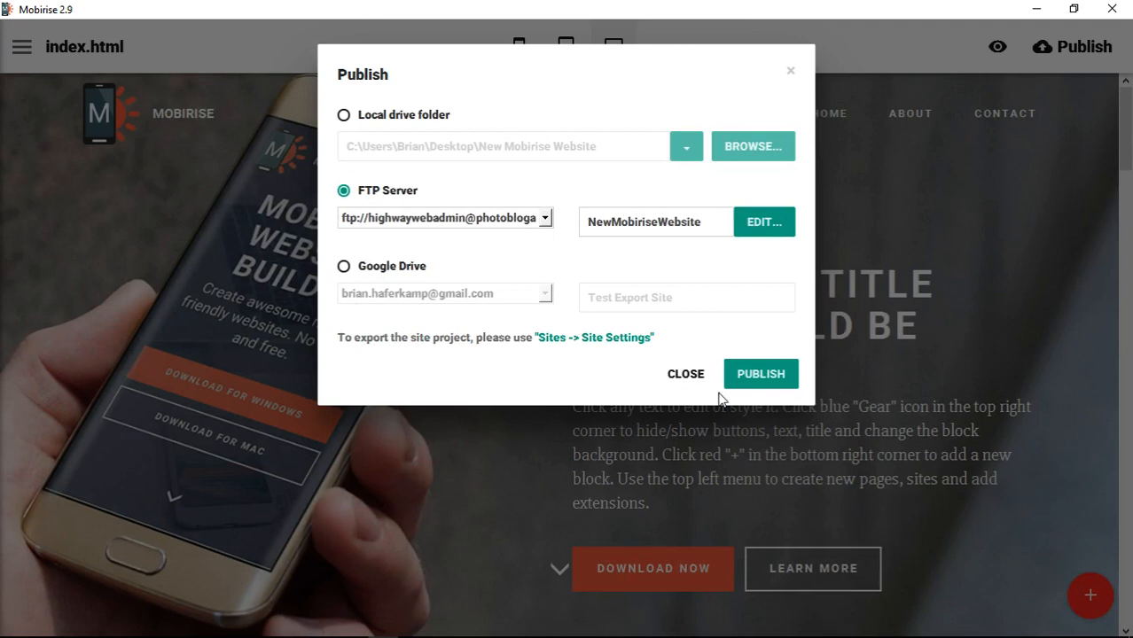
{"action": "mouse_move", "coordinate": [702, 404]}
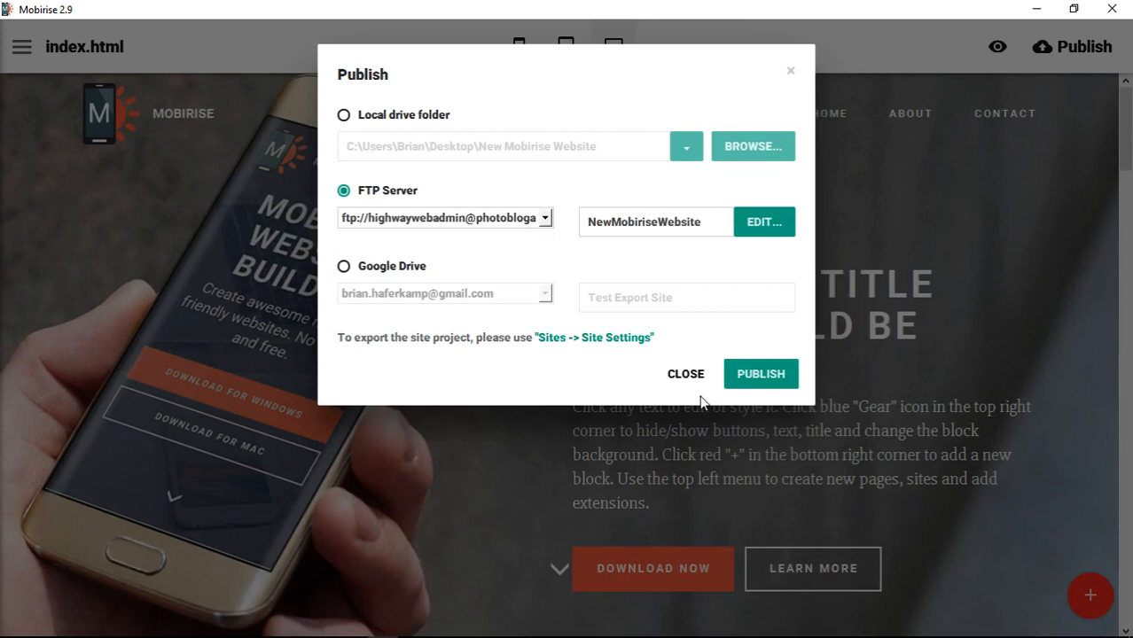
{"action": "mouse_move", "coordinate": [760, 372]}
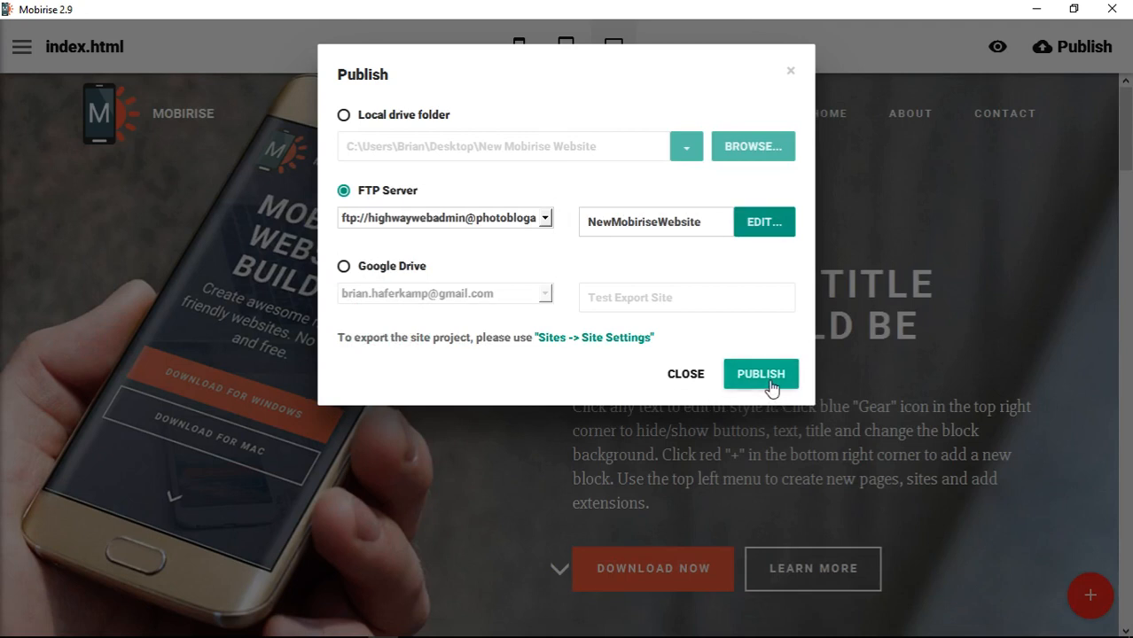
{"action": "left_click", "coordinate": [759, 372]}
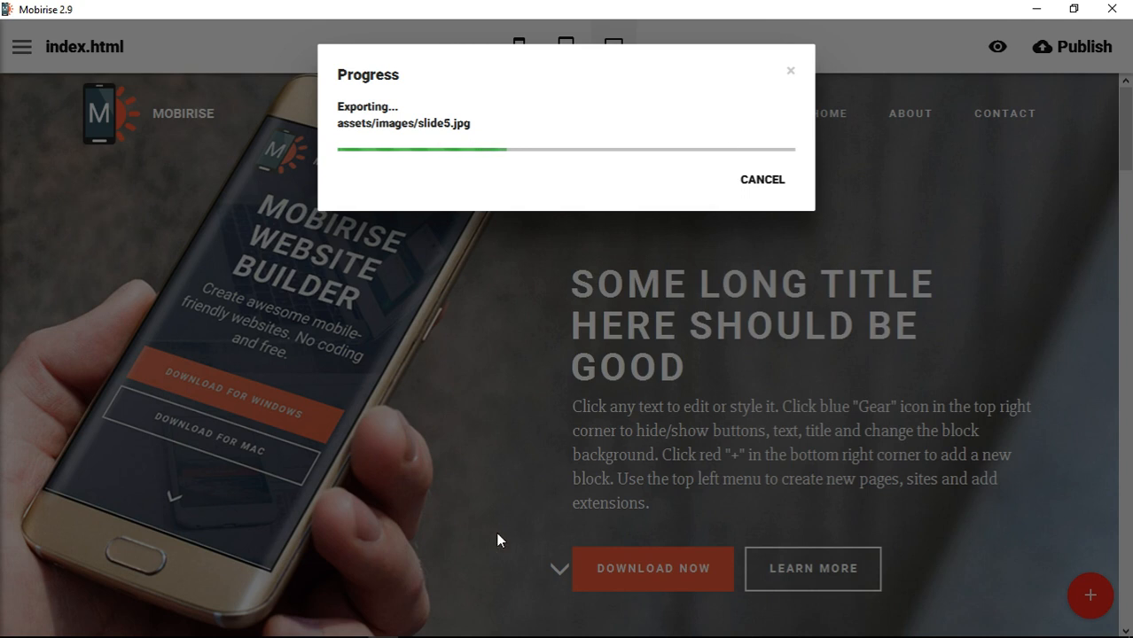
{"action": "mouse_move", "coordinate": [1071, 69]}
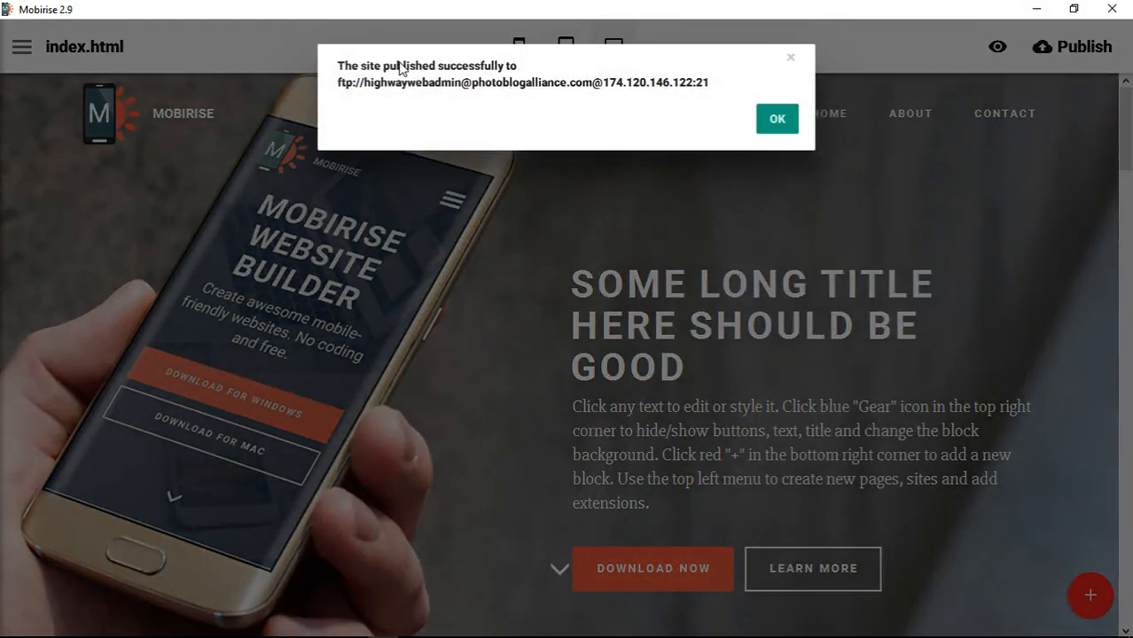
{"action": "mouse_move", "coordinate": [592, 93]}
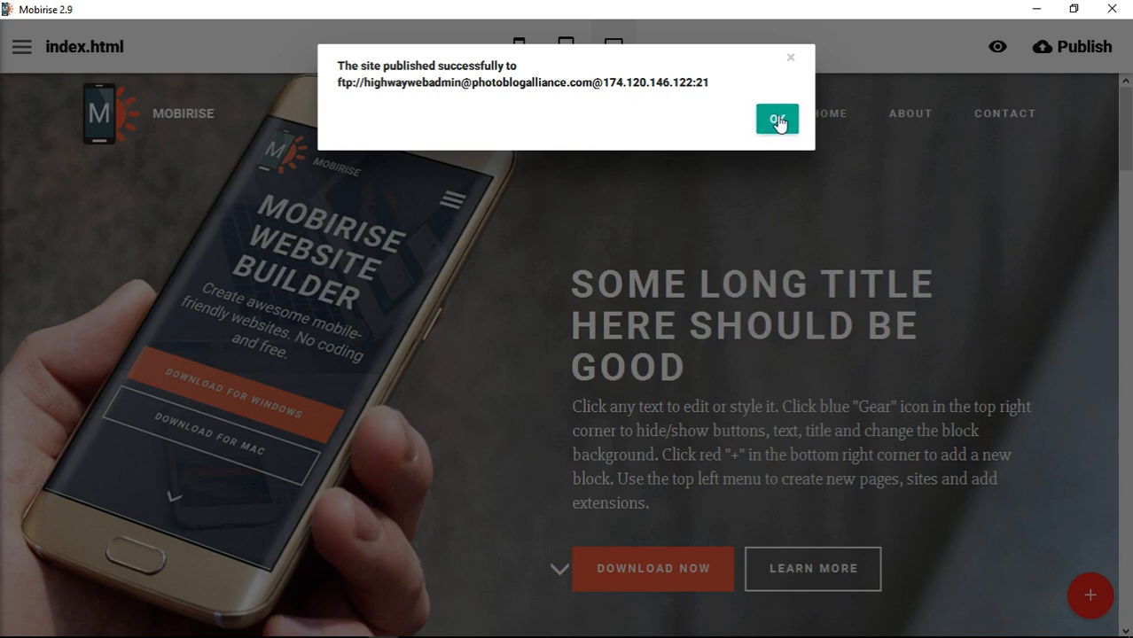
{"action": "left_click", "coordinate": [777, 119]}
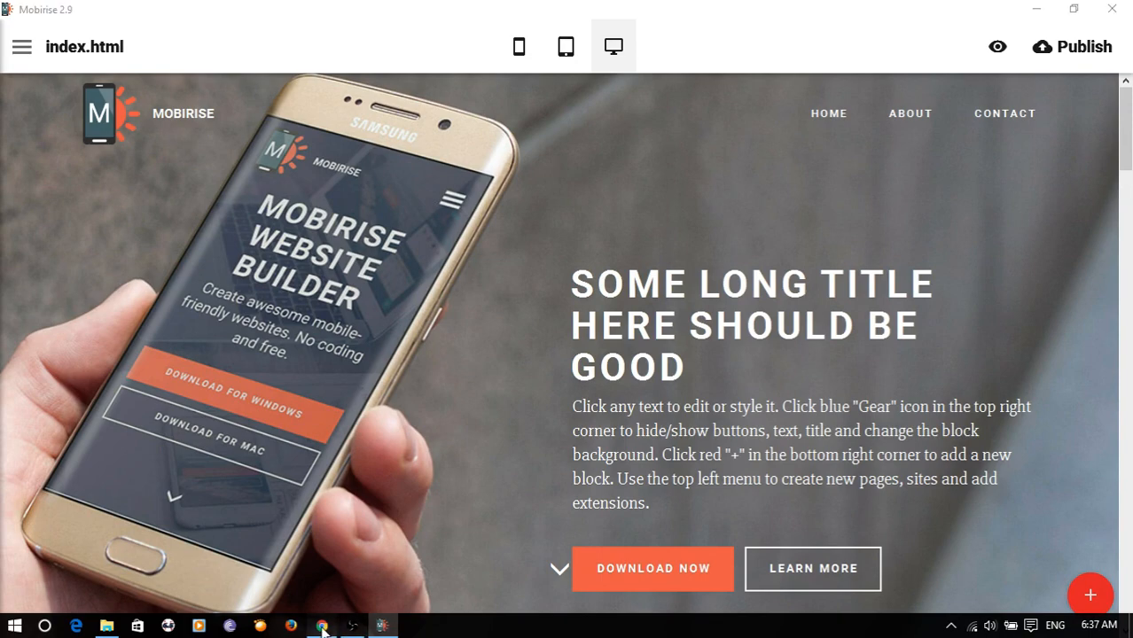
- In Chrome, load highwaywebconsulting.com/NewMobiriseWebsite/index.html to view the published site
{"action": "left_click", "coordinate": [322, 626]}
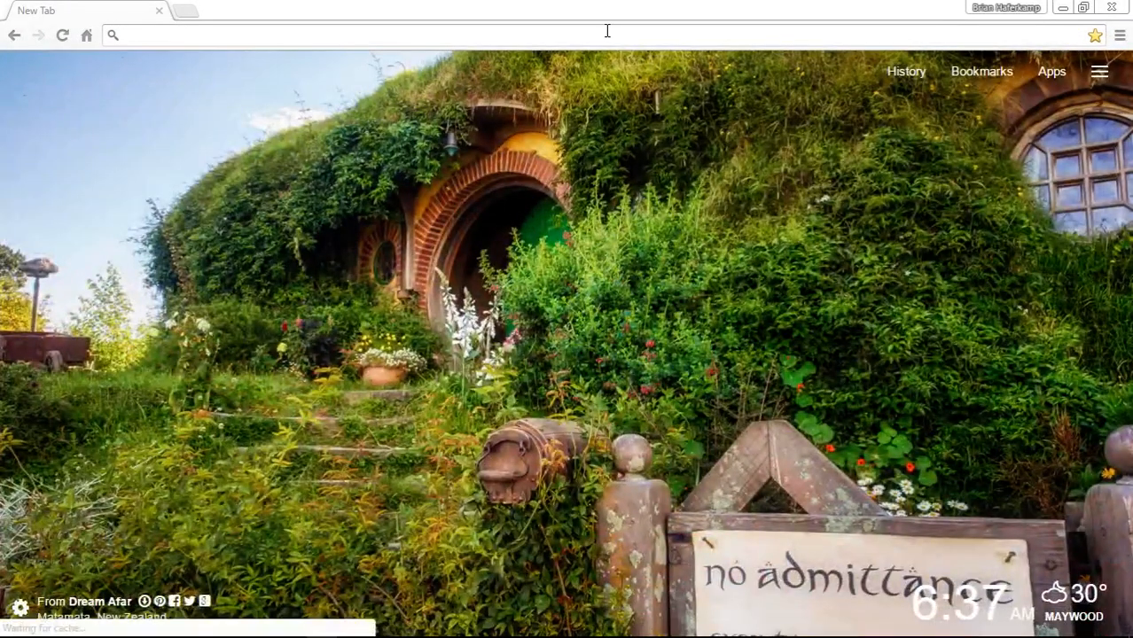
{"action": "type", "text": "hihgwa"}
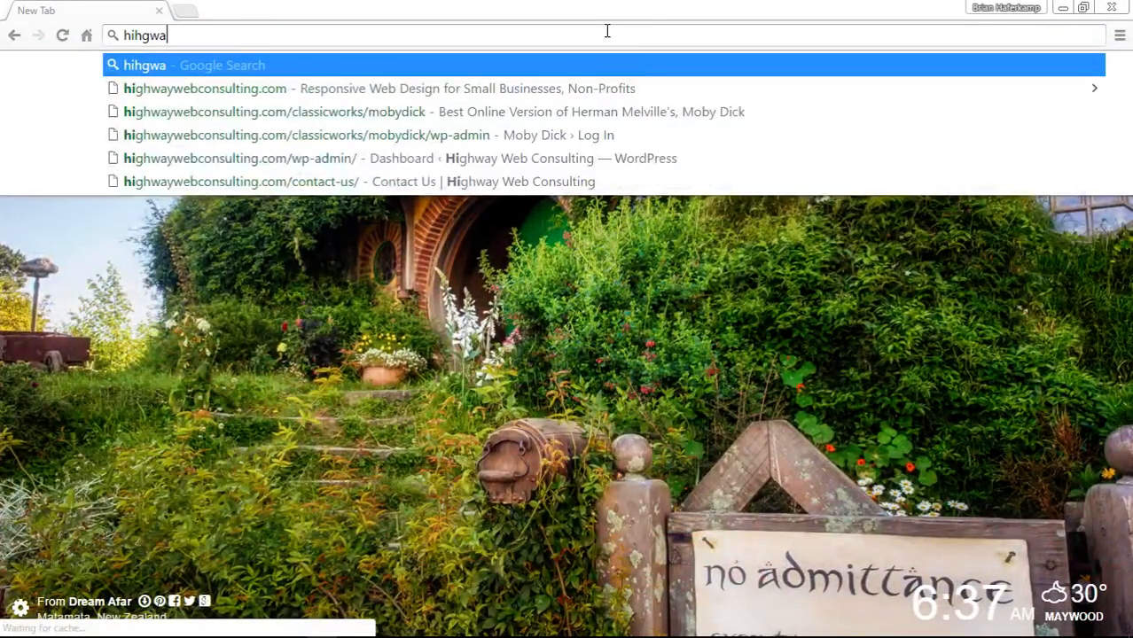
{"action": "key", "text": "Backspace"}
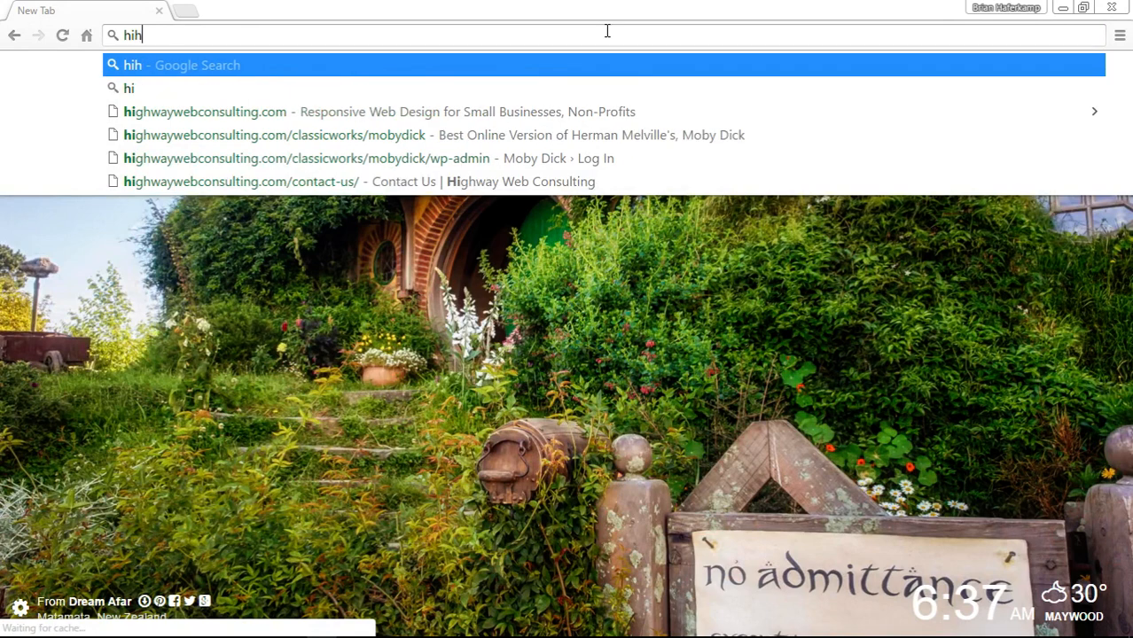
{"action": "key", "text": "Backspace"}
{"action": "type", "text": "ghwaywebconsulting.com"}
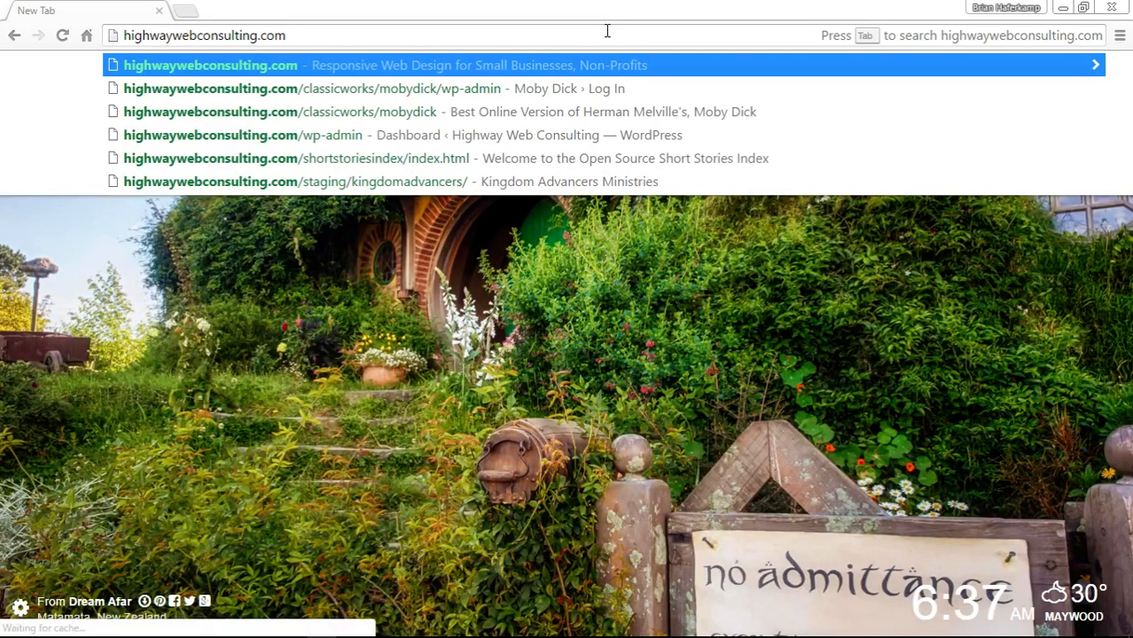
{"action": "type", "text": "/"}
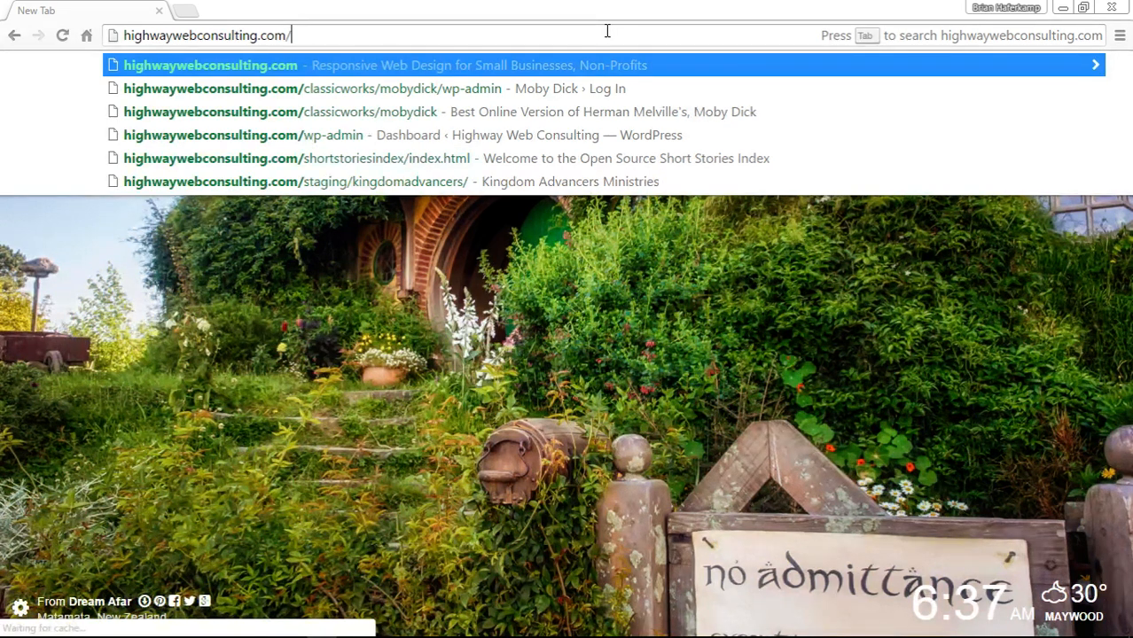
{"action": "type", "text": "New"}
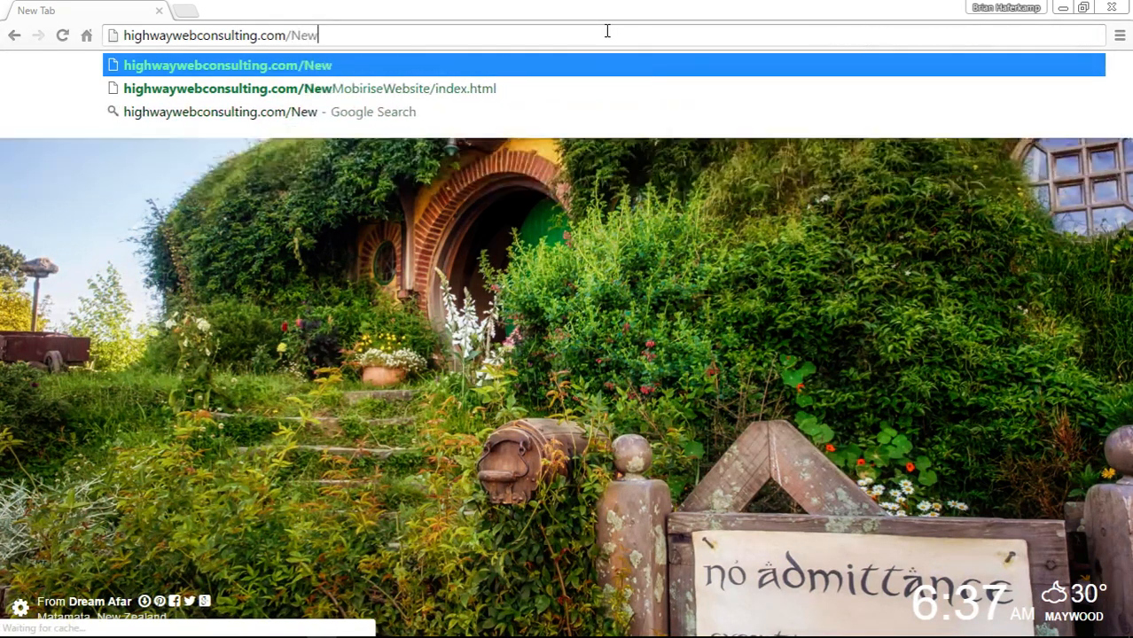
{"action": "type", "text": "Mobirise"}
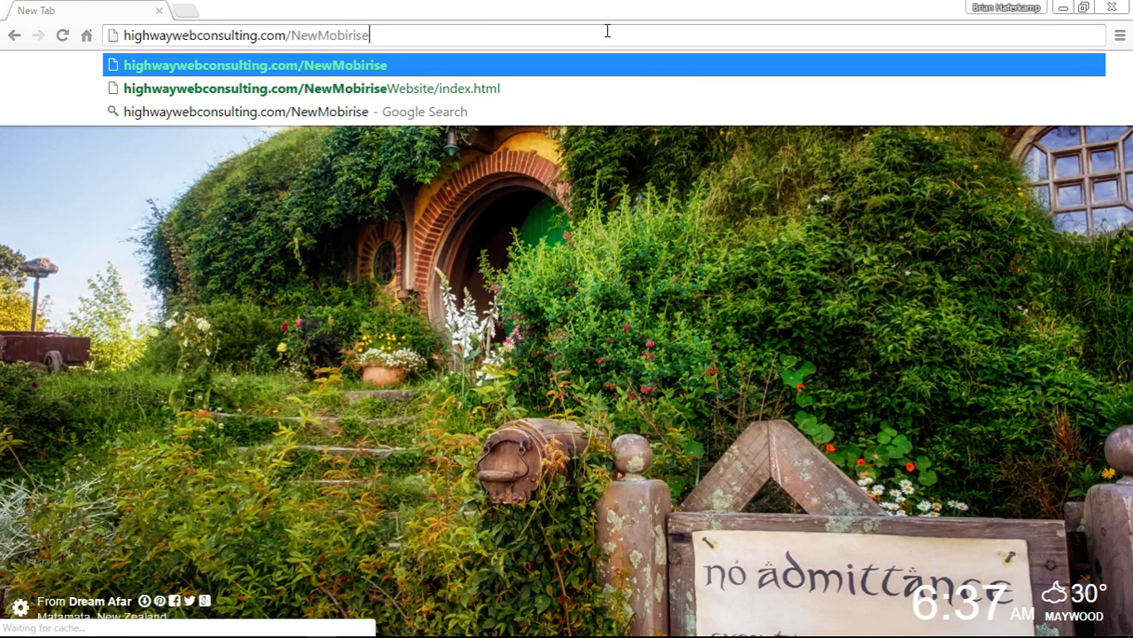
{"action": "type", "text": "Websit"}
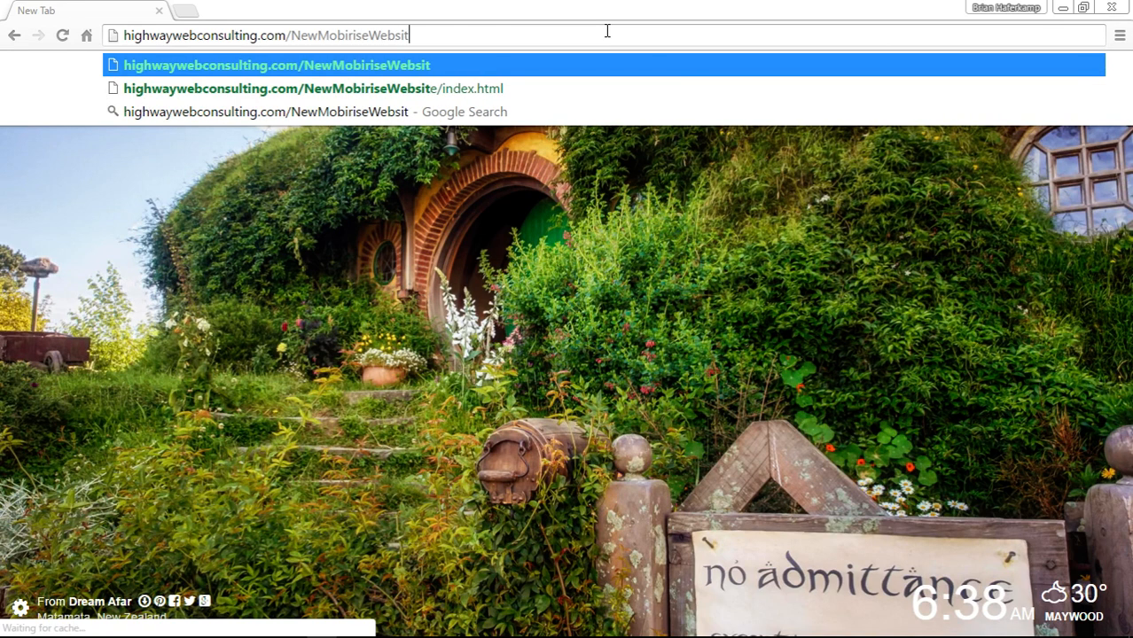
{"action": "type", "text": "e/"}
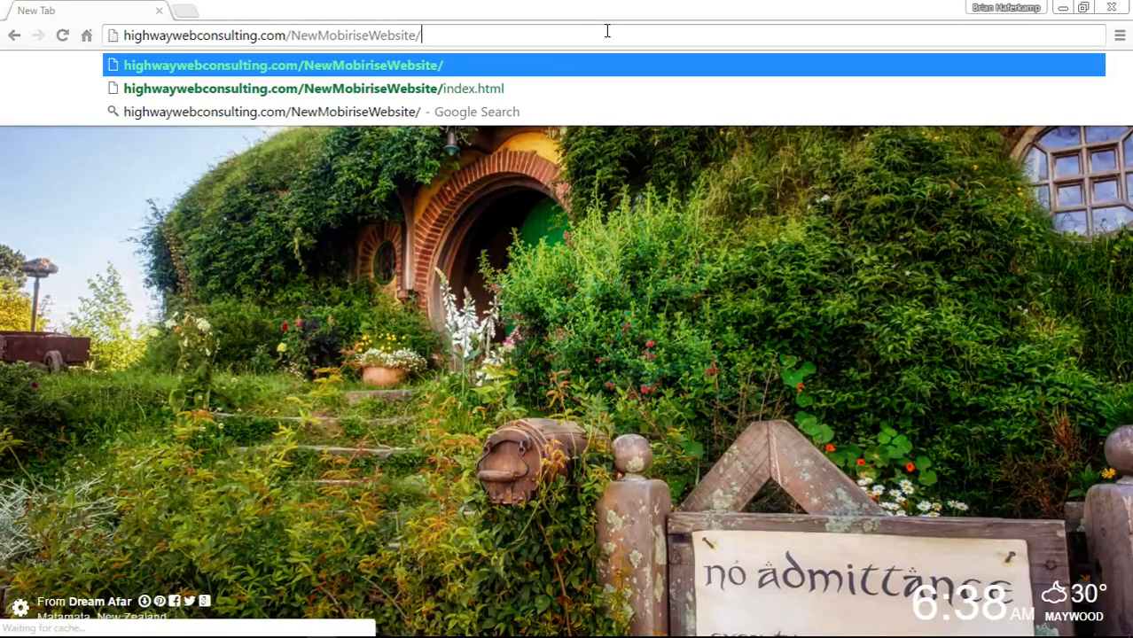
{"action": "type", "text": "index.html"}
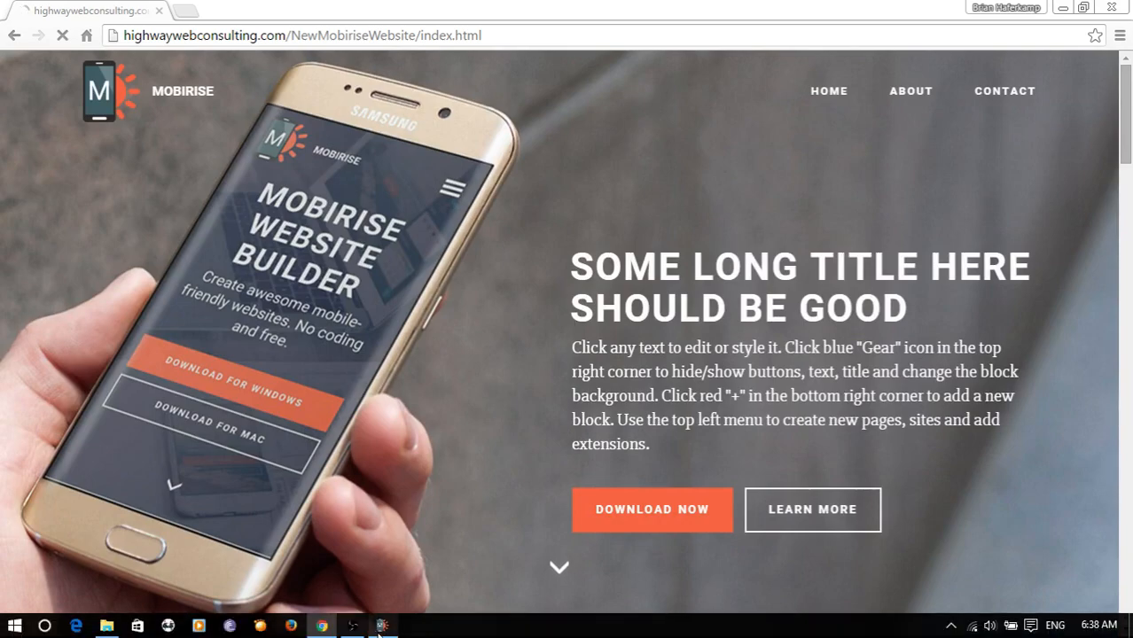
- Scroll down the live page from the hero through the lower blocks
{"action": "left_click", "coordinate": [383, 626]}
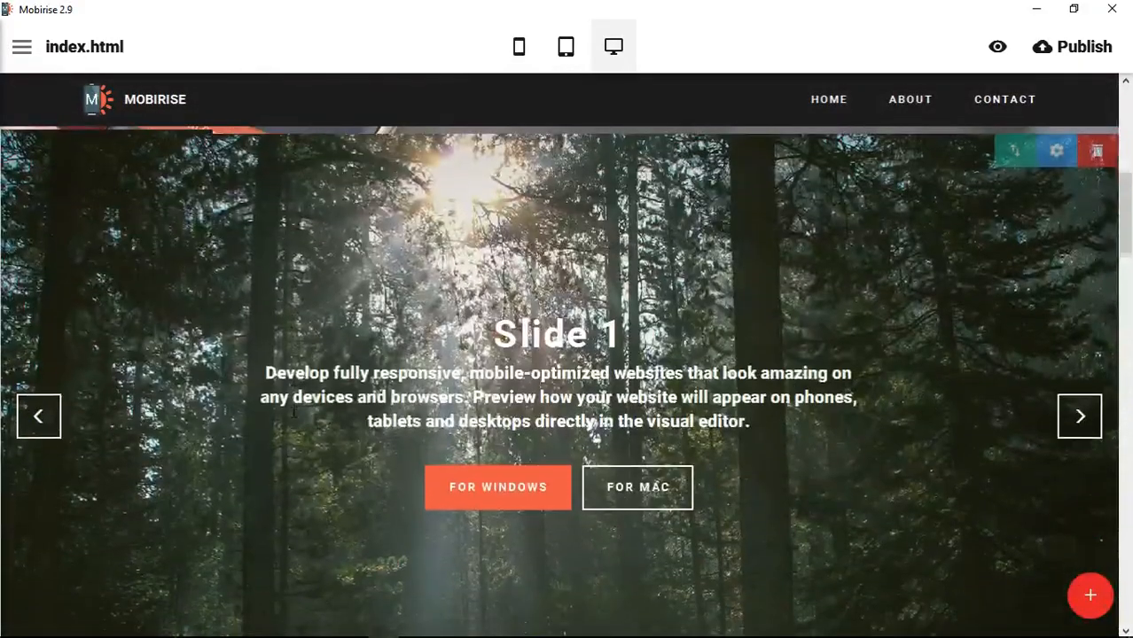
{"action": "scroll", "scroll_direction": "down", "scroll_amount": 3}
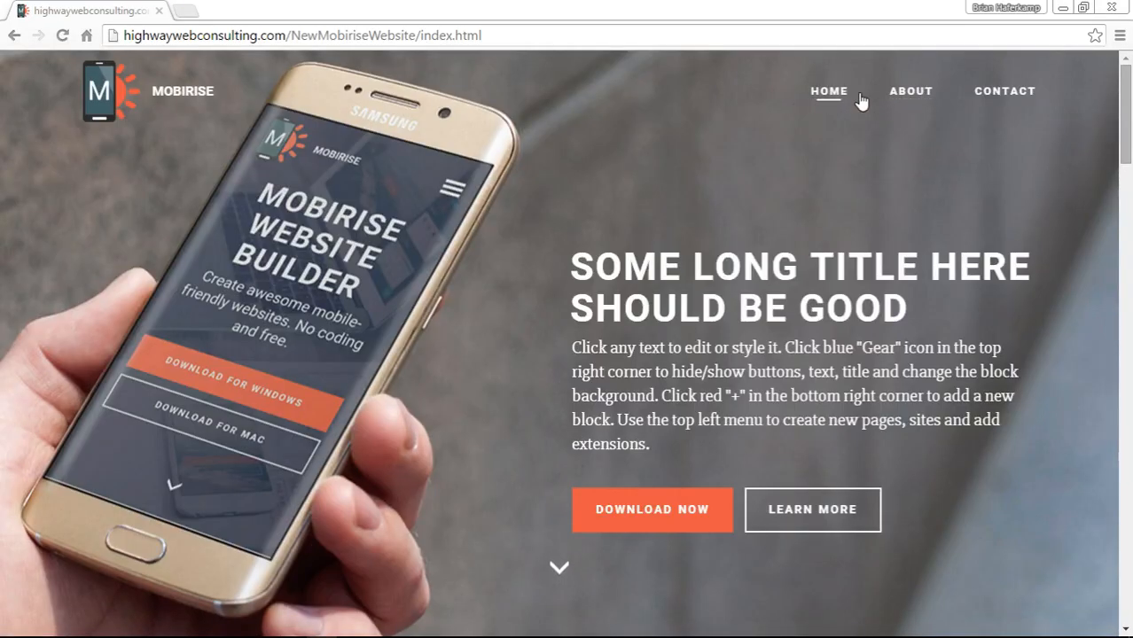
{"action": "scroll", "scroll_direction": "down", "scroll_amount": 3}
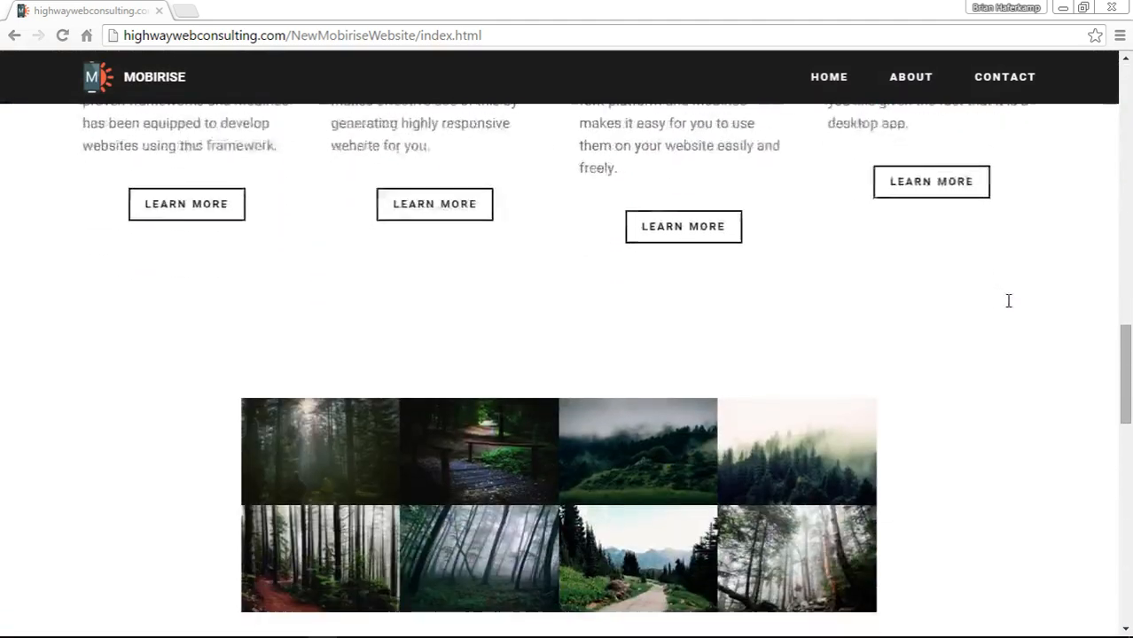
{"action": "scroll", "scroll_direction": "down", "scroll_amount": 3}
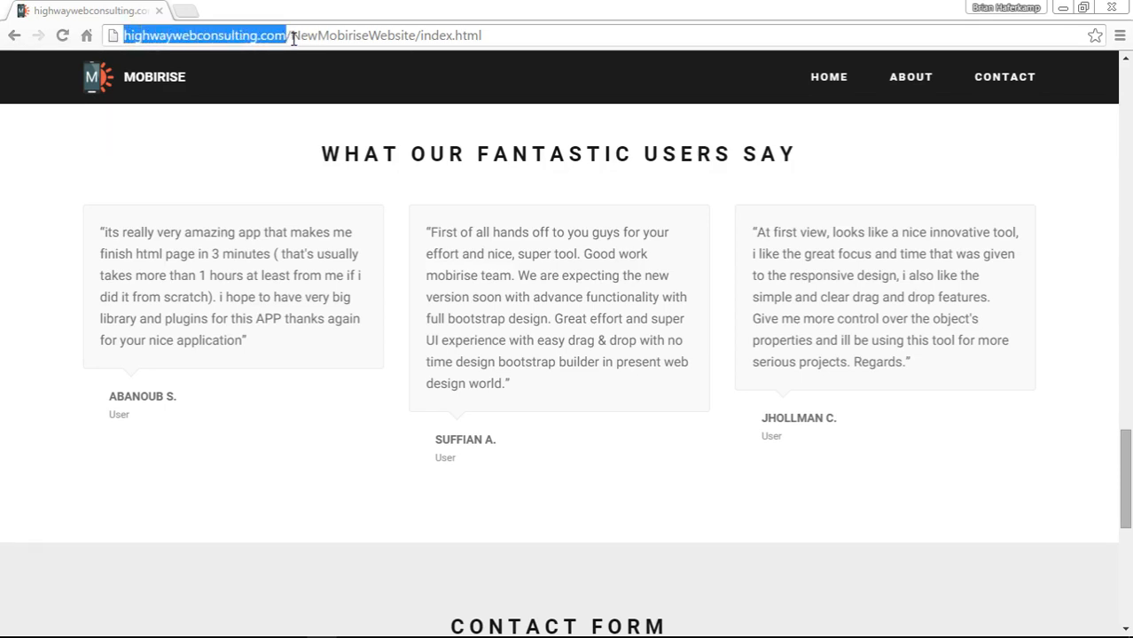
- Highlight the domain and NewMobiriseWebsite folder in the URL, then review the footer and return to the top
{"action": "double_click", "coordinate": [353, 36]}
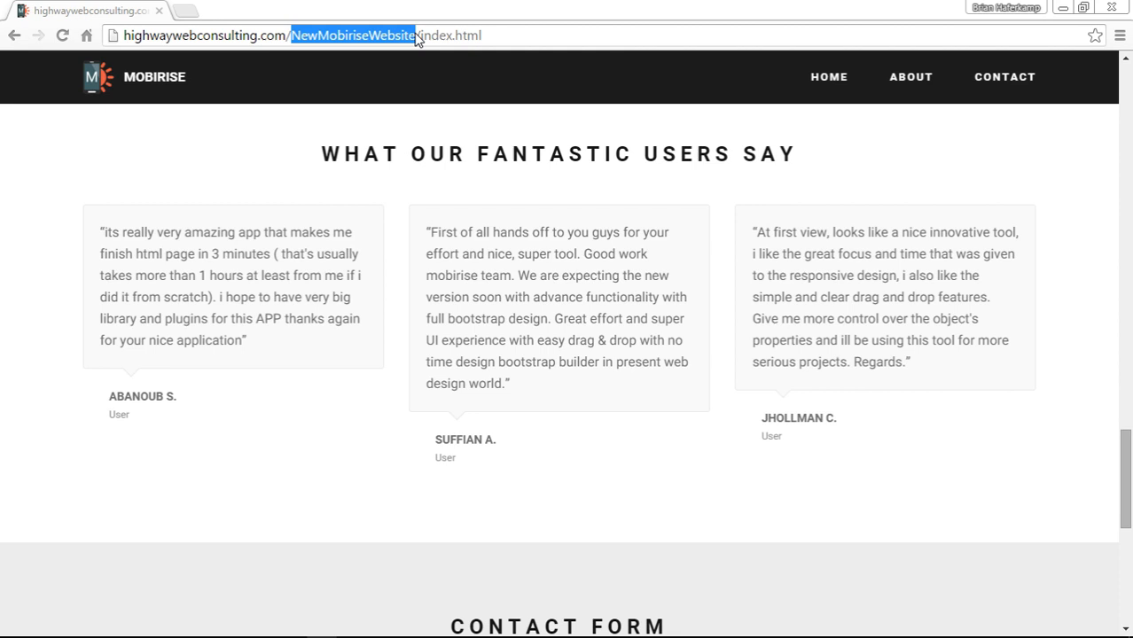
{"action": "double_click", "coordinate": [451, 36]}
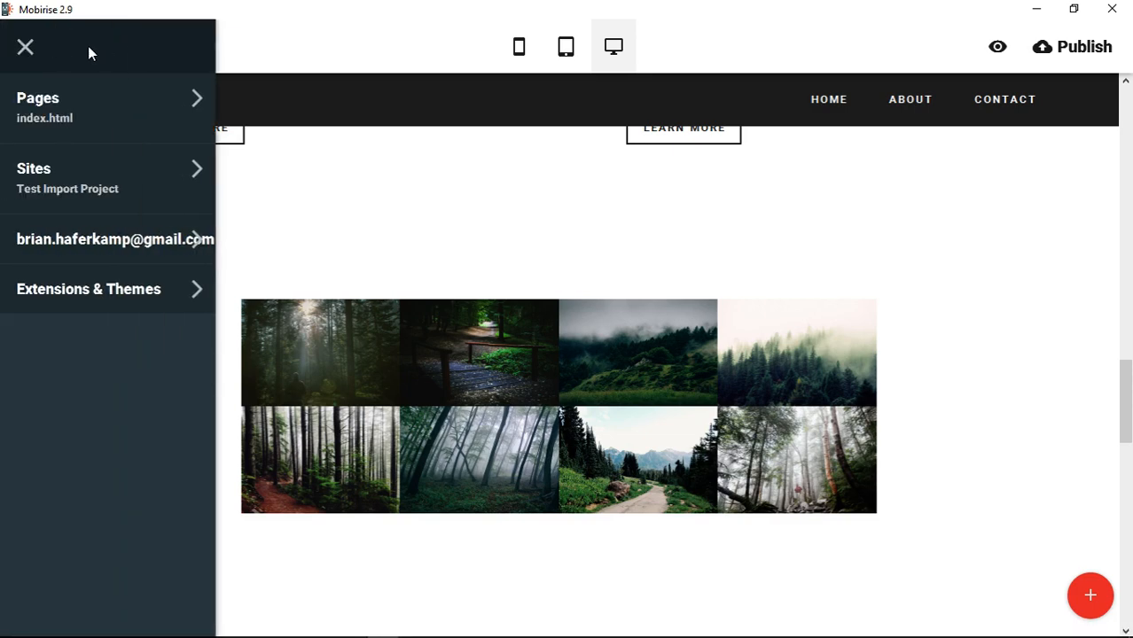
{"action": "mouse_move", "coordinate": [399, 58]}
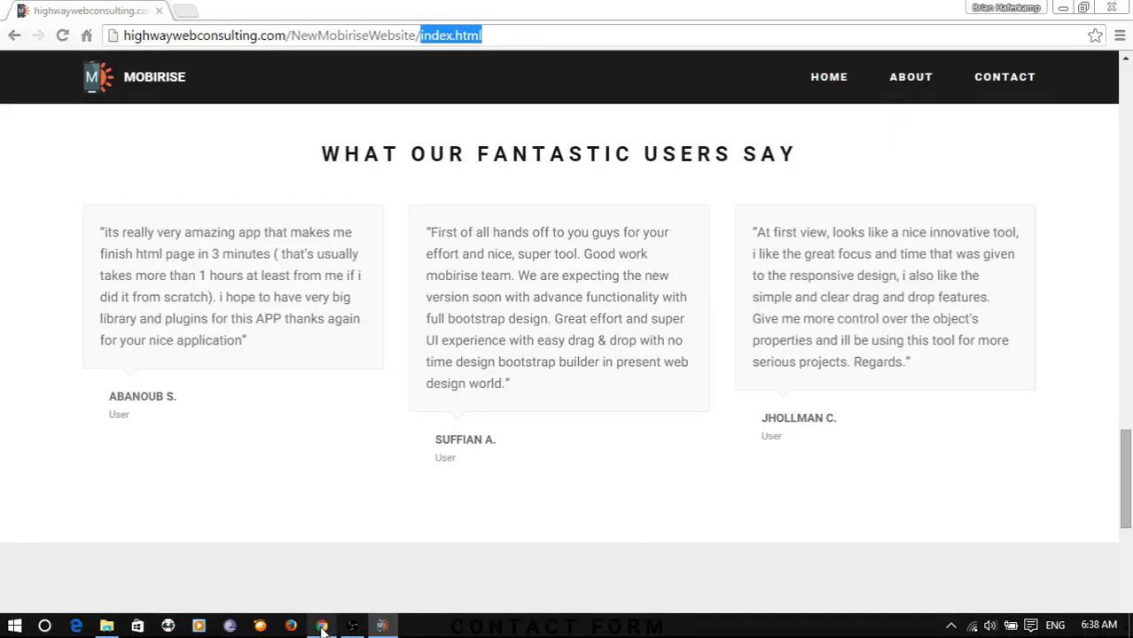
{"action": "scroll", "scroll_direction": "down", "scroll_amount": 3}
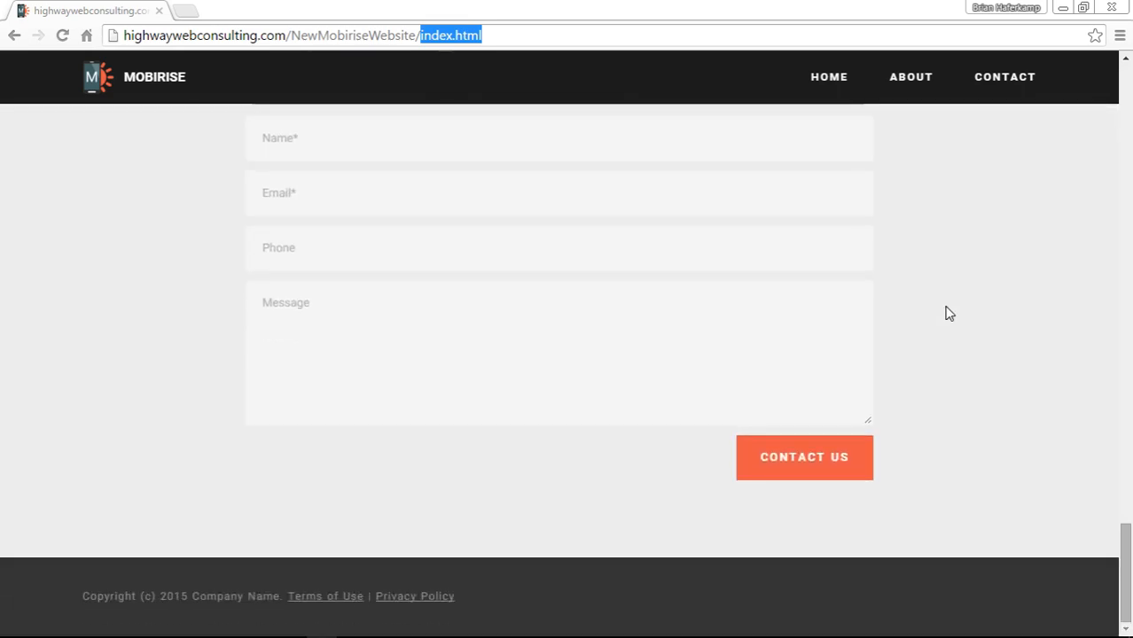
{"action": "scroll", "scroll_direction": "up", "scroll_amount": 3}
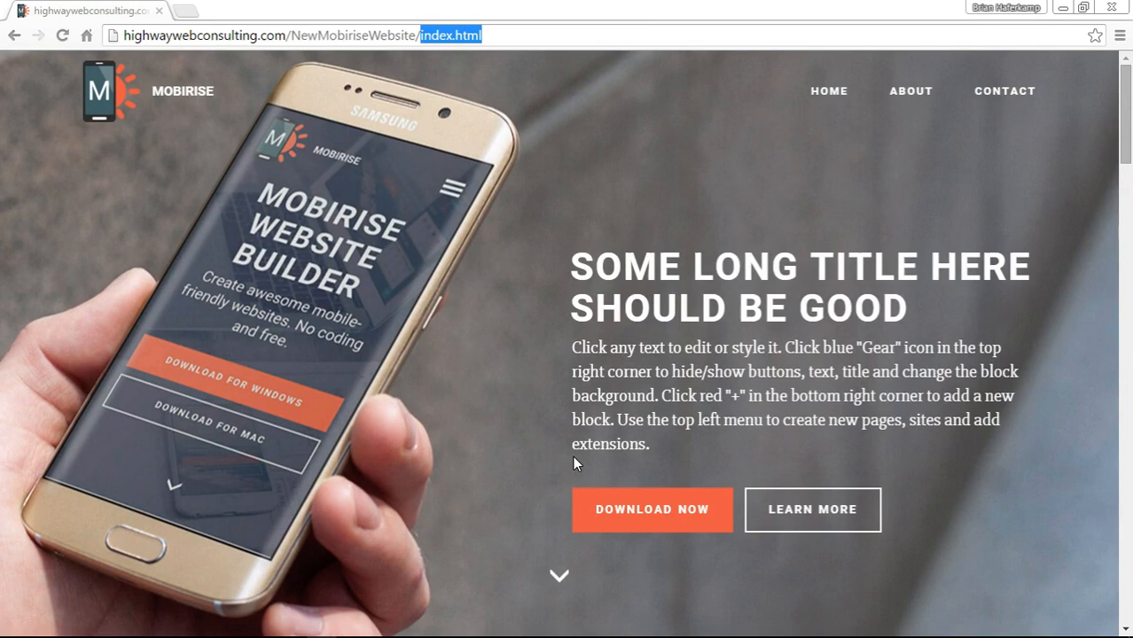
{"action": "mouse_move", "coordinate": [746, 427]}
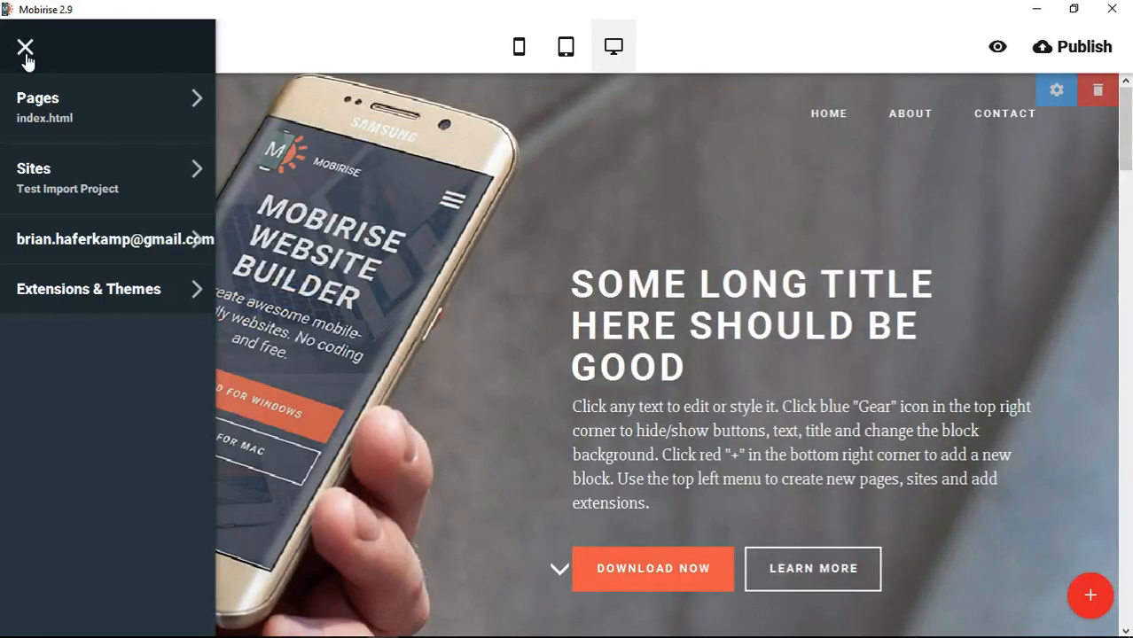
- Retitle the hero to 'A new, shorter title' and remove its Learn More button
{"action": "left_click", "coordinate": [25, 46]}
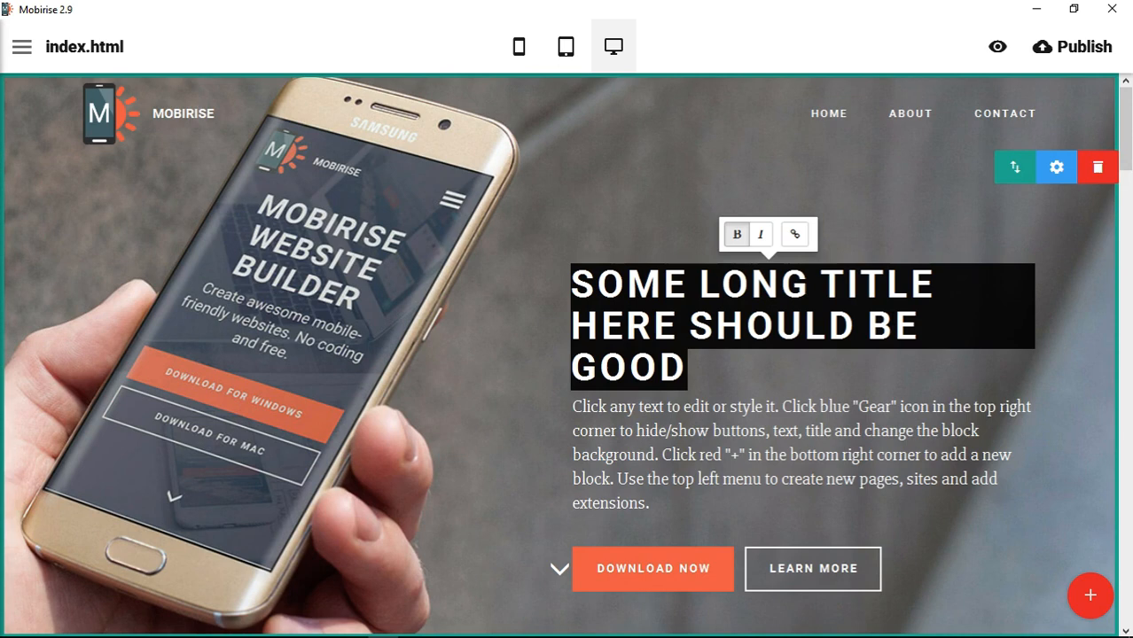
{"action": "type", "text": "A new, s"}
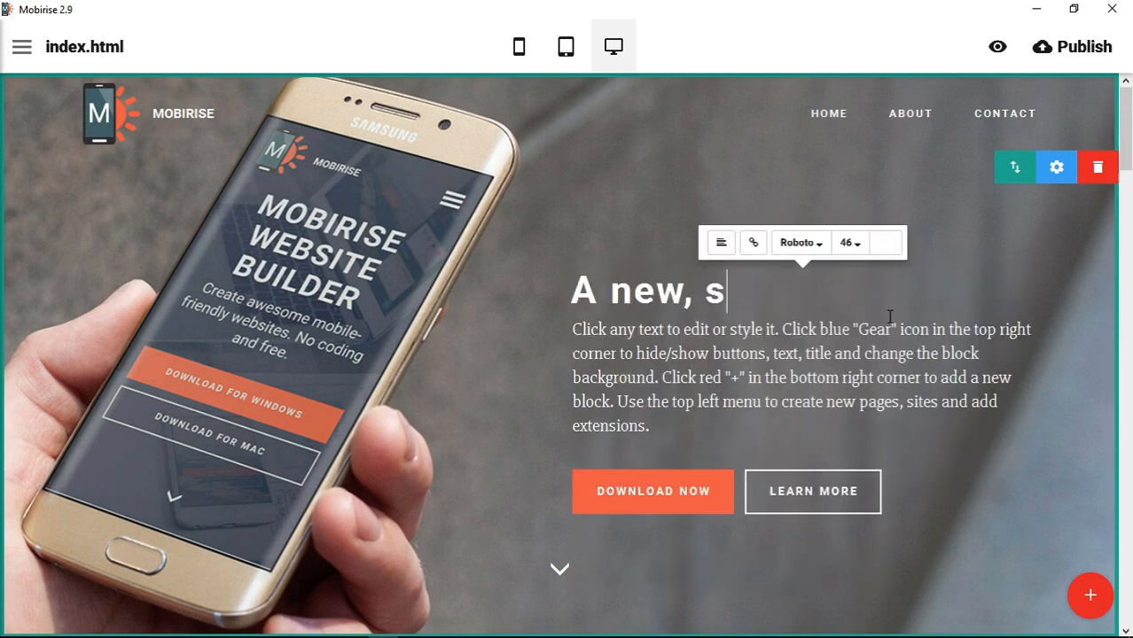
{"action": "type", "text": "horter title"}
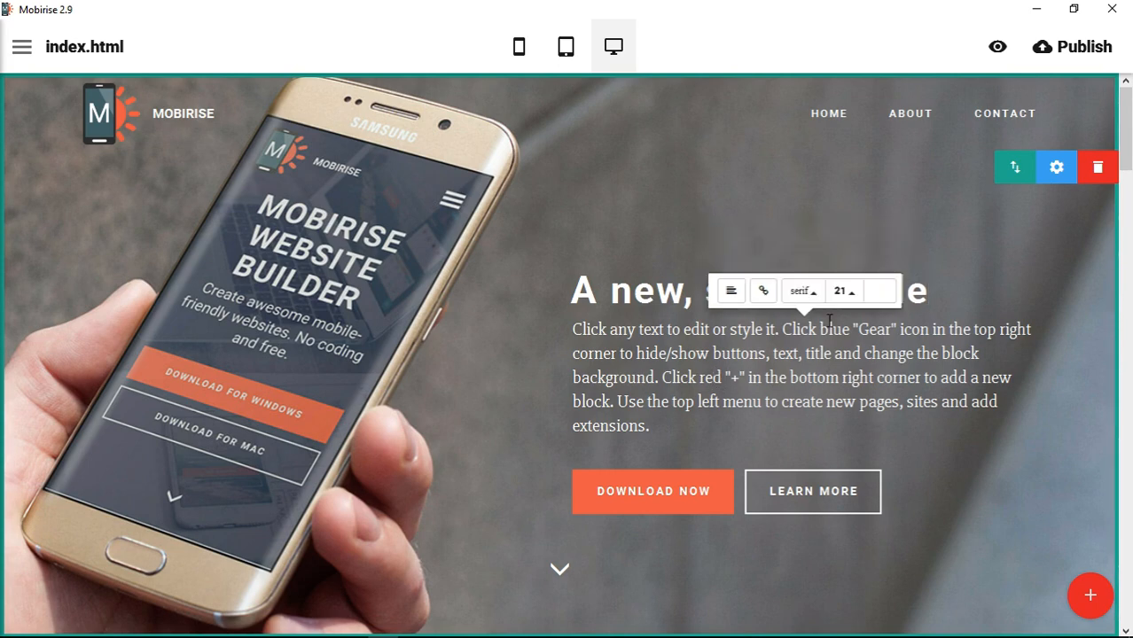
{"action": "left_click", "coordinate": [801, 291]}
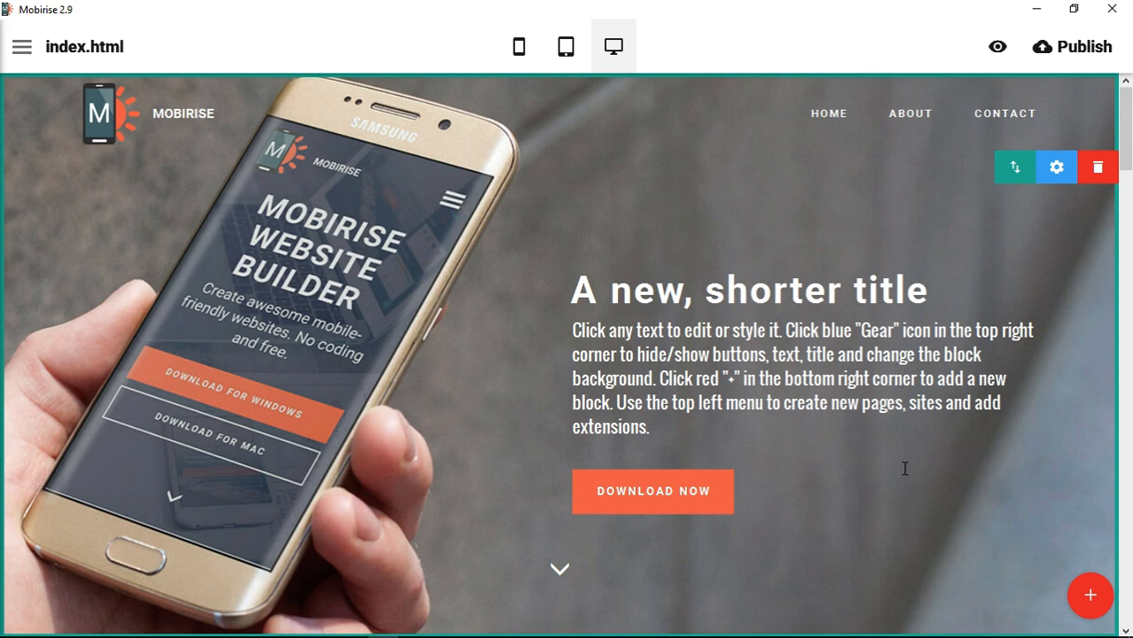
{"action": "mouse_move", "coordinate": [426, 269]}
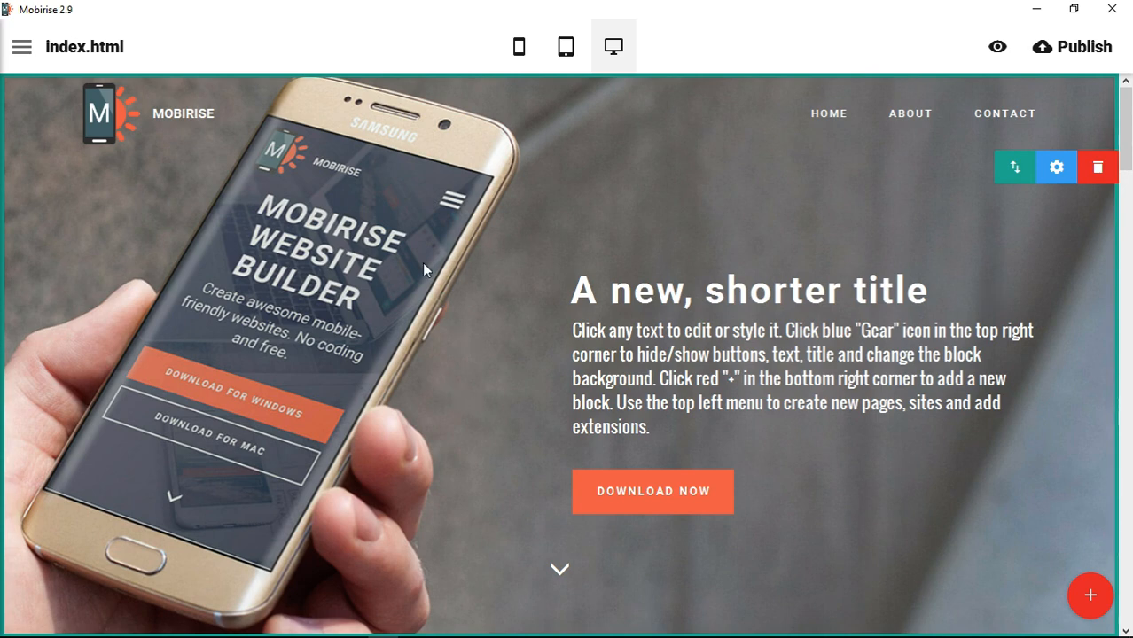
{"action": "left_click", "coordinate": [1055, 166]}
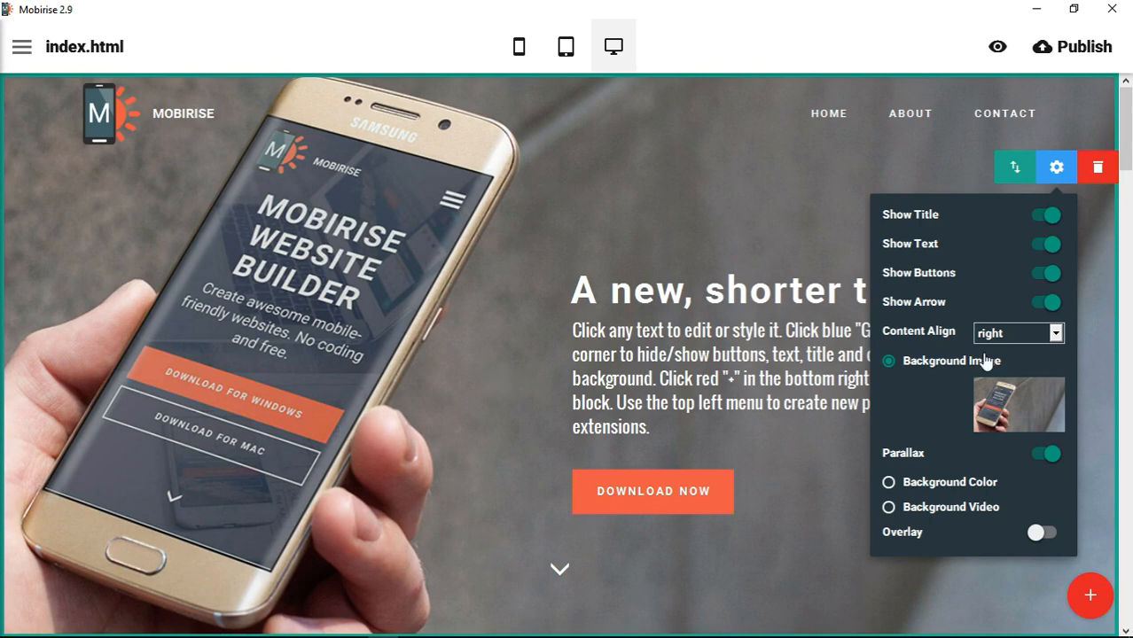
{"action": "mouse_move", "coordinate": [1028, 422]}
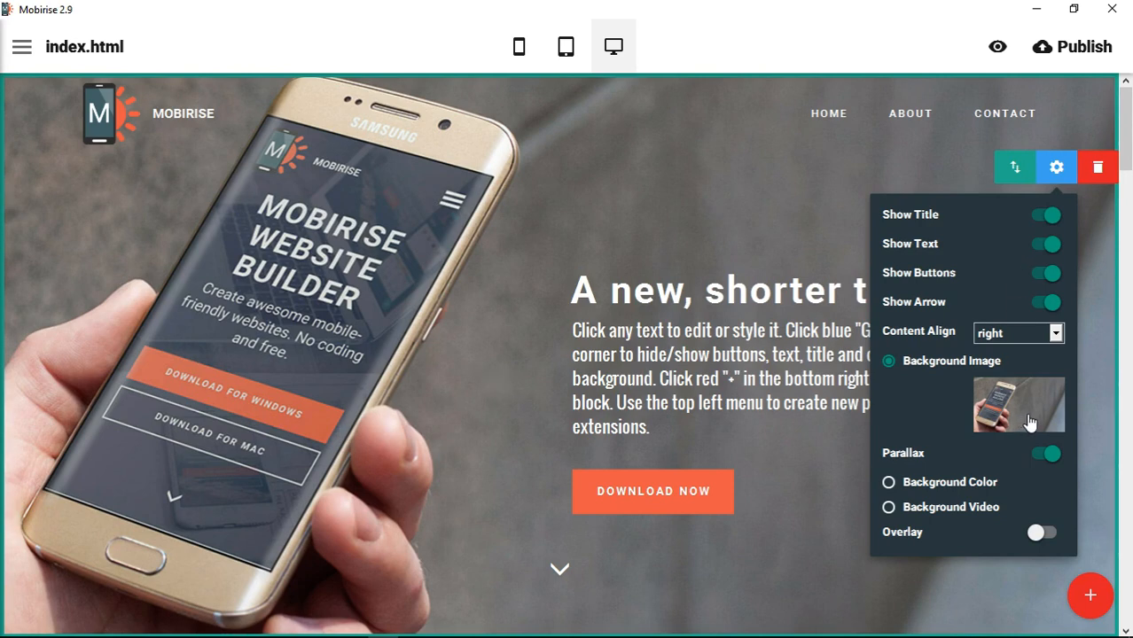
- Set the hero background to the snowy mountain photo from the Wide-Visions-Panorama-Sample folder
{"action": "left_click", "coordinate": [1017, 404]}
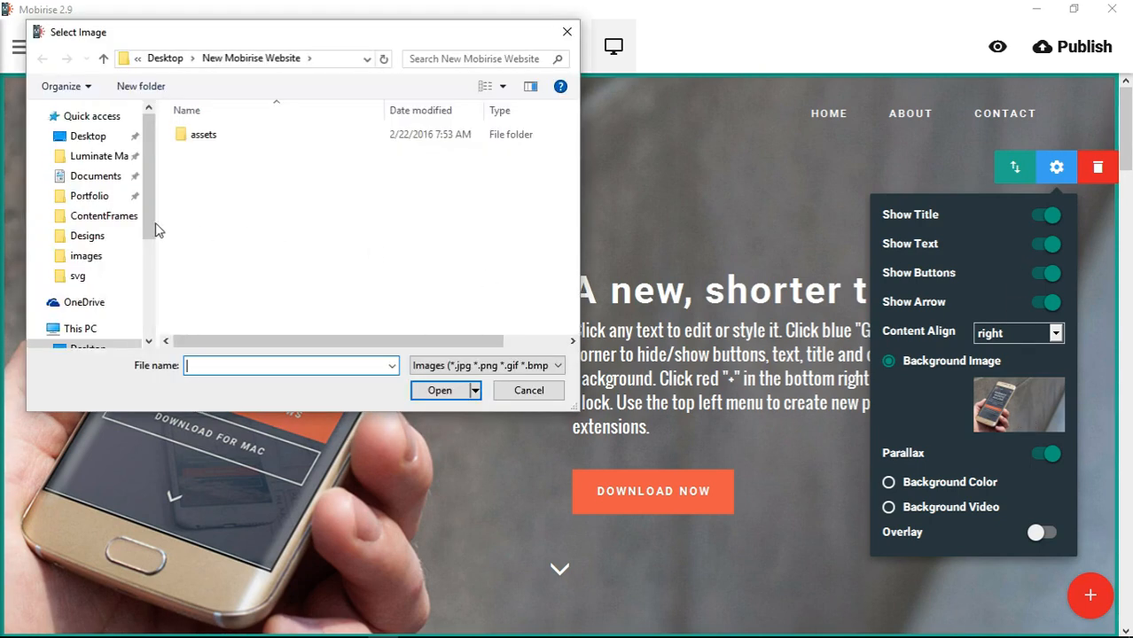
{"action": "left_click", "coordinate": [85, 255]}
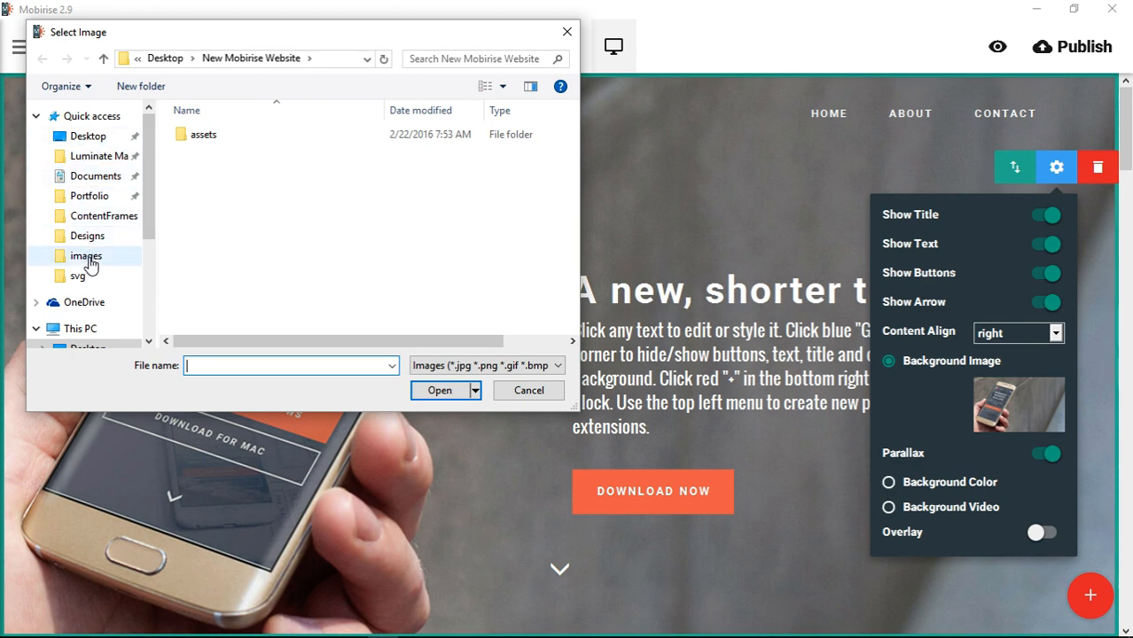
{"action": "double_click", "coordinate": [85, 255]}
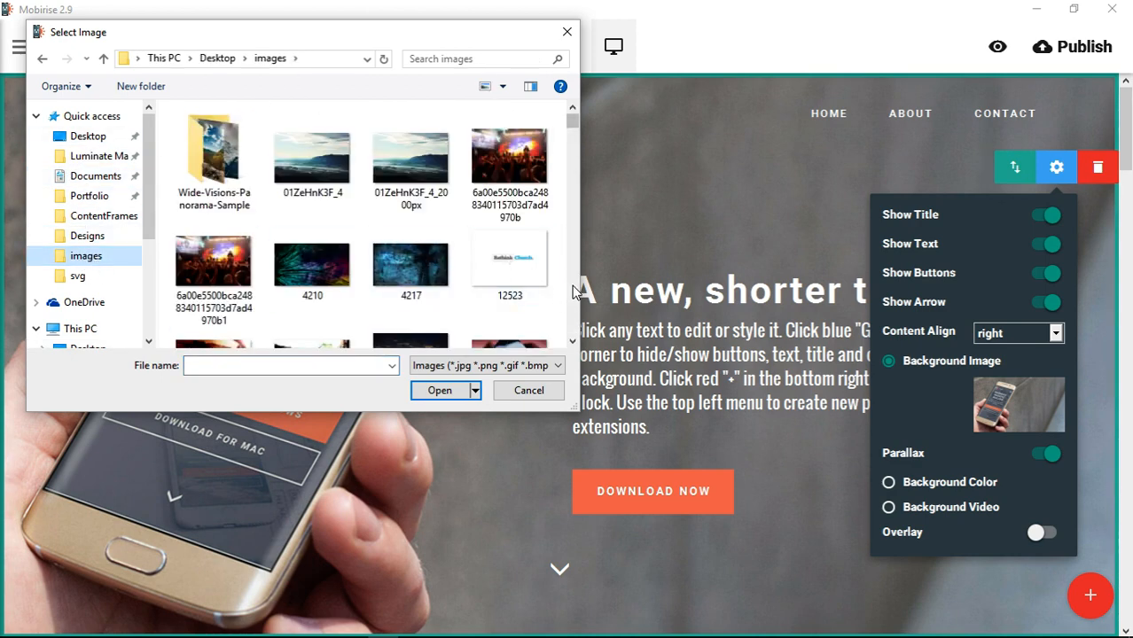
{"action": "left_click", "coordinate": [213, 156]}
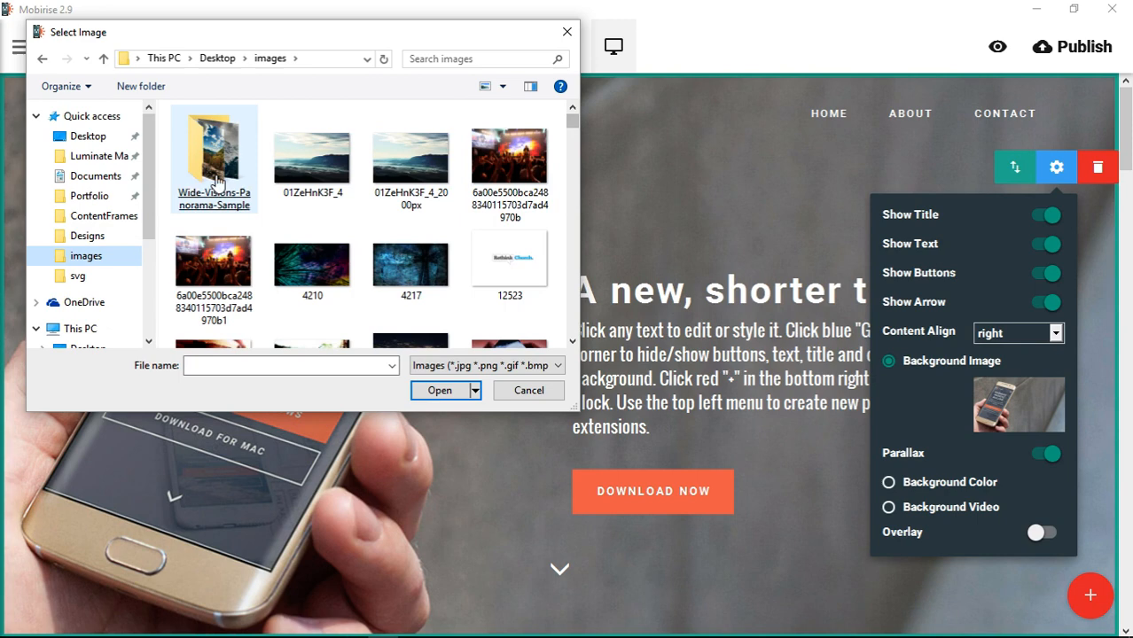
{"action": "double_click", "coordinate": [213, 158]}
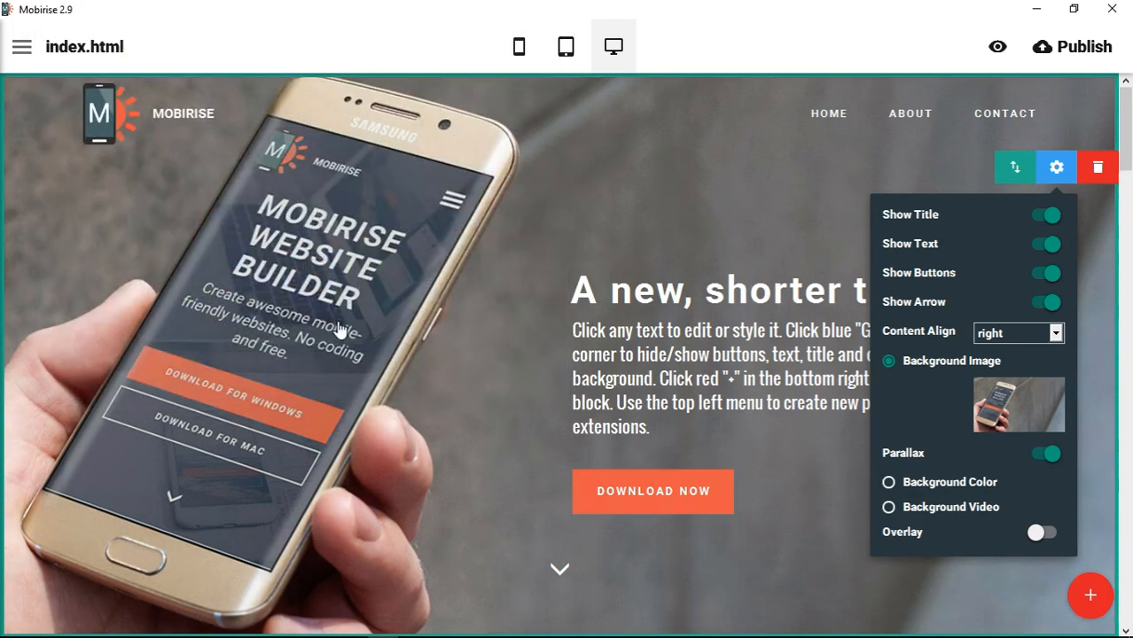
{"action": "mouse_move", "coordinate": [773, 60]}
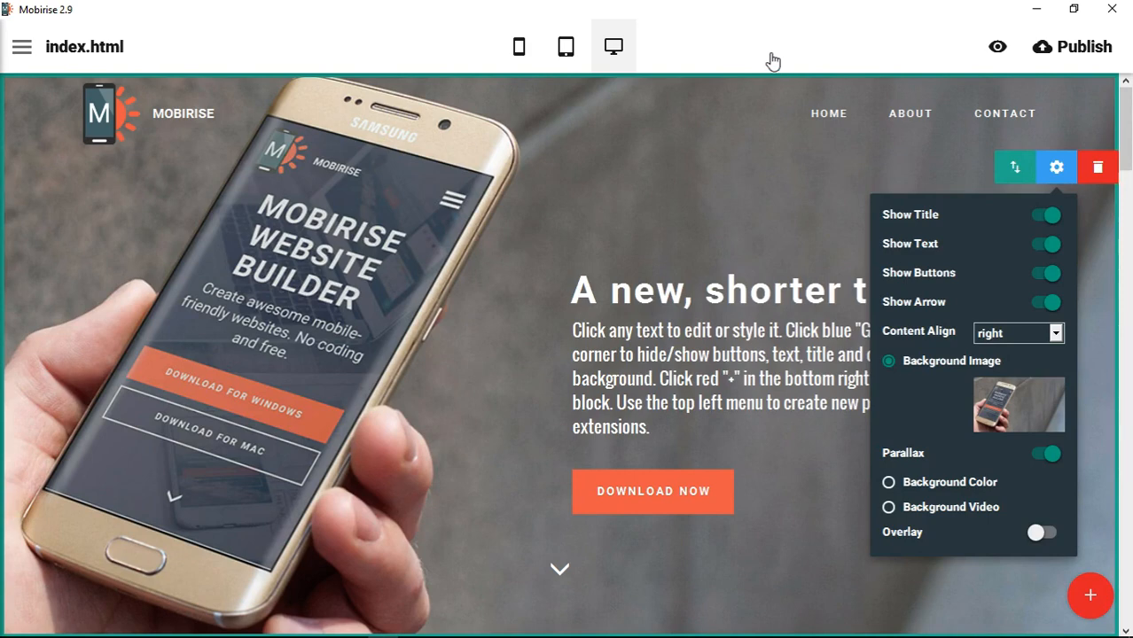
{"action": "mouse_move", "coordinate": [769, 60]}
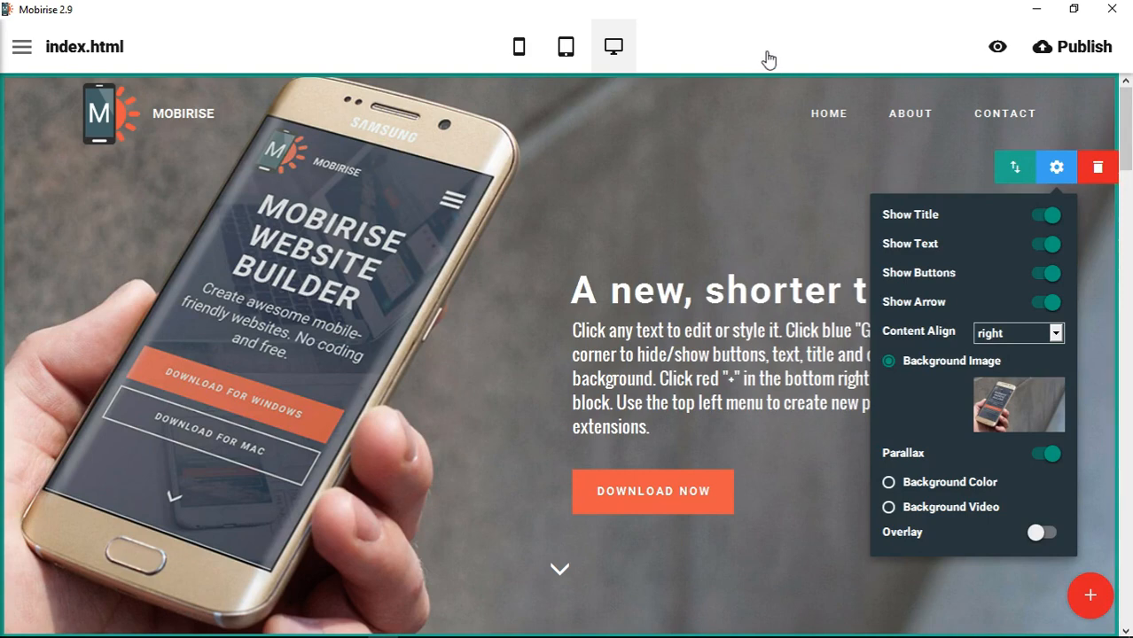
{"action": "left_click", "coordinate": [1017, 404]}
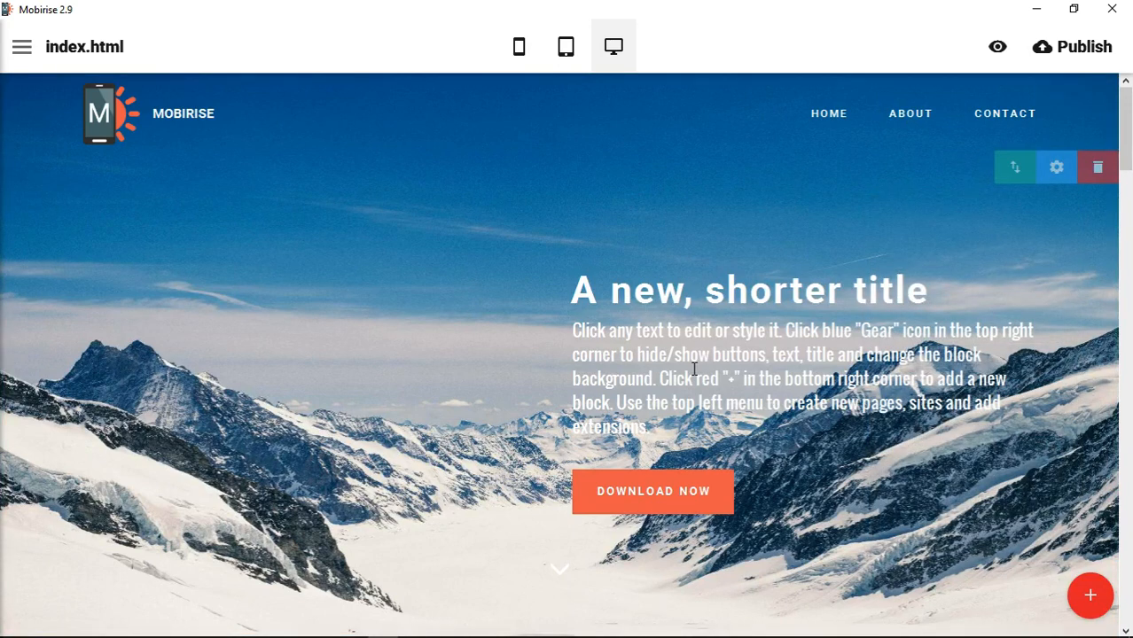
{"action": "mouse_move", "coordinate": [806, 411]}
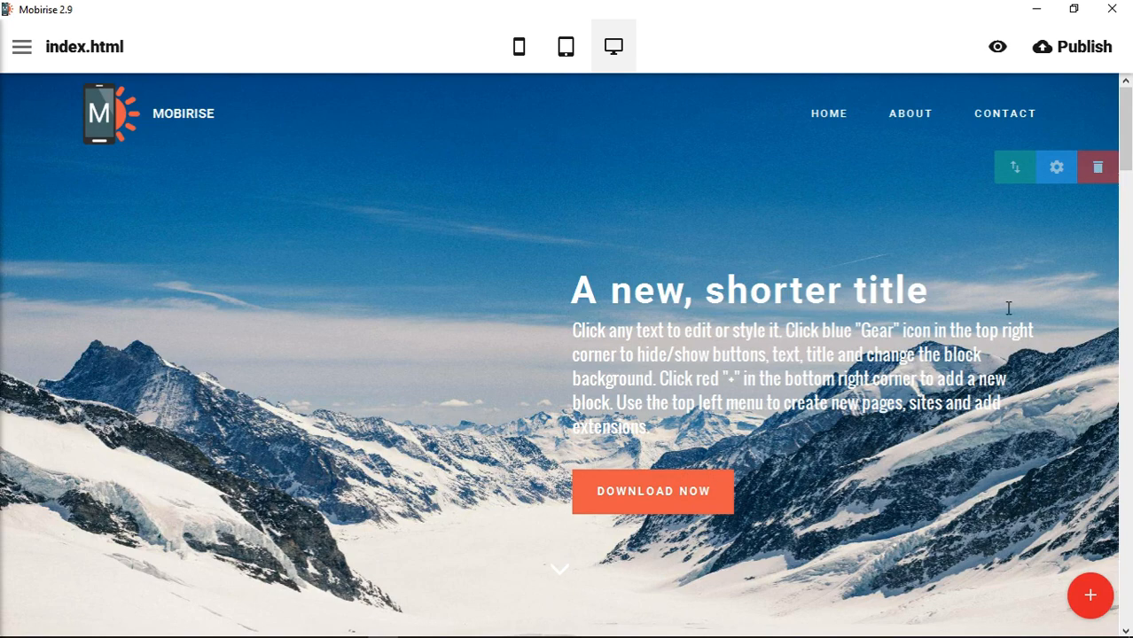
{"action": "mouse_move", "coordinate": [1082, 46]}
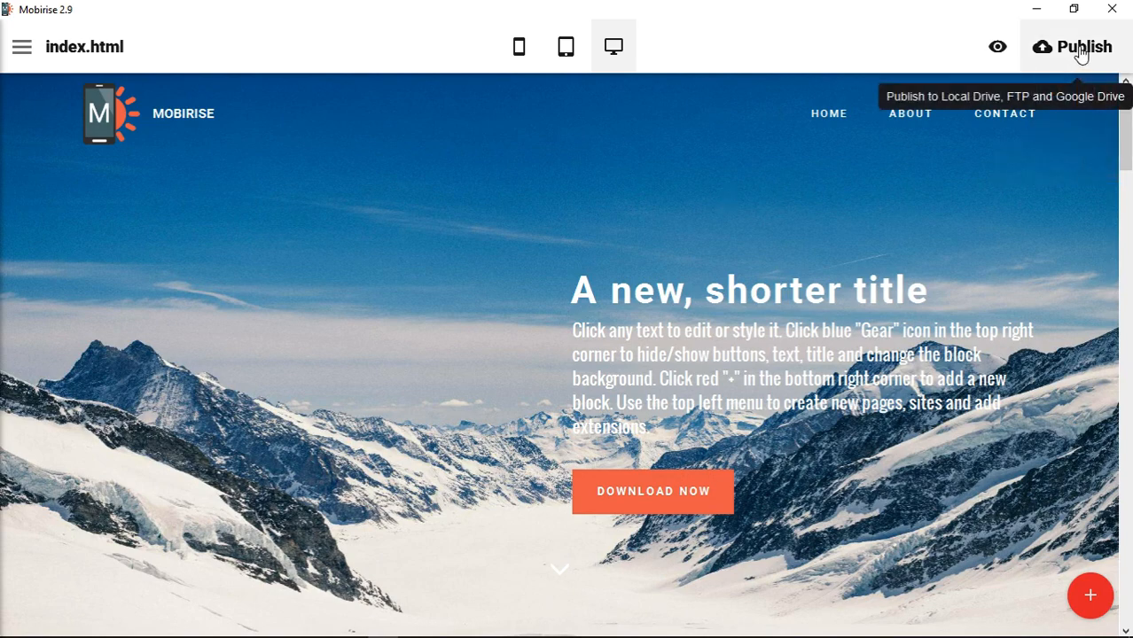
- Republish the edited site to the highwaywebadmin FTP account, starting the export
{"action": "left_click", "coordinate": [1081, 46]}
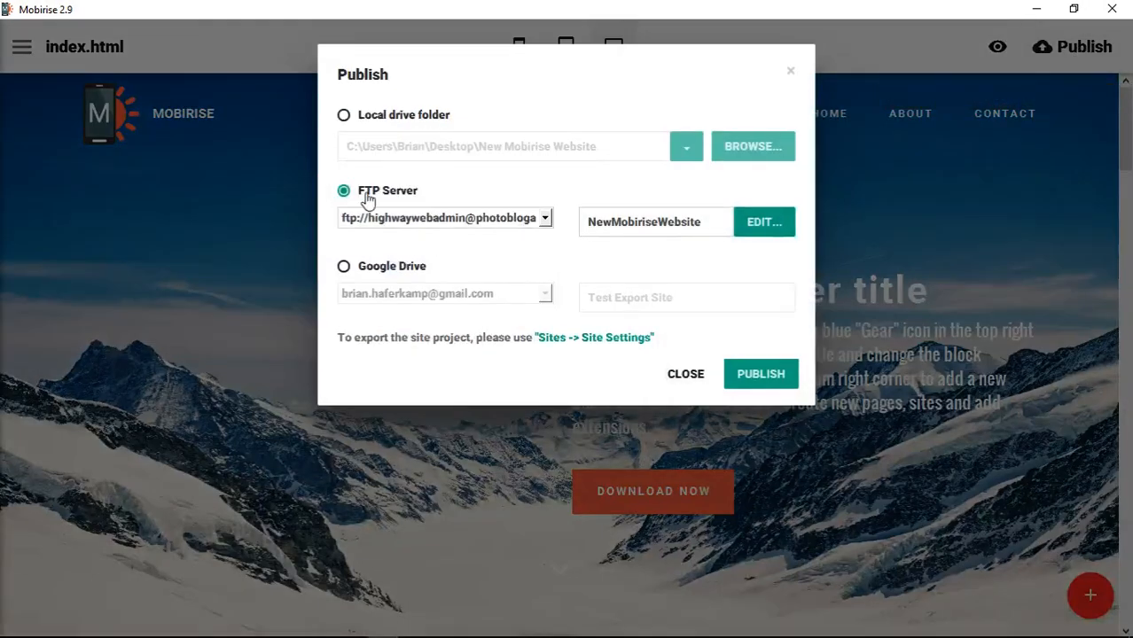
{"action": "left_click", "coordinate": [543, 216]}
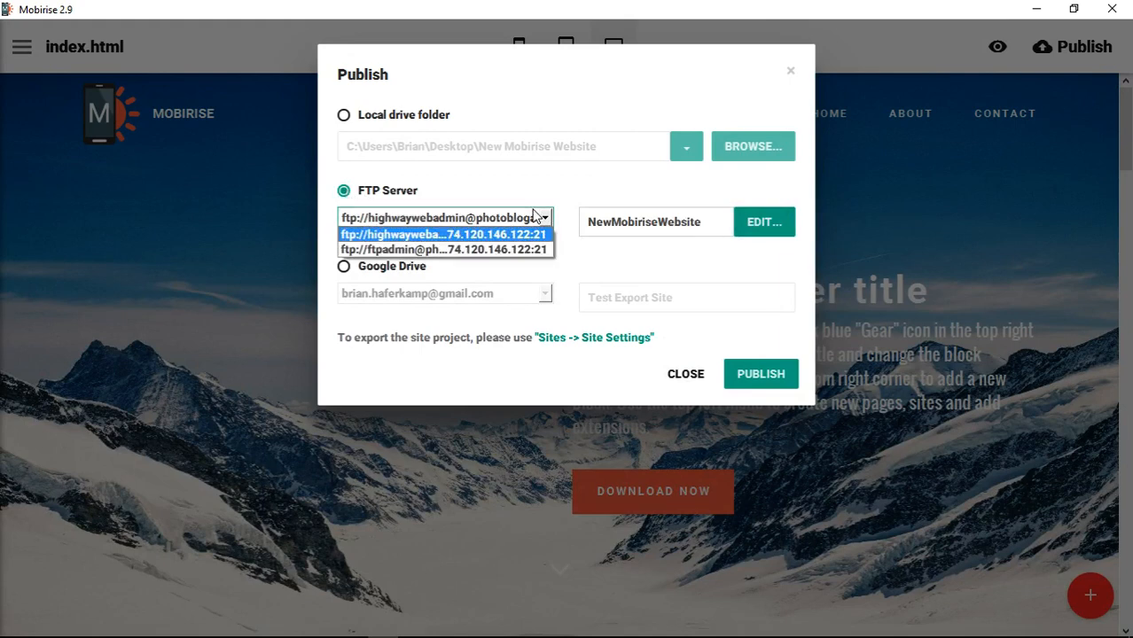
{"action": "left_click", "coordinate": [444, 234]}
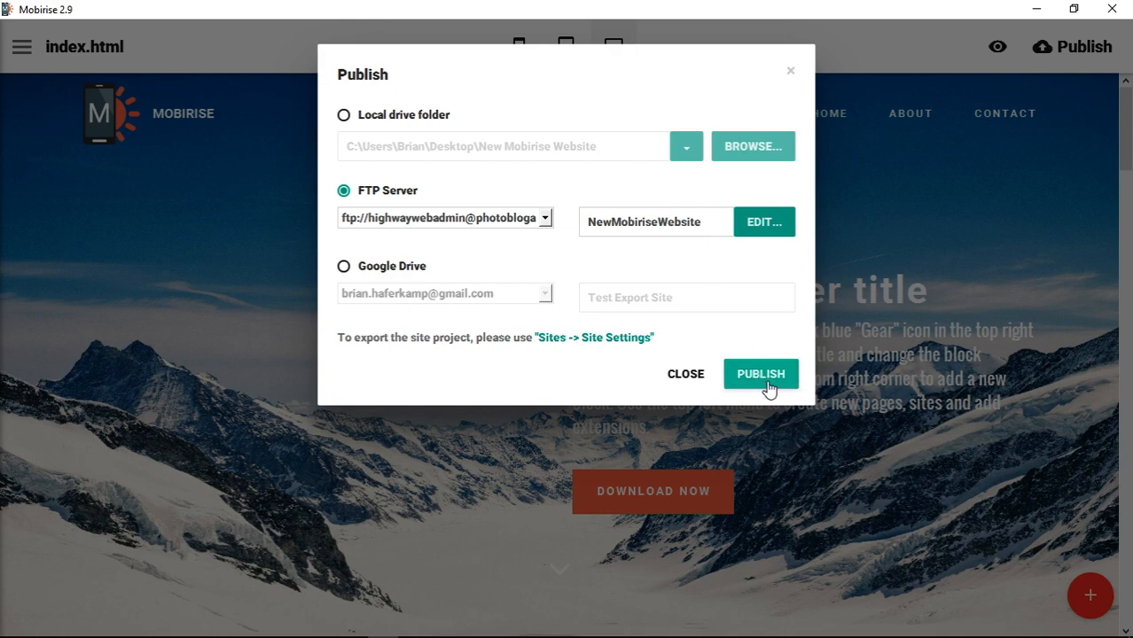
{"action": "left_click", "coordinate": [759, 372]}
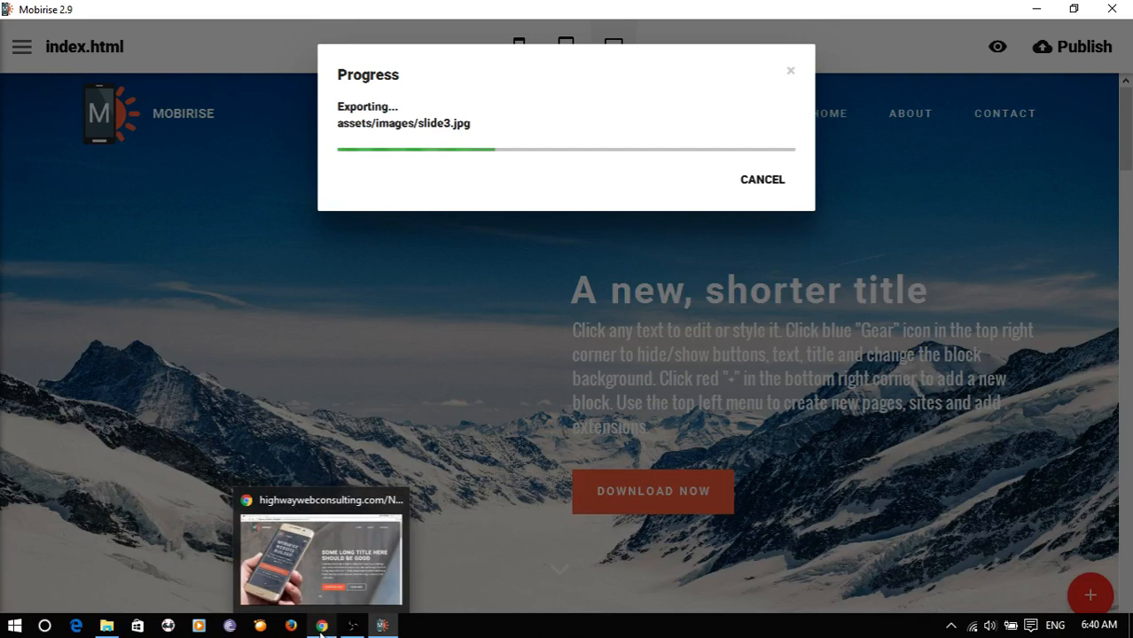
- Bring up the Windows Start menu's full app list to launch FileZilla
{"action": "left_click", "coordinate": [14, 626]}
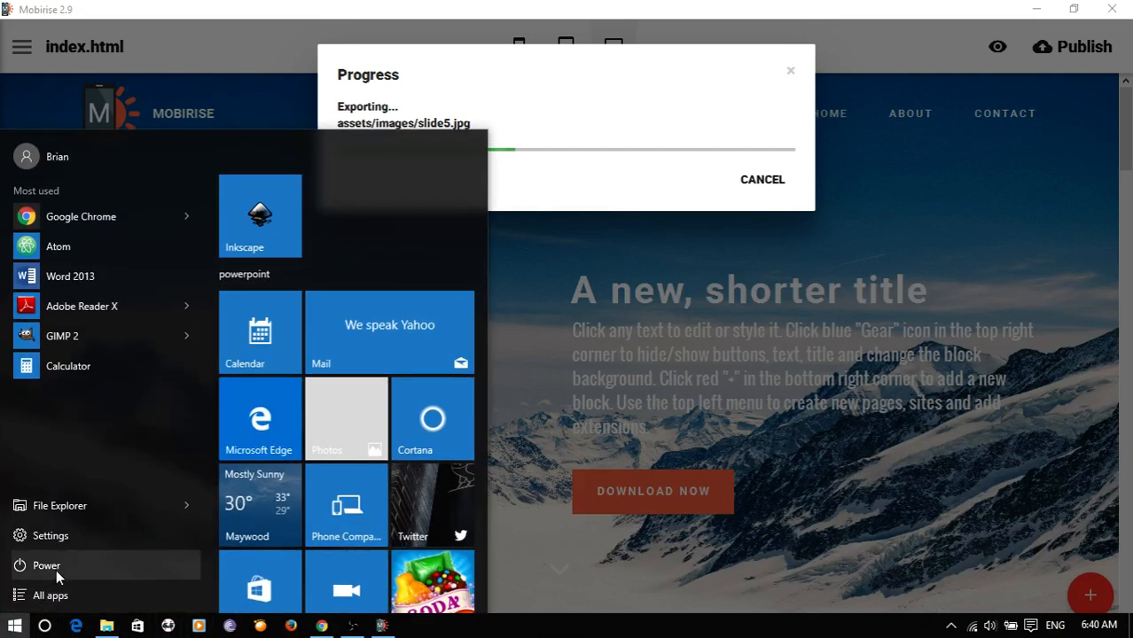
{"action": "left_click", "coordinate": [49, 595]}
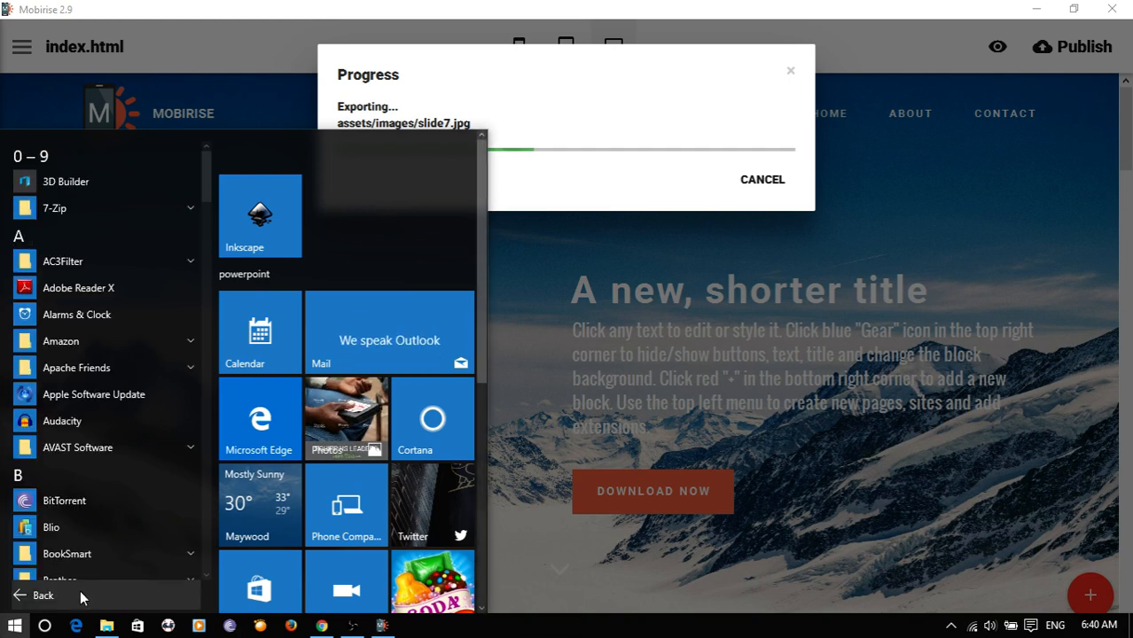
- Launch FileZilla from the app list and dismiss its new-version notice
{"action": "scroll", "scroll_direction": "down", "scroll_amount": 3}
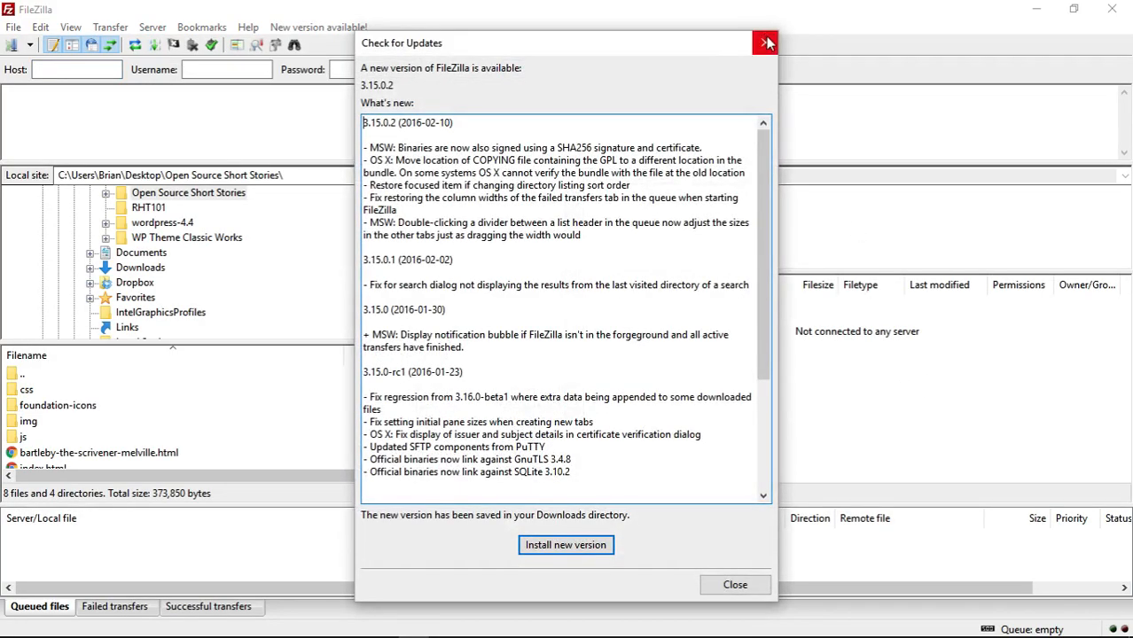
{"action": "left_click", "coordinate": [766, 42]}
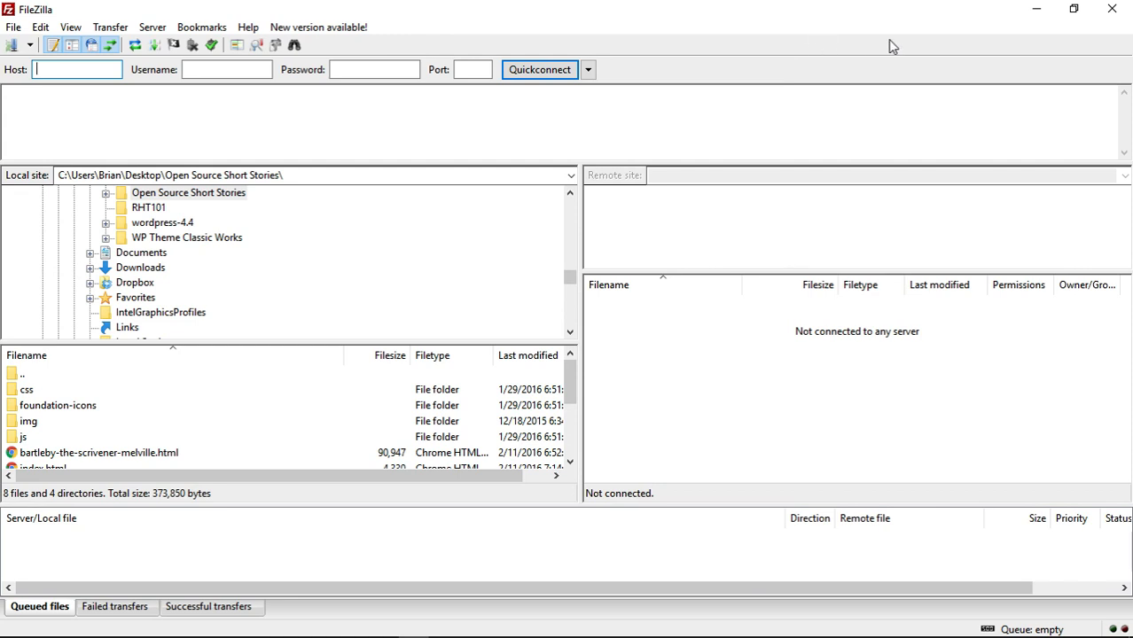
{"action": "mouse_move", "coordinate": [812, 49]}
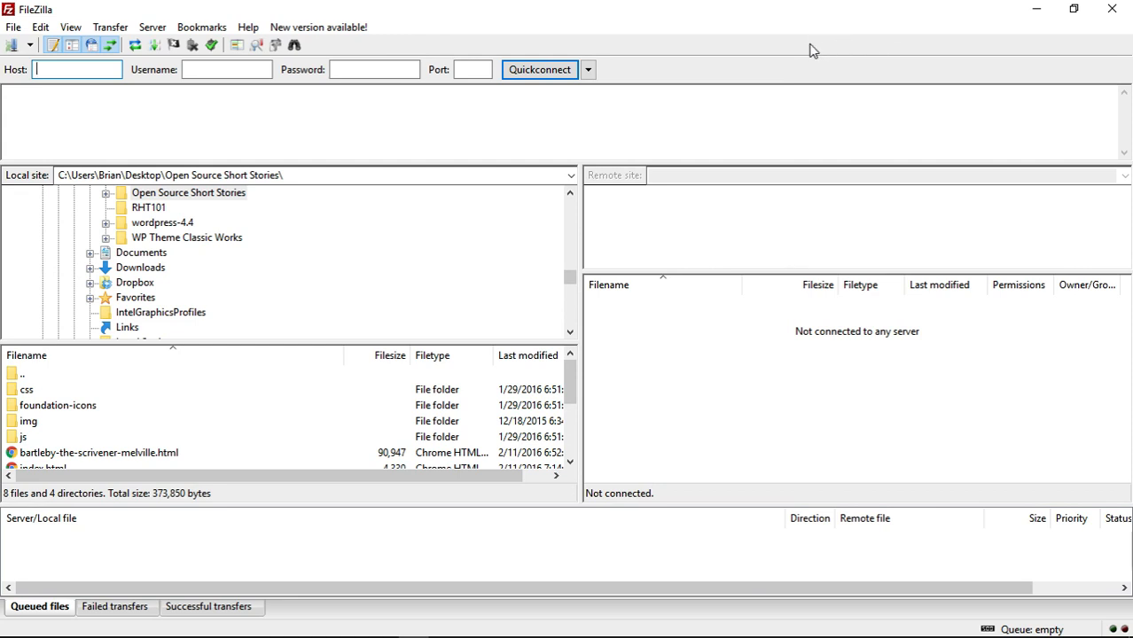
{"action": "mouse_move", "coordinate": [15, 47]}
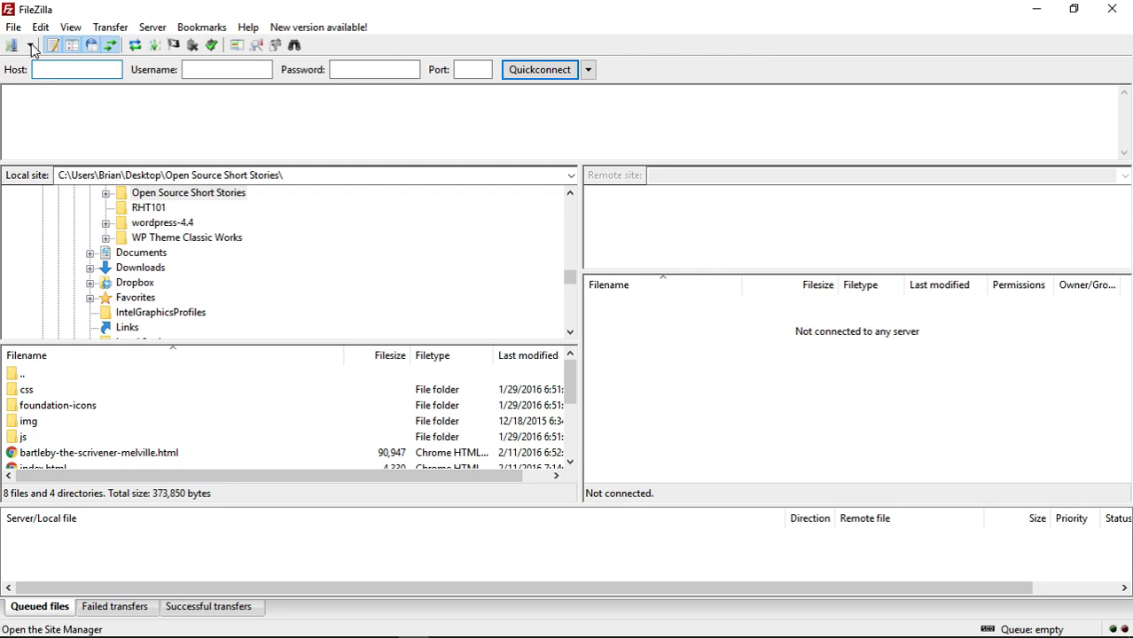
- Connect to the saved Highway Web Consulting site in a new tab via Site Manager
{"action": "left_click", "coordinate": [14, 46]}
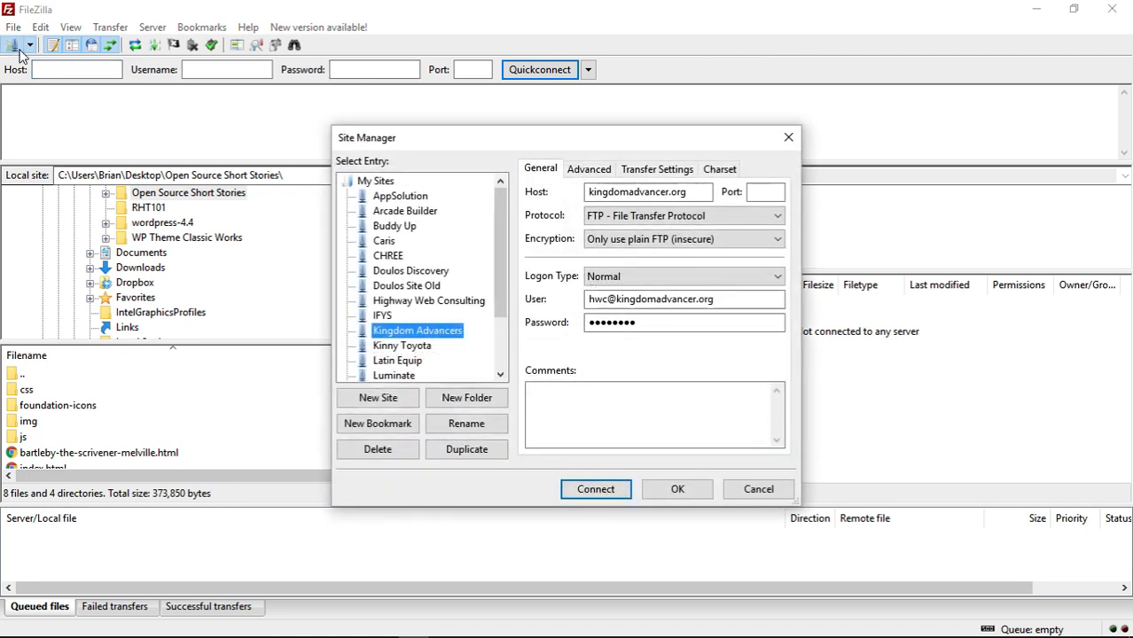
{"action": "left_click", "coordinate": [757, 489]}
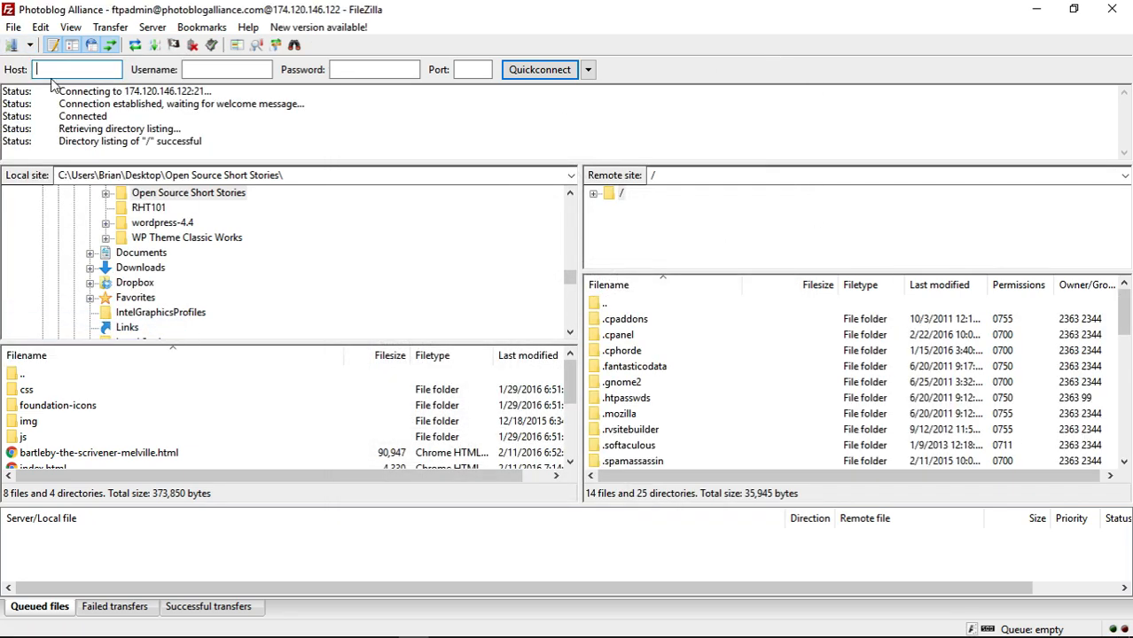
{"action": "left_click", "coordinate": [539, 69]}
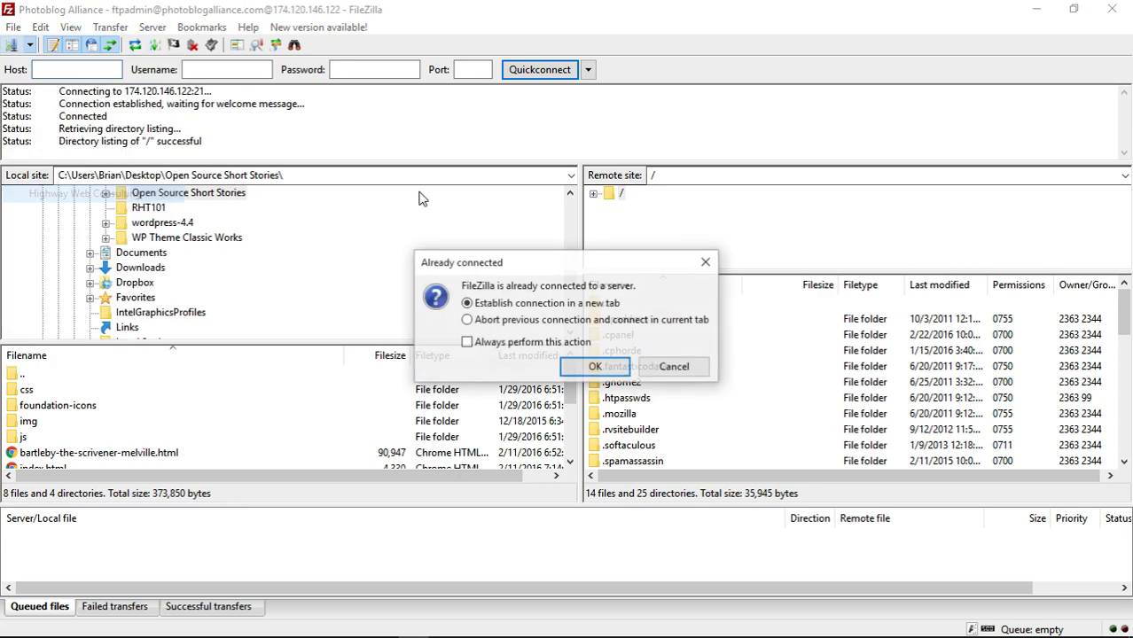
{"action": "left_click", "coordinate": [595, 365]}
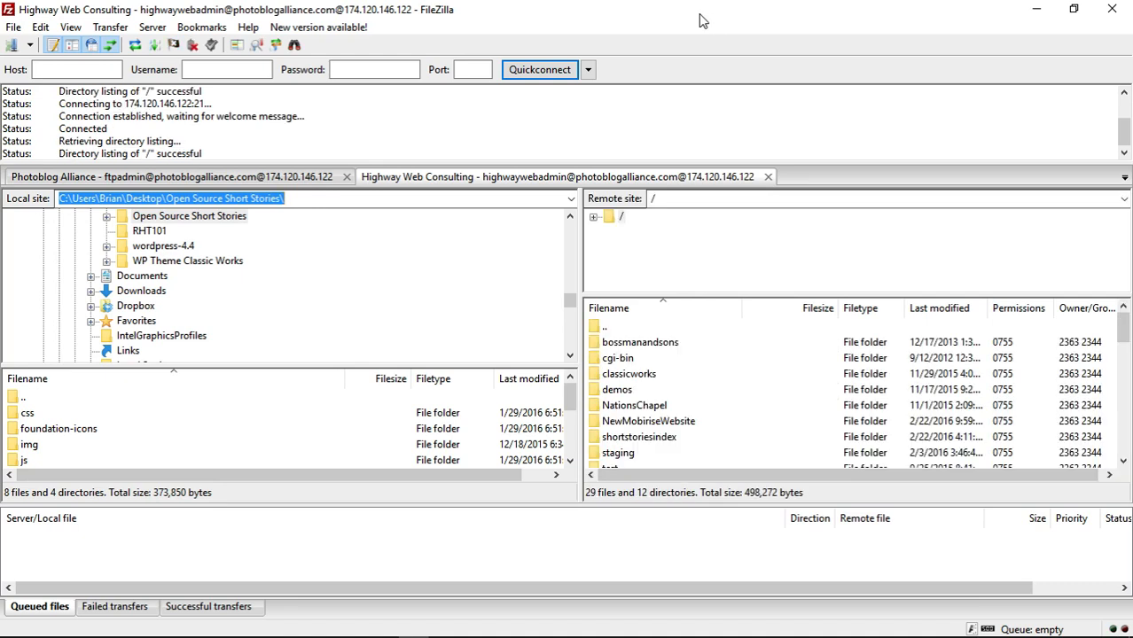
- Navigate the local pane up to the user folder and into Desktop, selecting New Mobirise Website
{"action": "scroll", "scroll_direction": "down", "scroll_amount": 3}
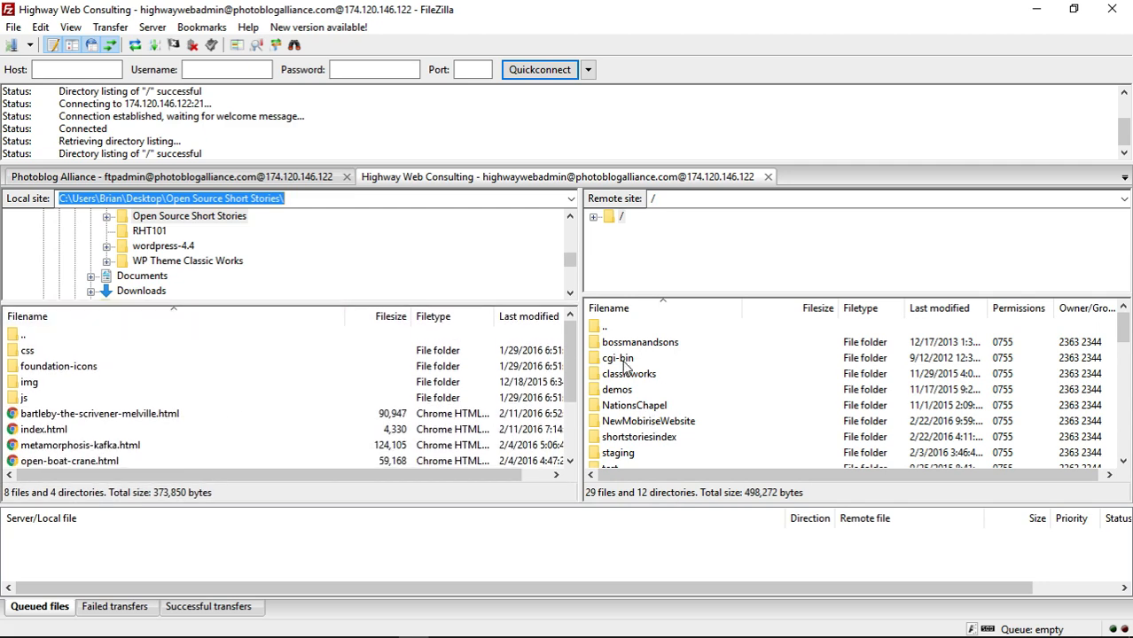
{"action": "left_click", "coordinate": [24, 333]}
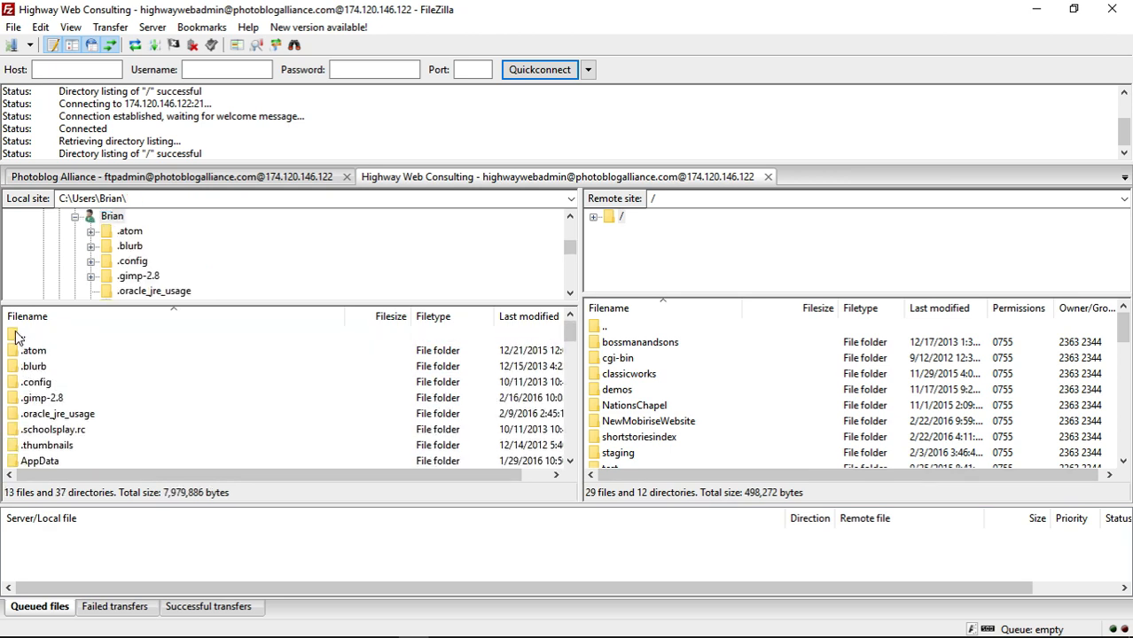
{"action": "left_click", "coordinate": [78, 216]}
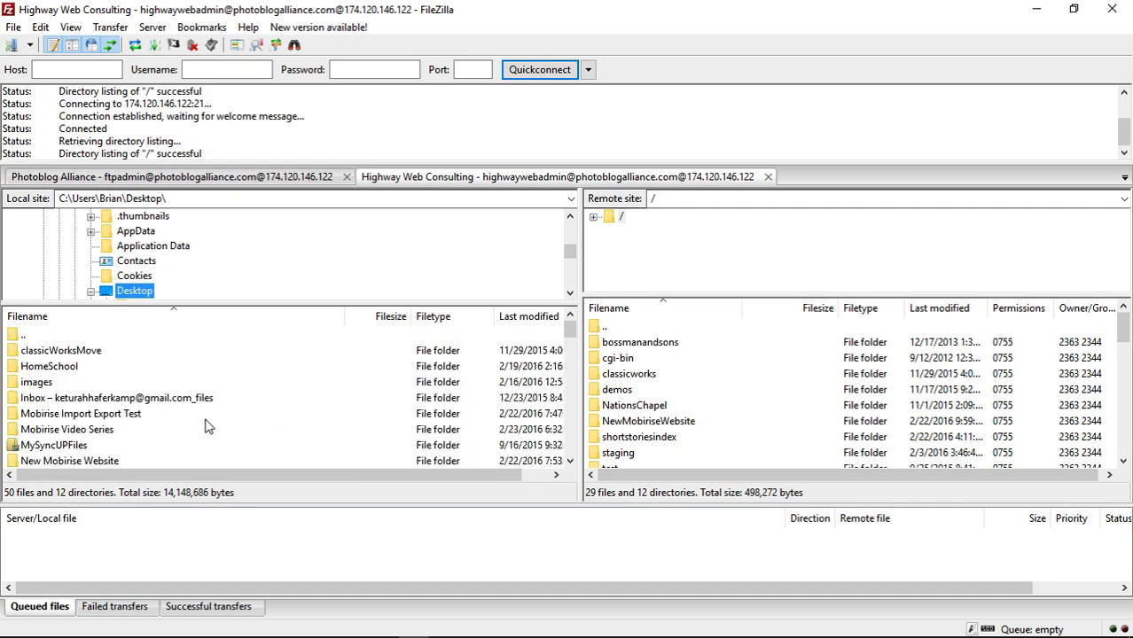
{"action": "left_click", "coordinate": [82, 413]}
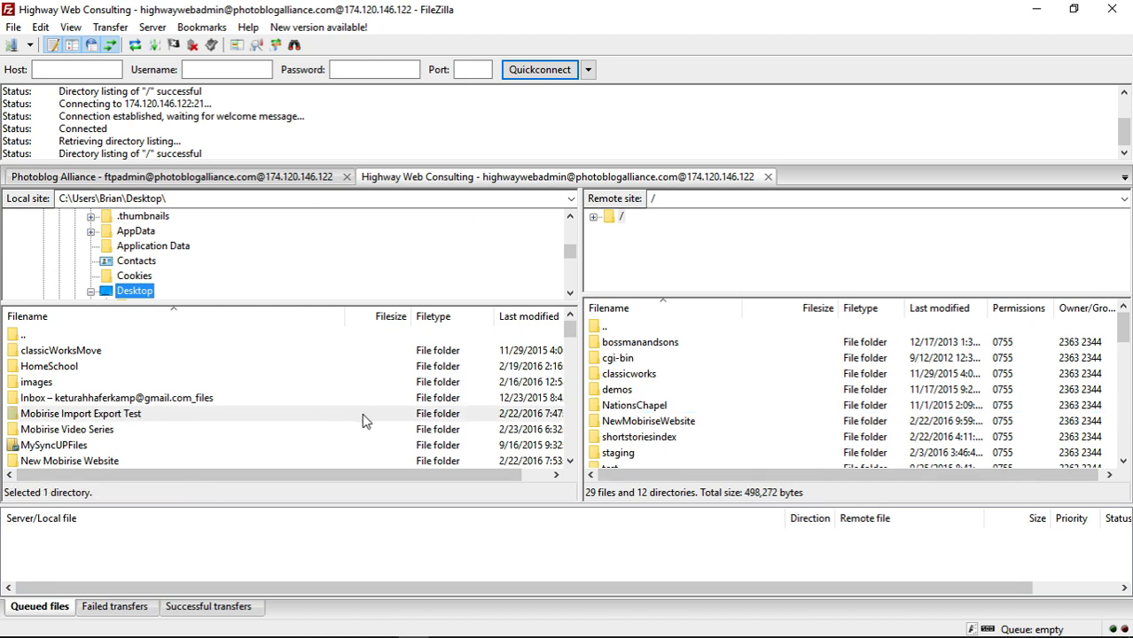
{"action": "mouse_move", "coordinate": [468, 358]}
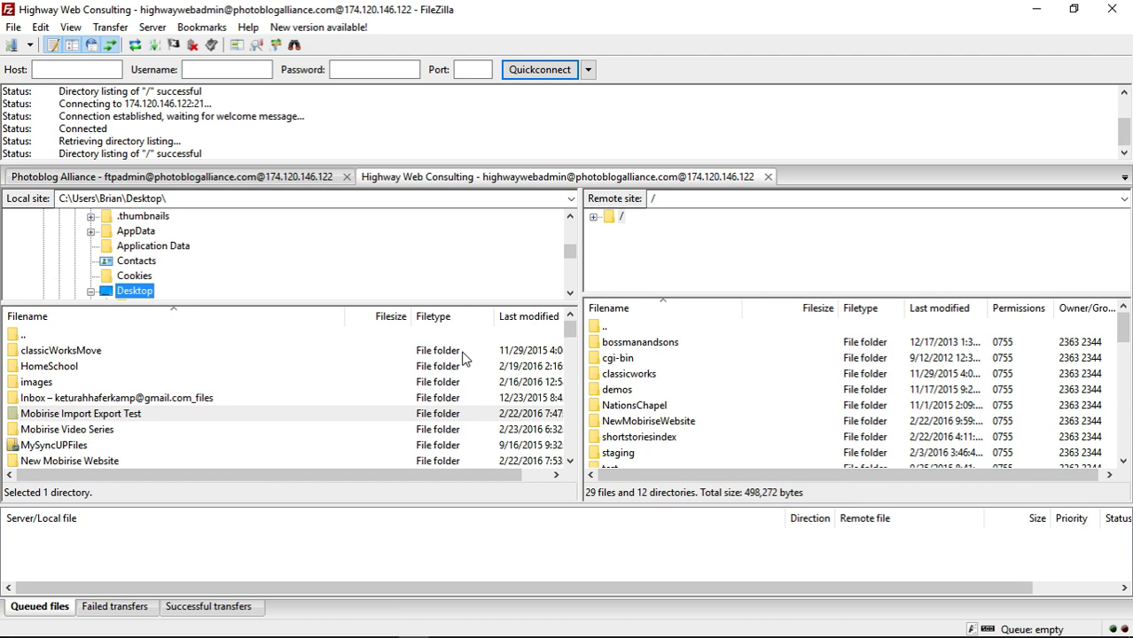
{"action": "mouse_move", "coordinate": [692, 379]}
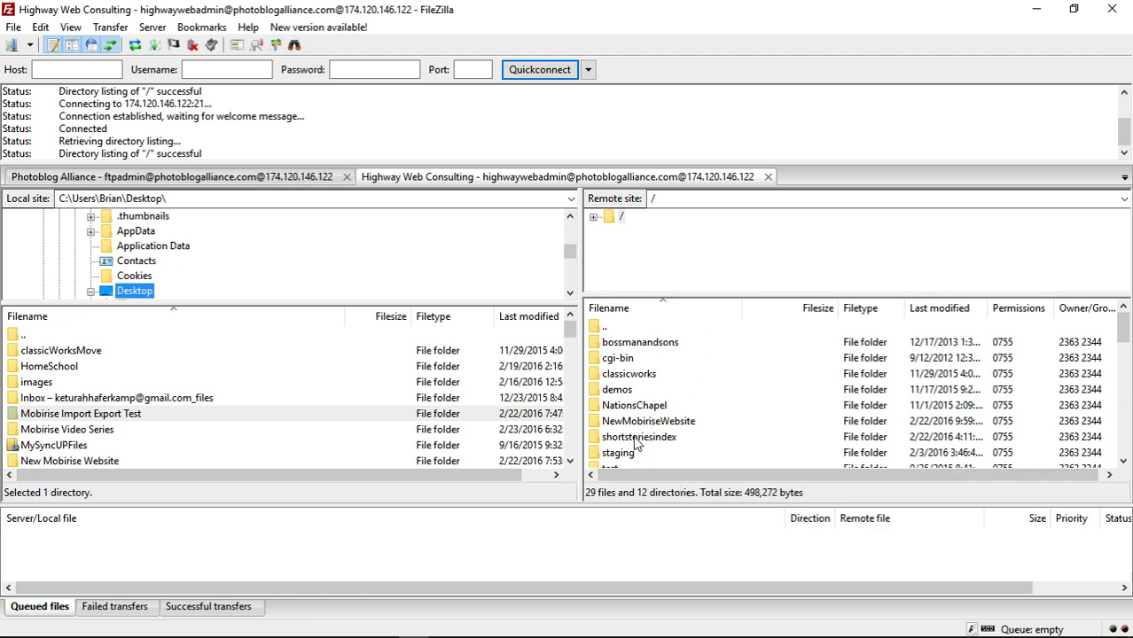
{"action": "mouse_move", "coordinate": [624, 422]}
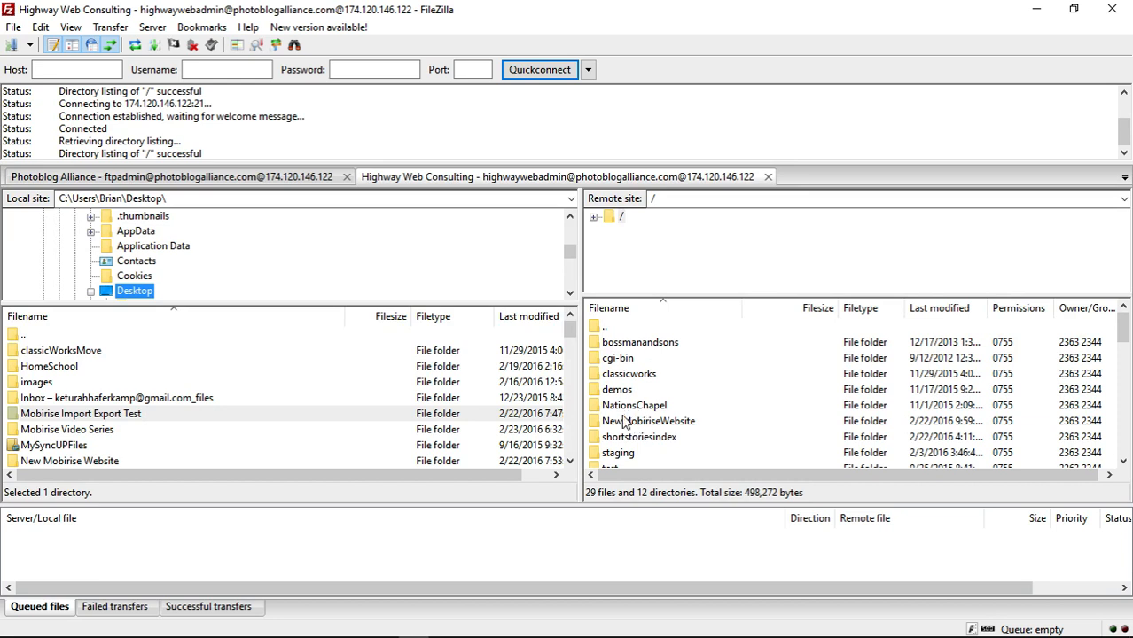
{"action": "left_click", "coordinate": [648, 422]}
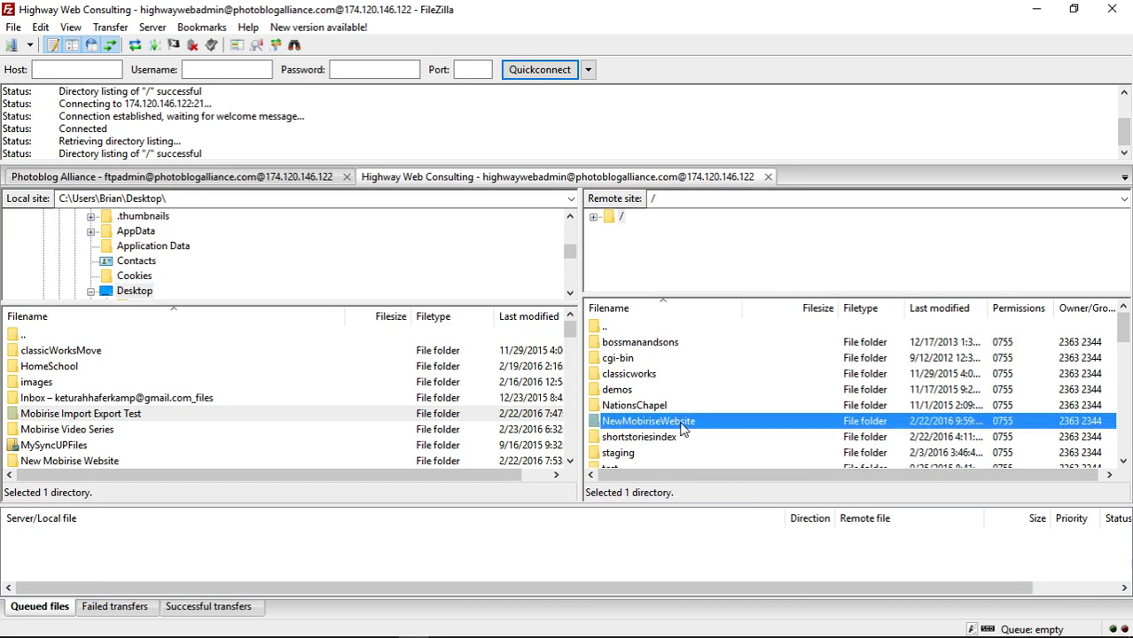
{"action": "double_click", "coordinate": [648, 422]}
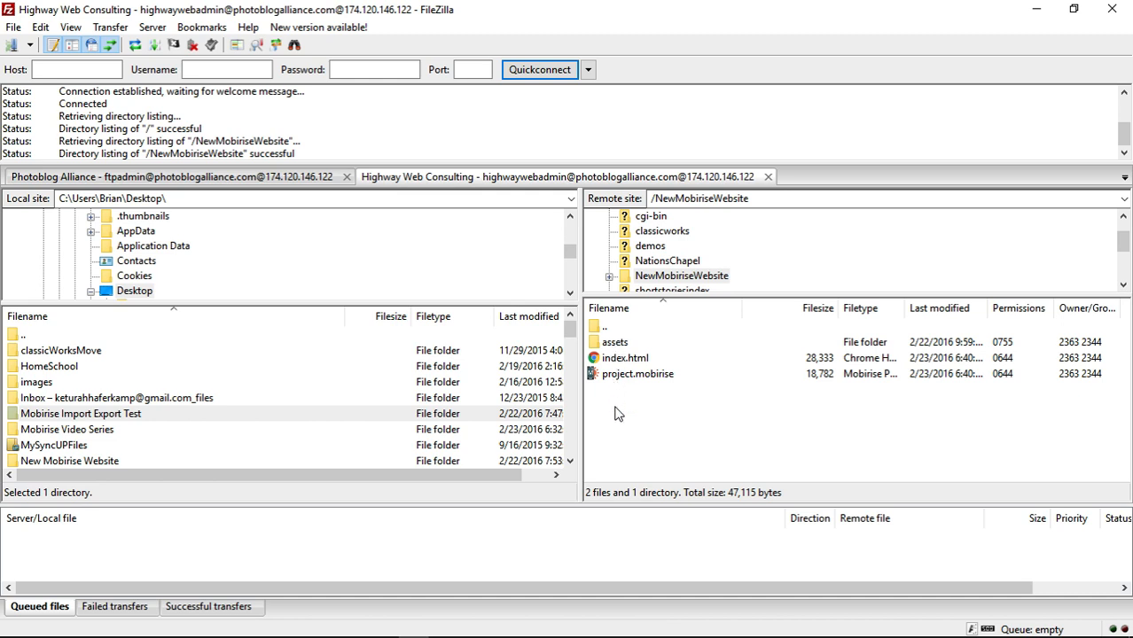
{"action": "mouse_move", "coordinate": [634, 363]}
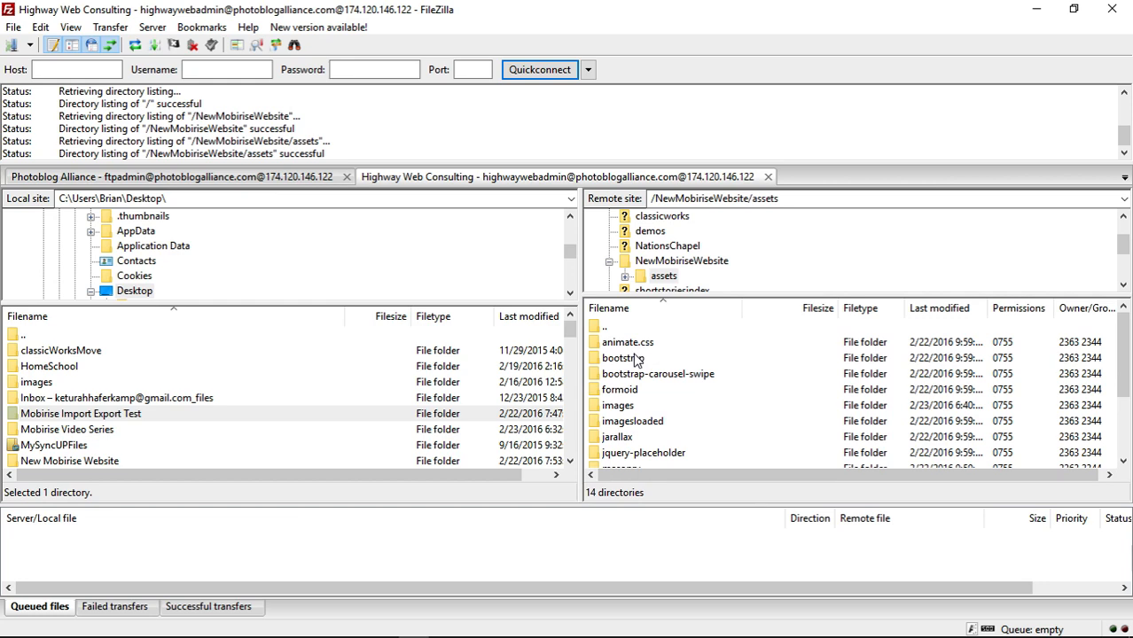
{"action": "scroll", "scroll_direction": "down", "scroll_amount": 3}
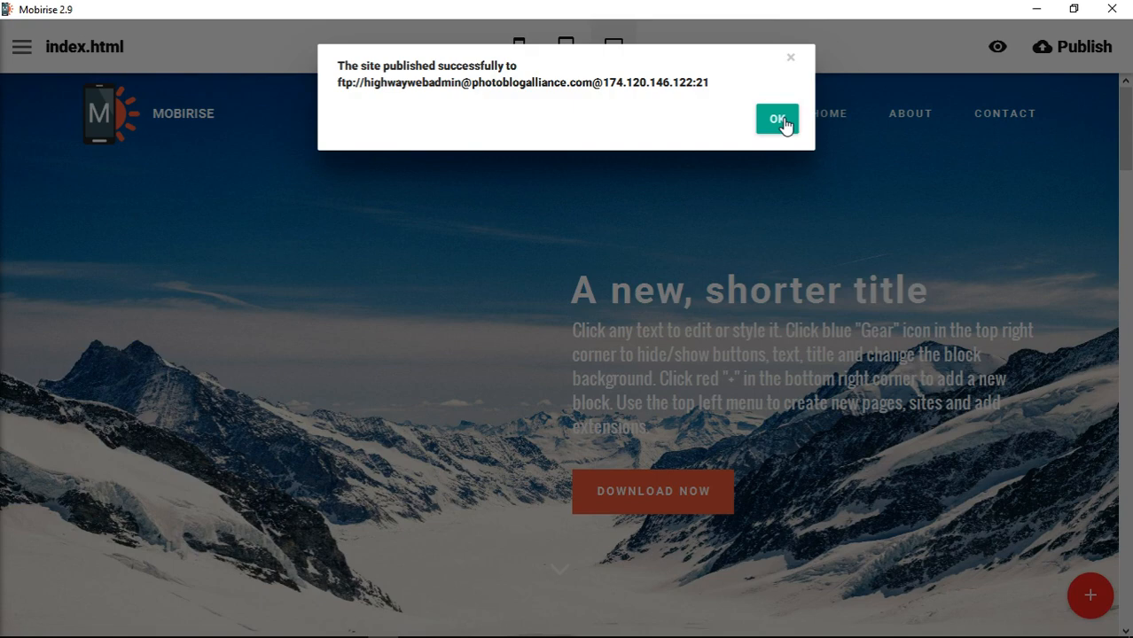
- Acknowledge the 'site published successfully to FTP' notice with OK
{"action": "left_click", "coordinate": [776, 117]}
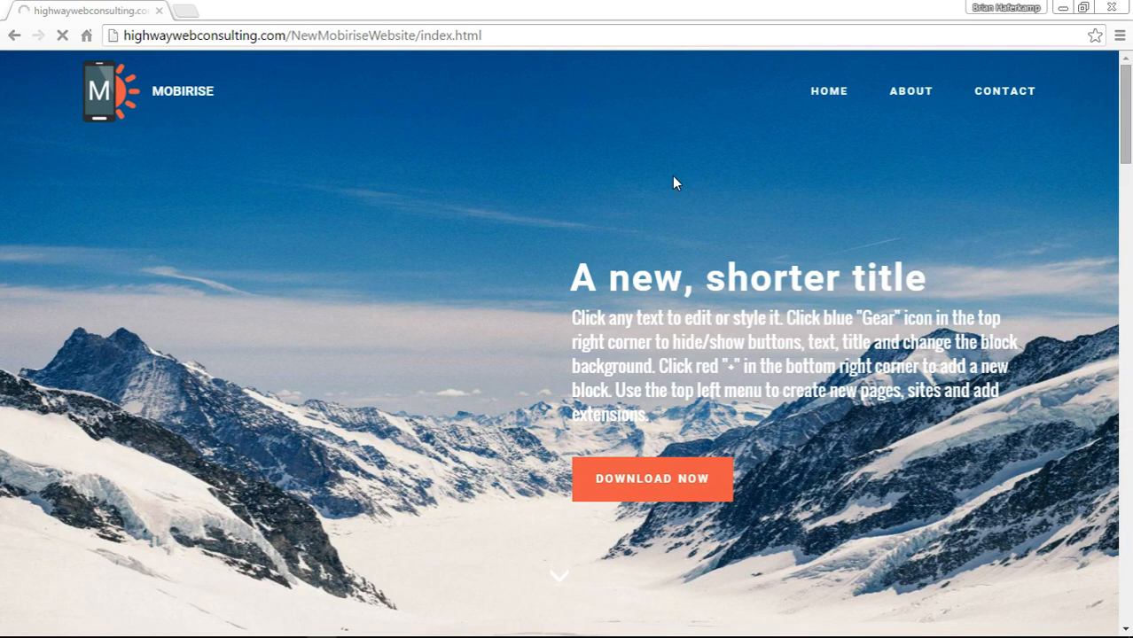
{"action": "mouse_move", "coordinate": [1063, 225]}
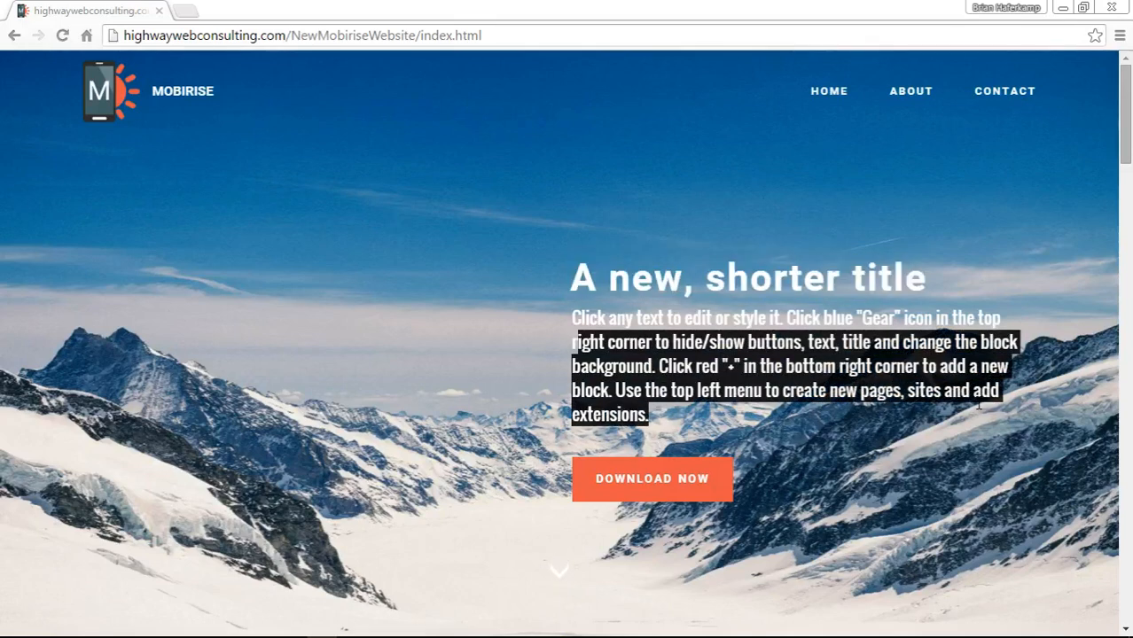
{"action": "mouse_move", "coordinate": [652, 479]}
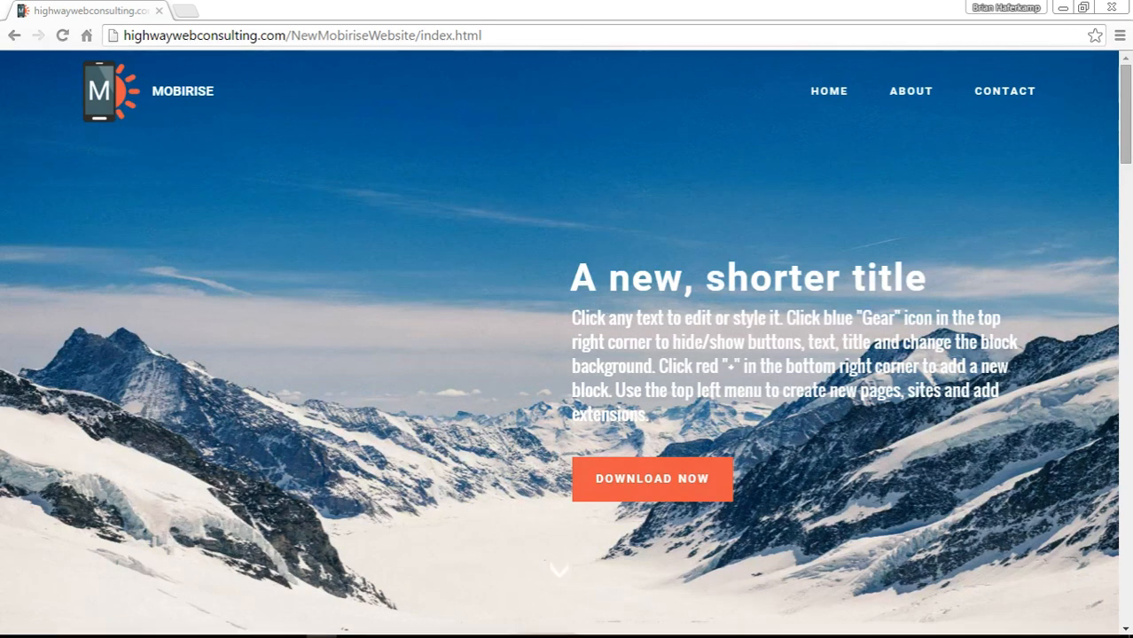
{"action": "mouse_move", "coordinate": [413, 626]}
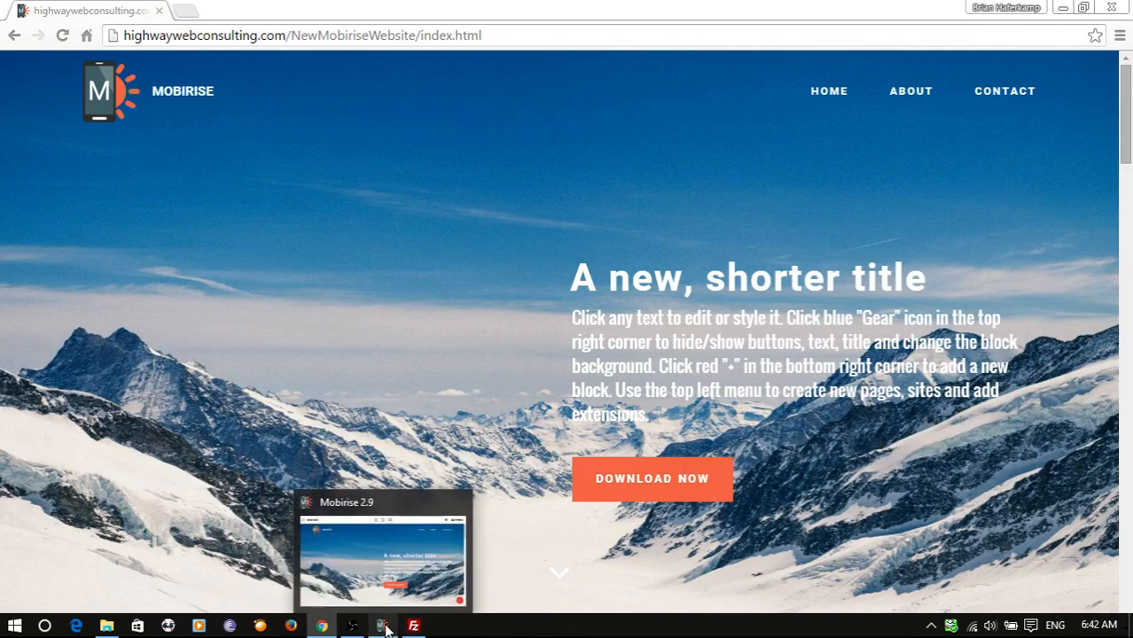
{"action": "left_click", "coordinate": [383, 626]}
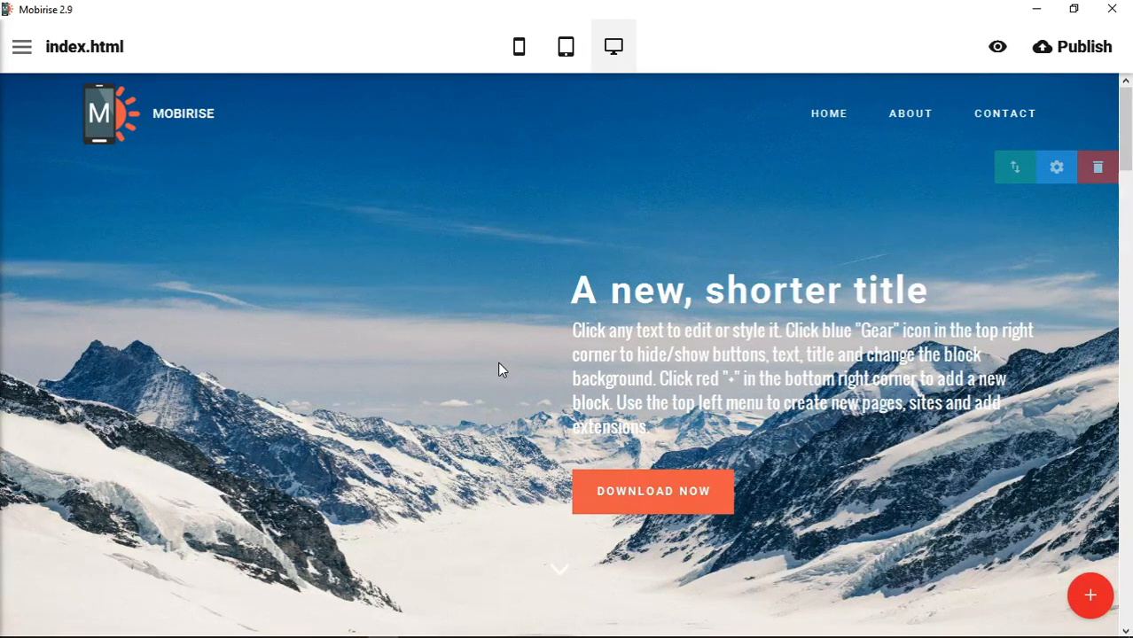
{"action": "mouse_move", "coordinate": [720, 237]}
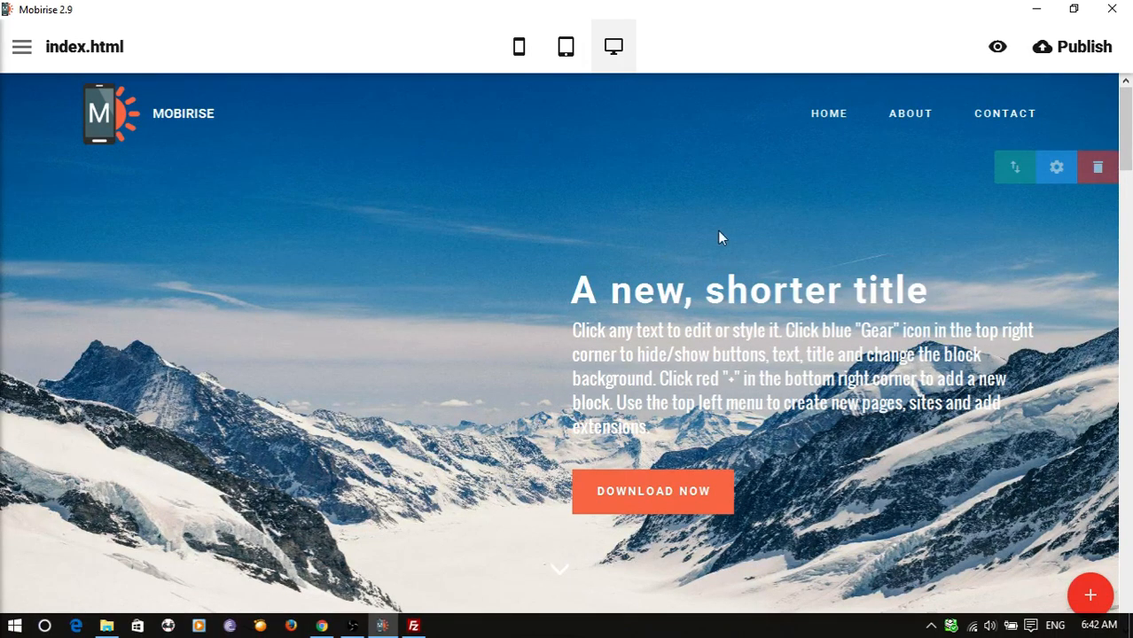
{"action": "left_click", "coordinate": [1070, 46]}
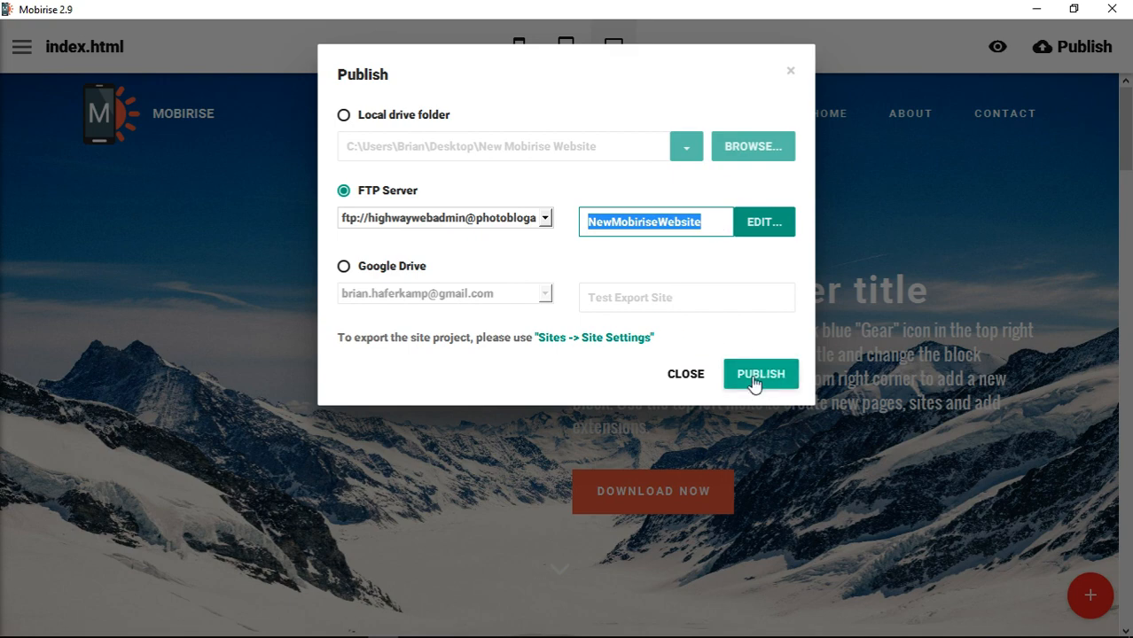
{"action": "mouse_move", "coordinate": [780, 82]}
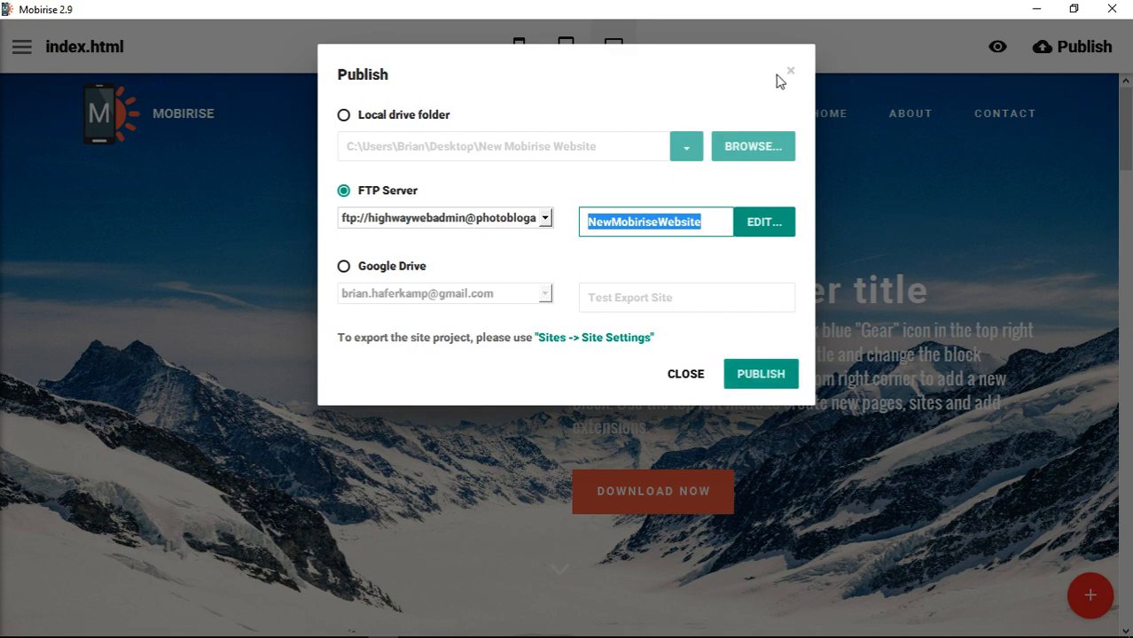
{"action": "left_click", "coordinate": [790, 71]}
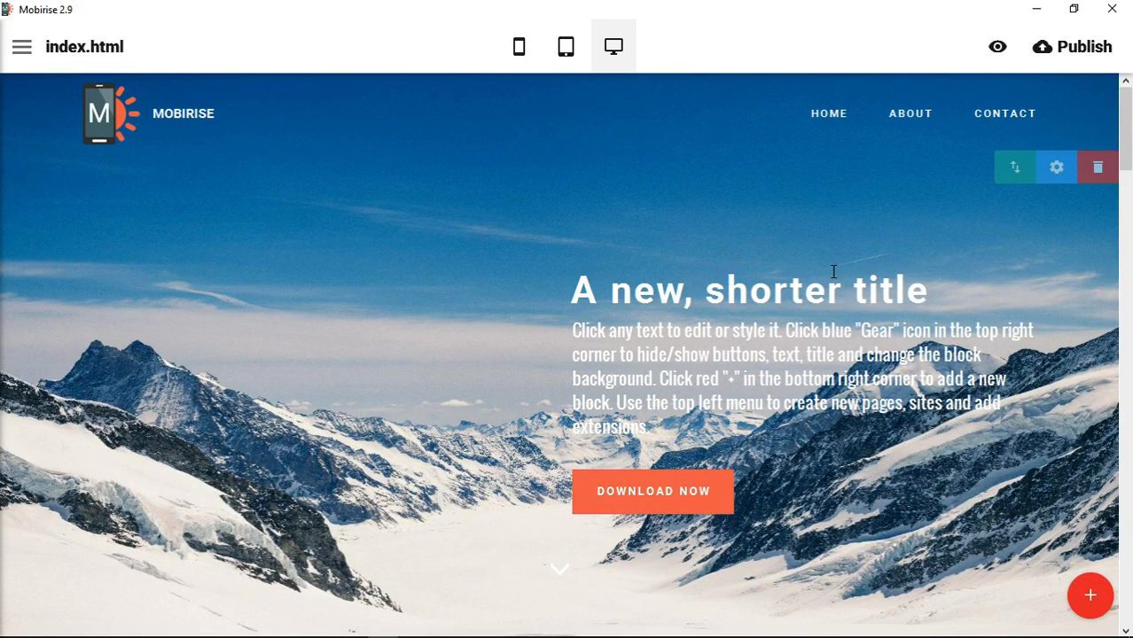
{"action": "mouse_move", "coordinate": [557, 319]}
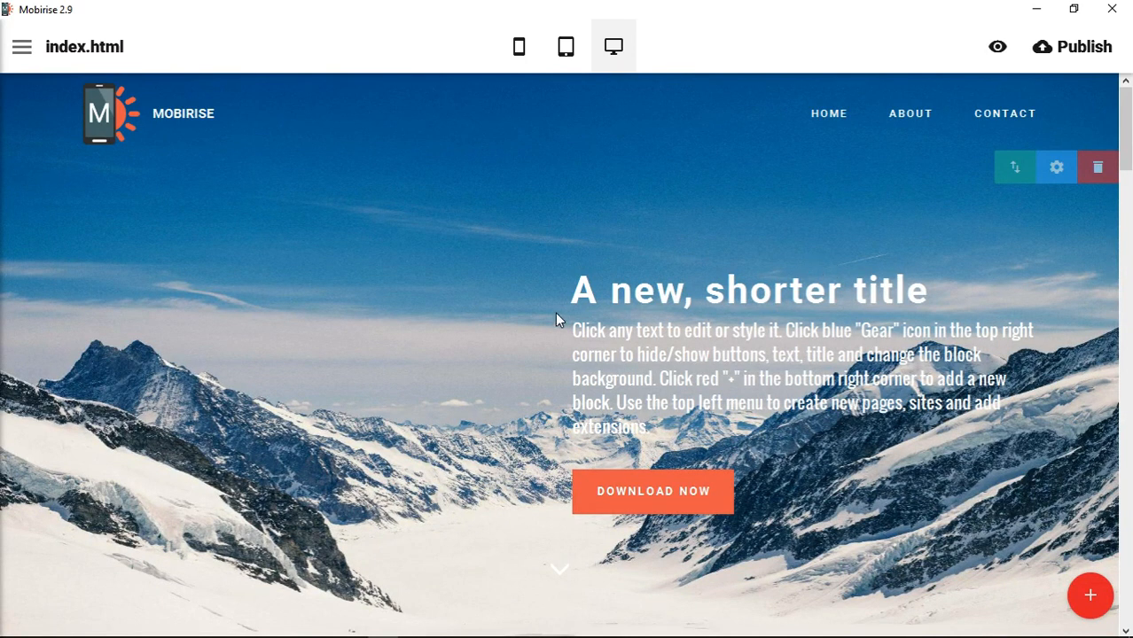
{"action": "mouse_move", "coordinate": [842, 273]}
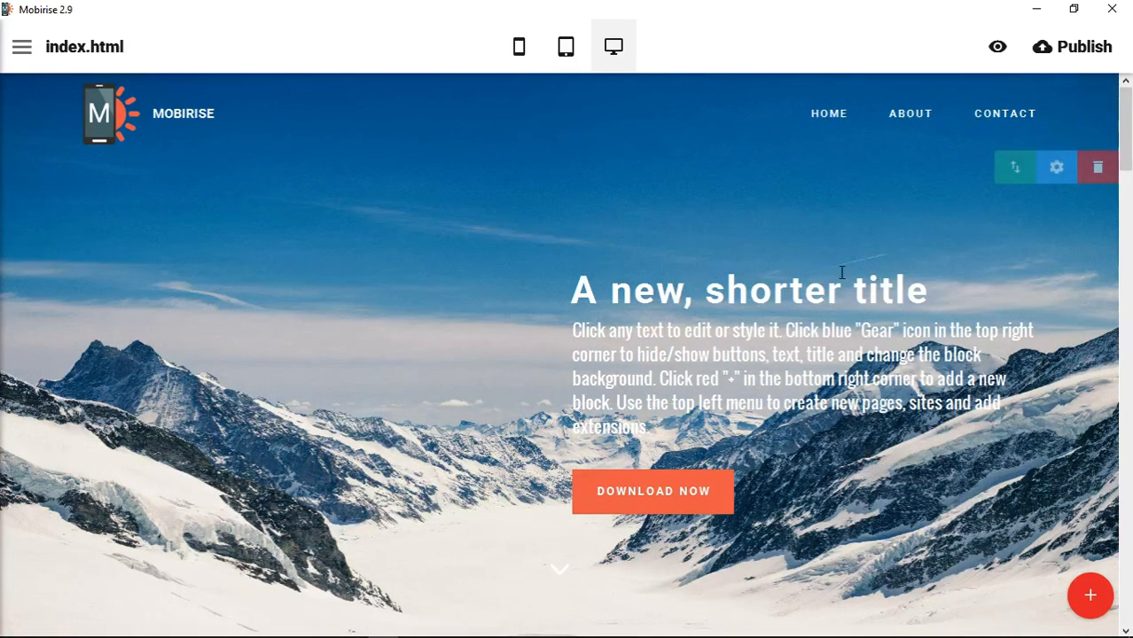
{"action": "mouse_move", "coordinate": [695, 322]}
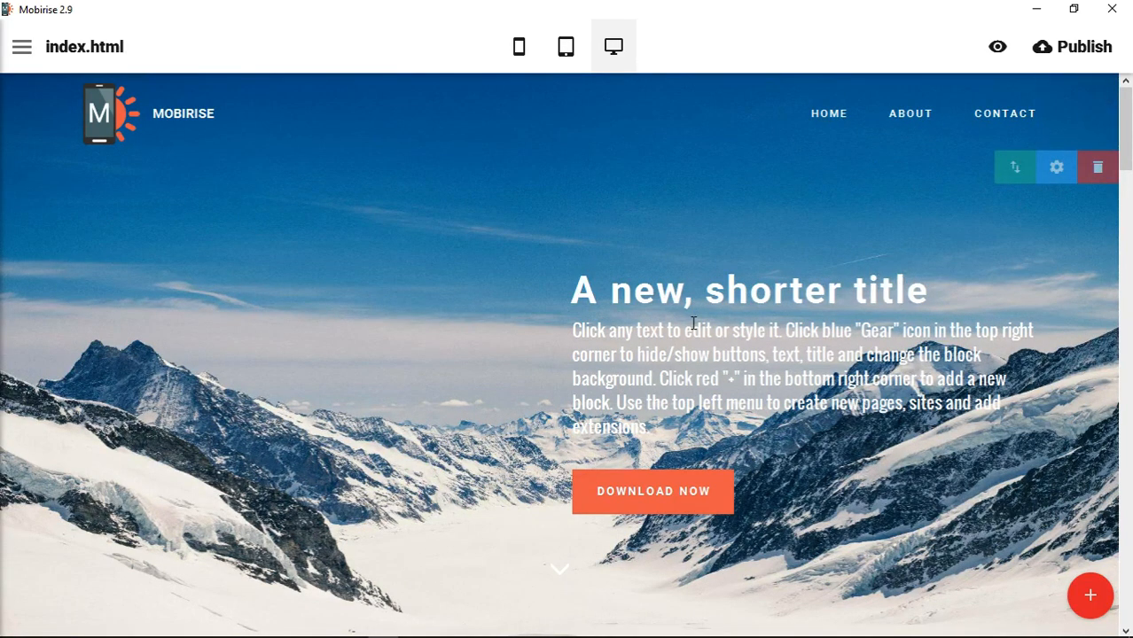
{"action": "scroll", "scroll_direction": "down", "scroll_amount": 3}
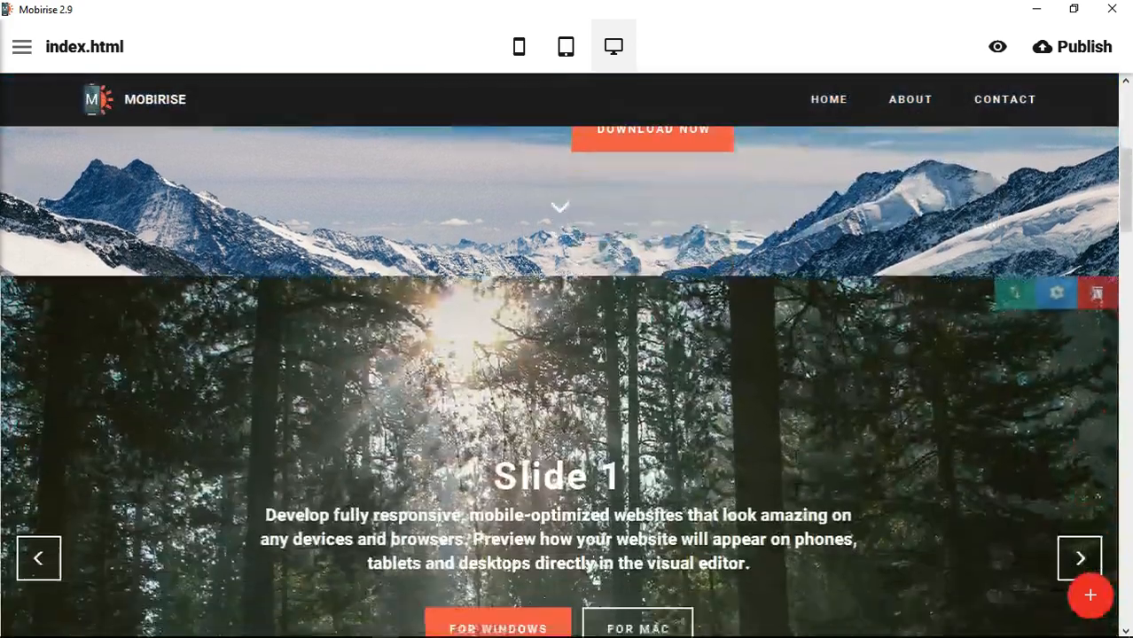
{"action": "scroll", "scroll_direction": "down", "scroll_amount": 3}
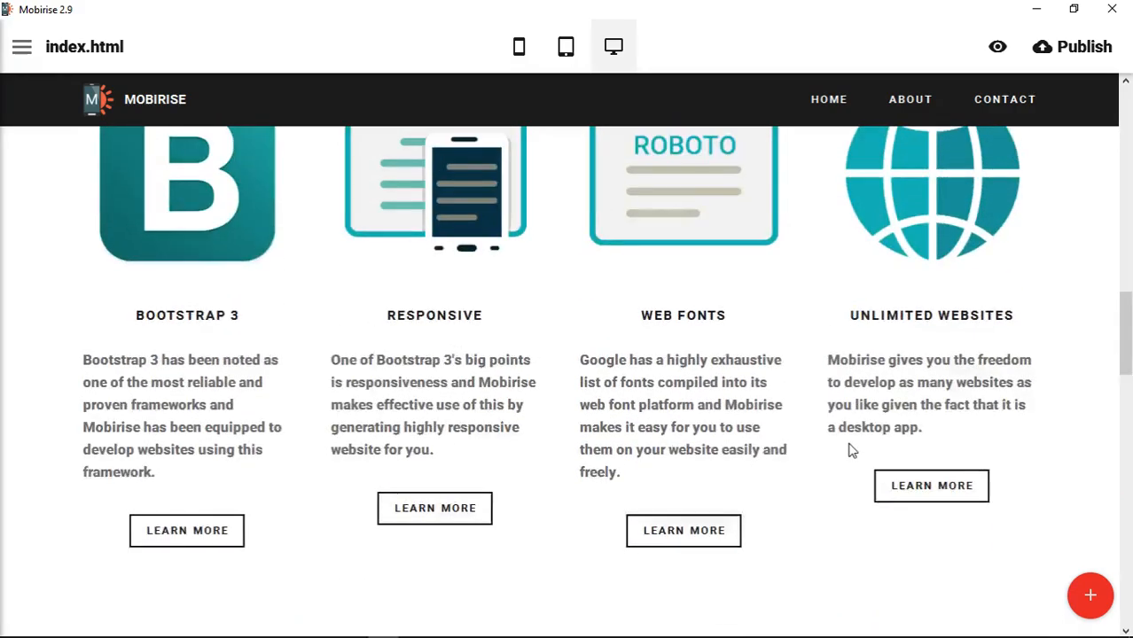
{"action": "scroll", "scroll_direction": "up", "scroll_amount": 3}
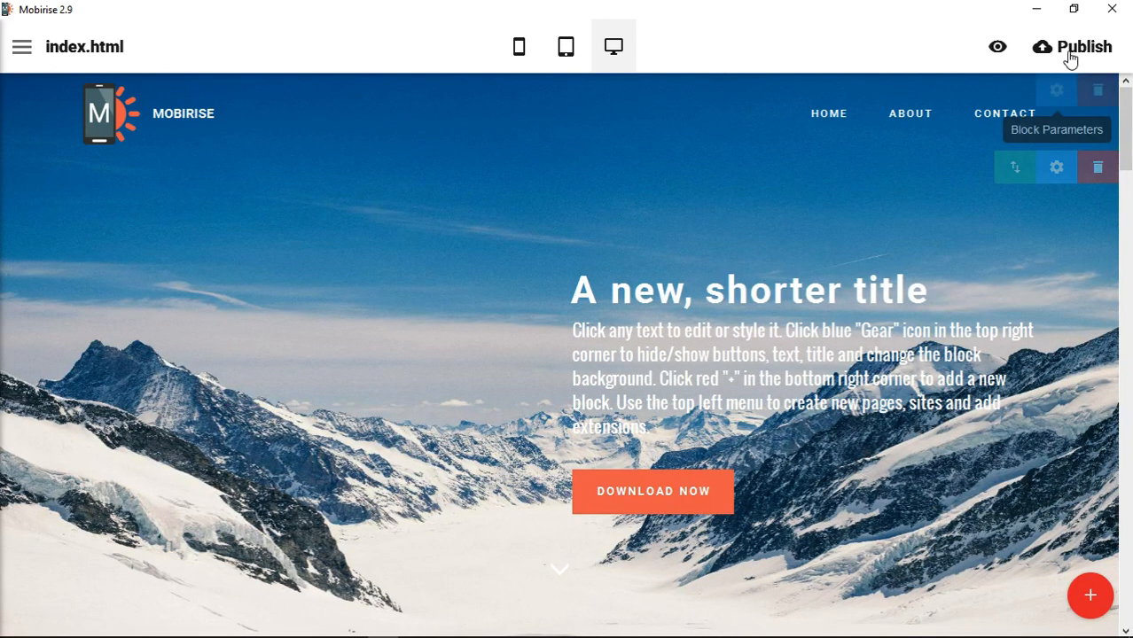
{"action": "mouse_move", "coordinate": [824, 248]}
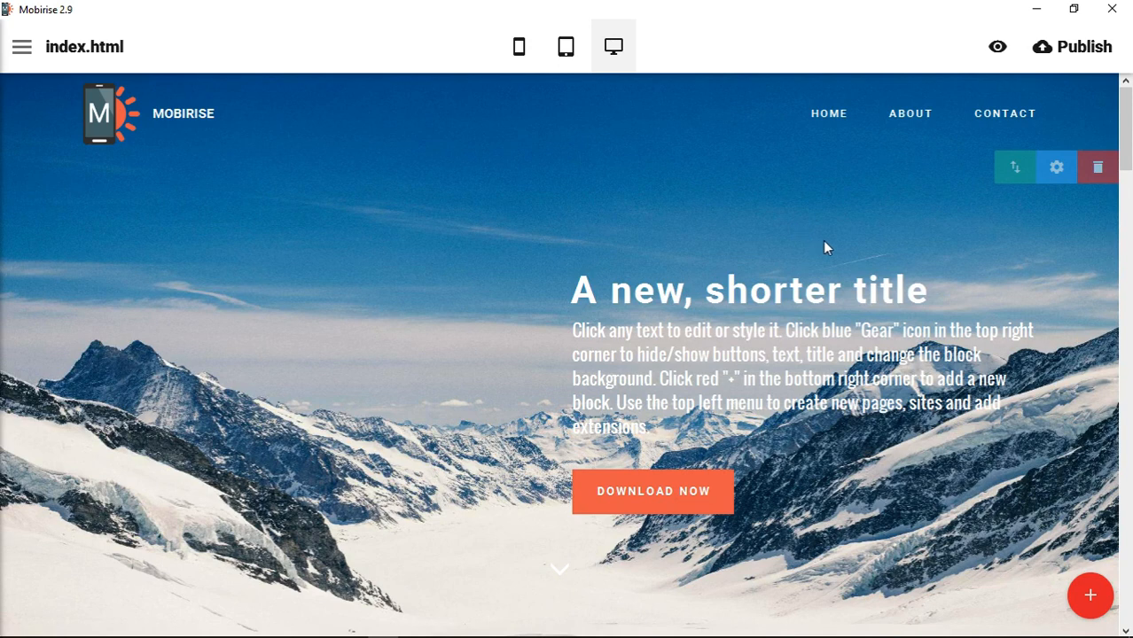
{"action": "mouse_move", "coordinate": [829, 247]}
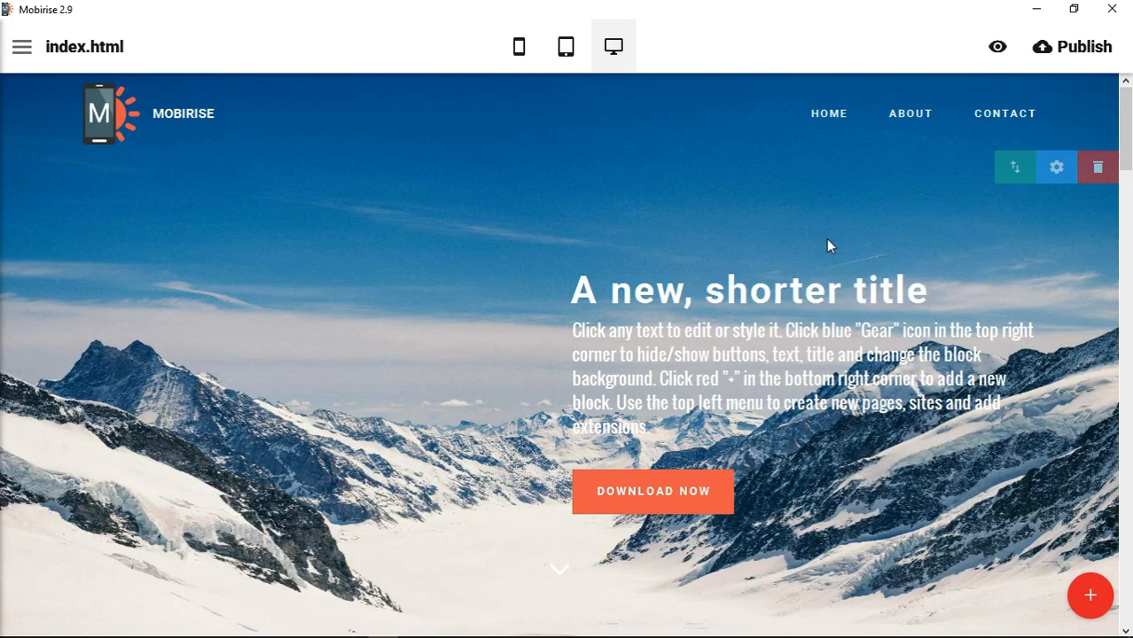
{"action": "mouse_move", "coordinate": [801, 245]}
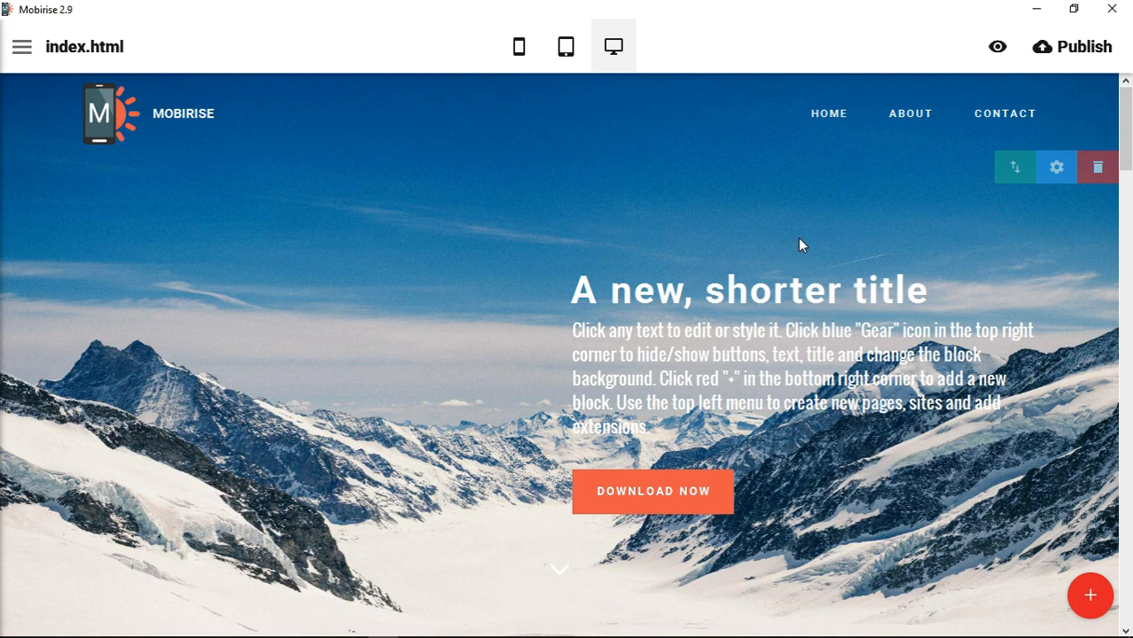
{"action": "mouse_move", "coordinate": [794, 248]}
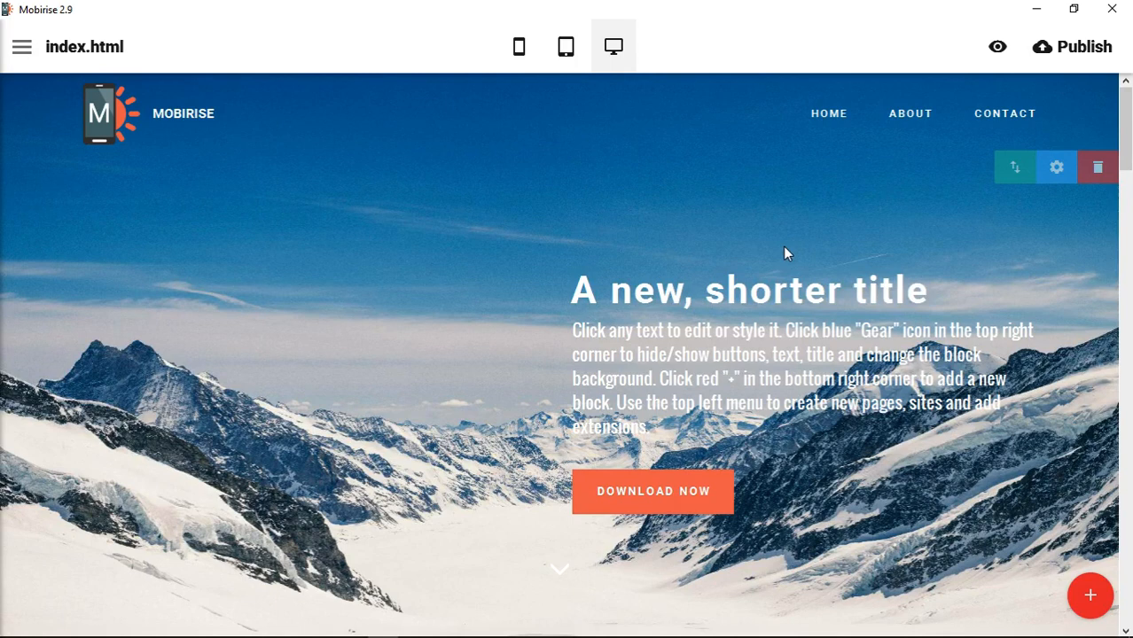
{"action": "mouse_move", "coordinate": [1081, 546]}
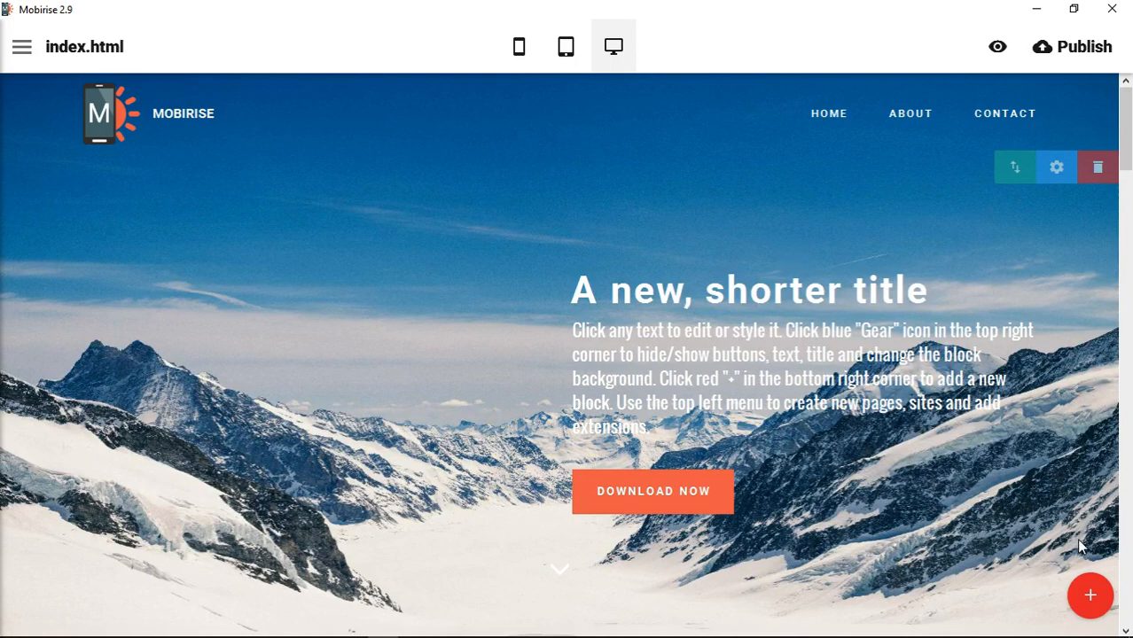
{"action": "left_click", "coordinate": [1088, 596]}
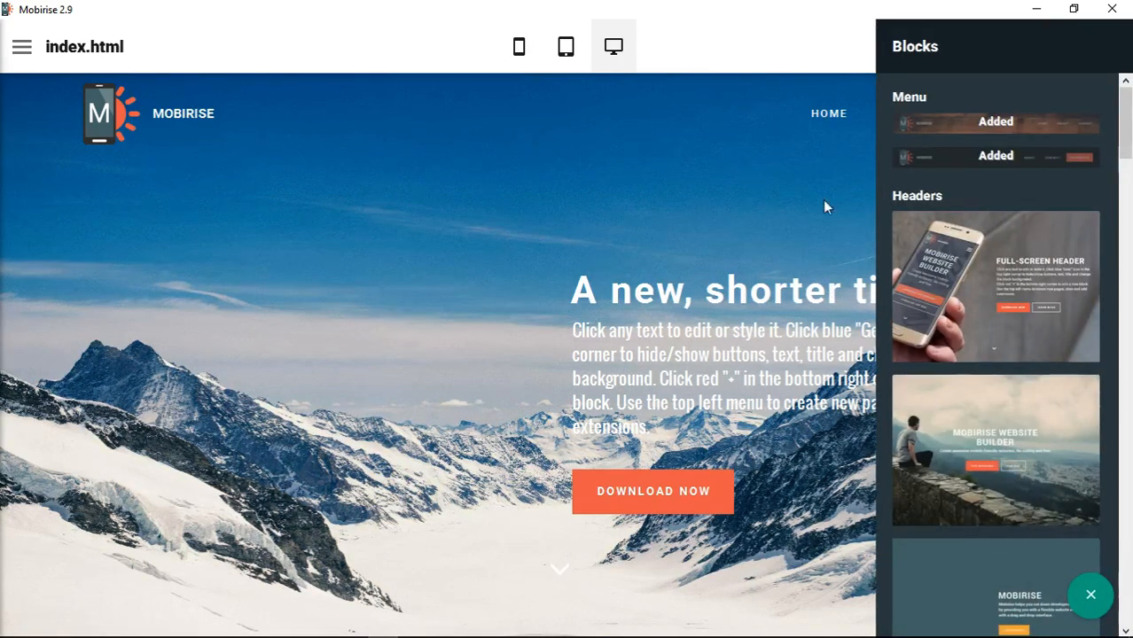
{"action": "left_click", "coordinate": [1090, 593]}
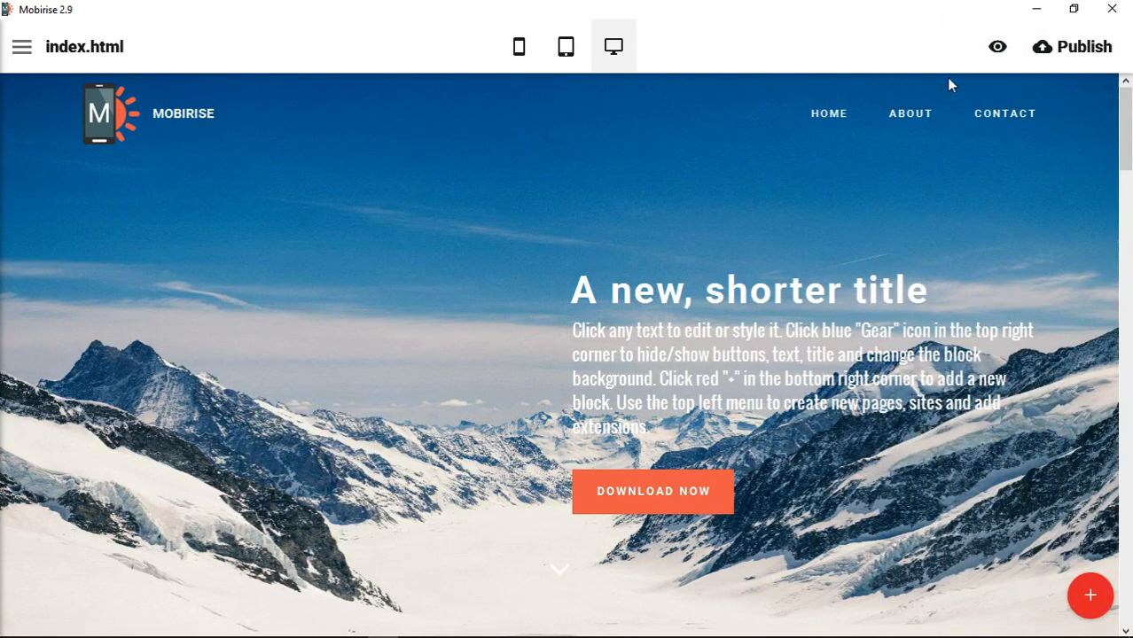
{"action": "left_click", "coordinate": [21, 46]}
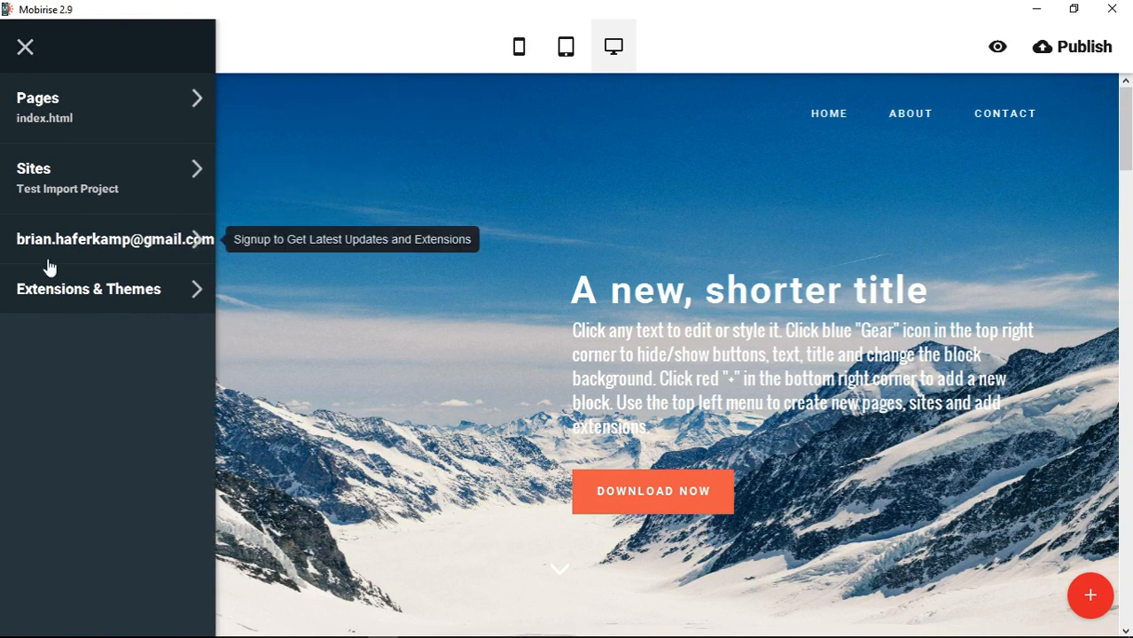
{"action": "left_click", "coordinate": [25, 46]}
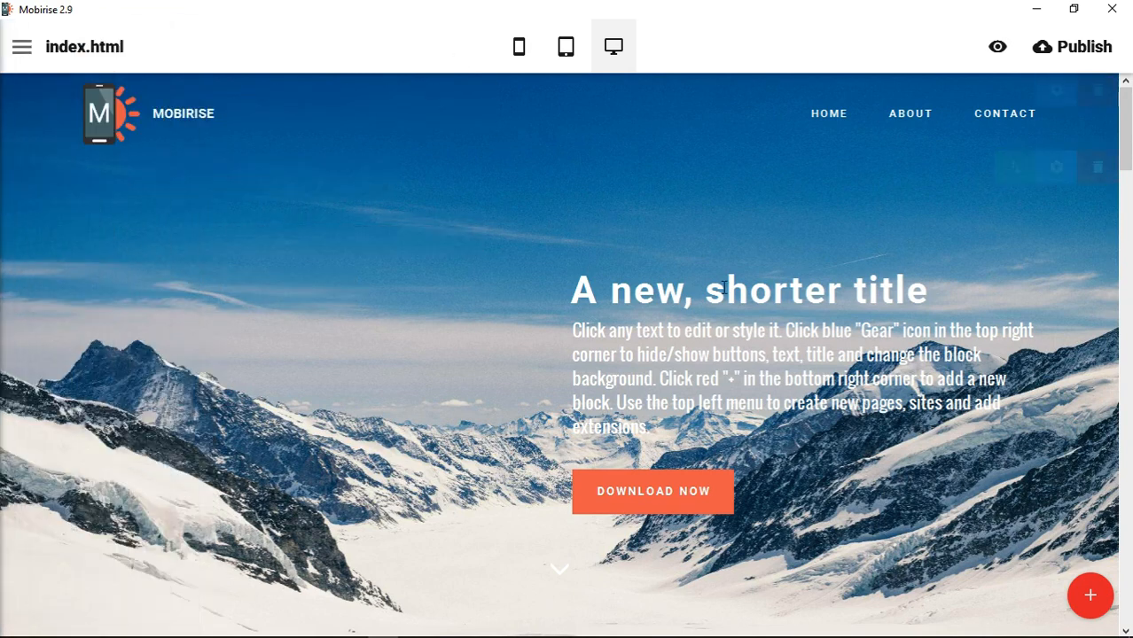
{"action": "mouse_move", "coordinate": [833, 493]}
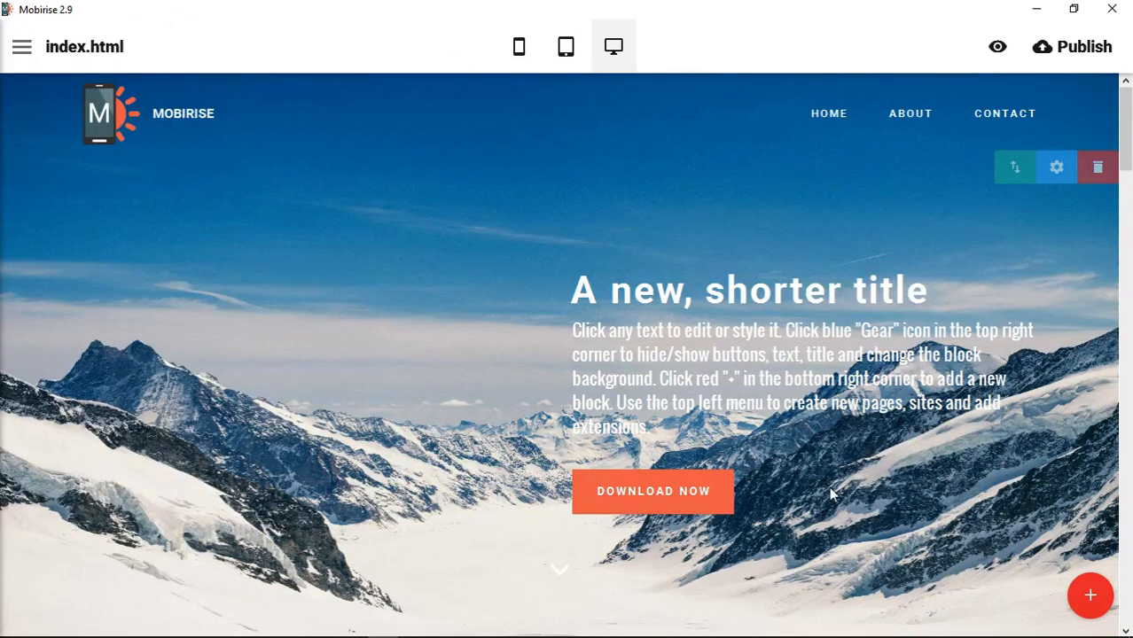